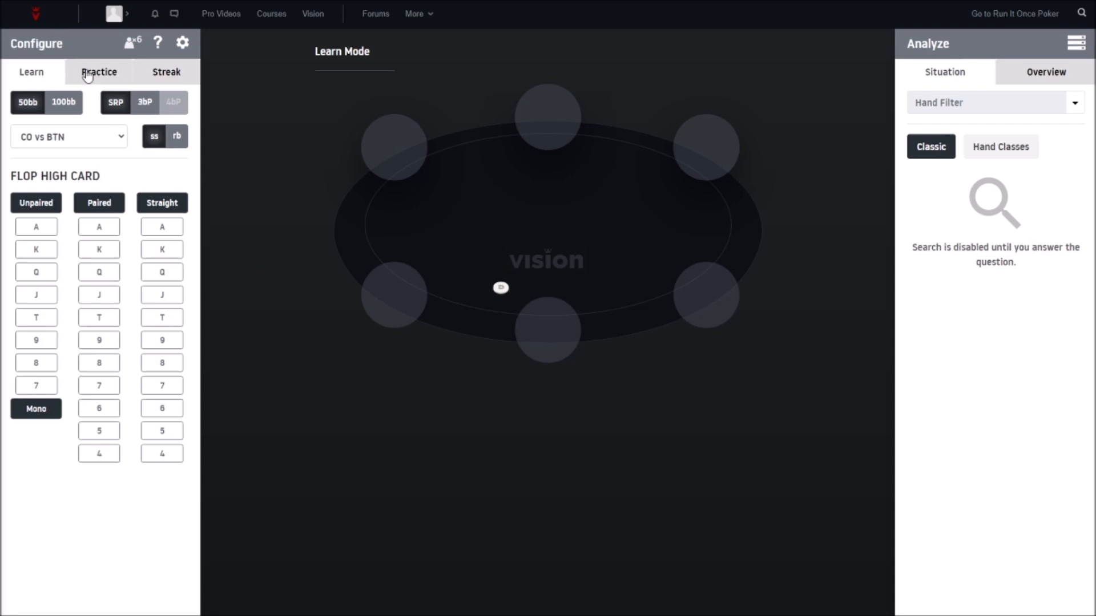
Generate a preflop practice hand for 100bb SB vs BB facing a 3-bet
left_click(98, 72)
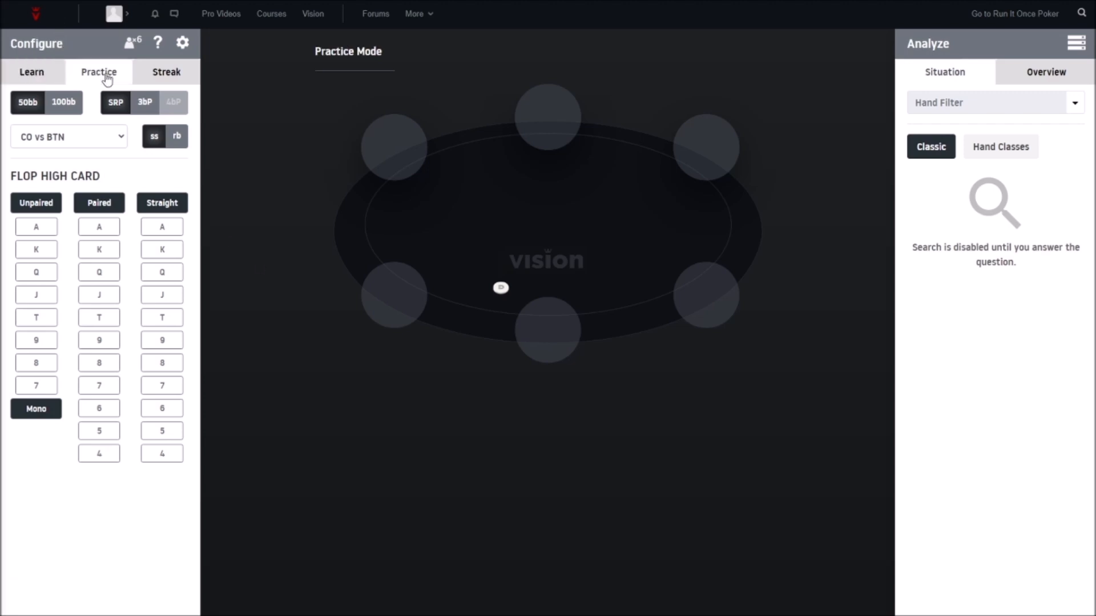
left_click(94, 72)
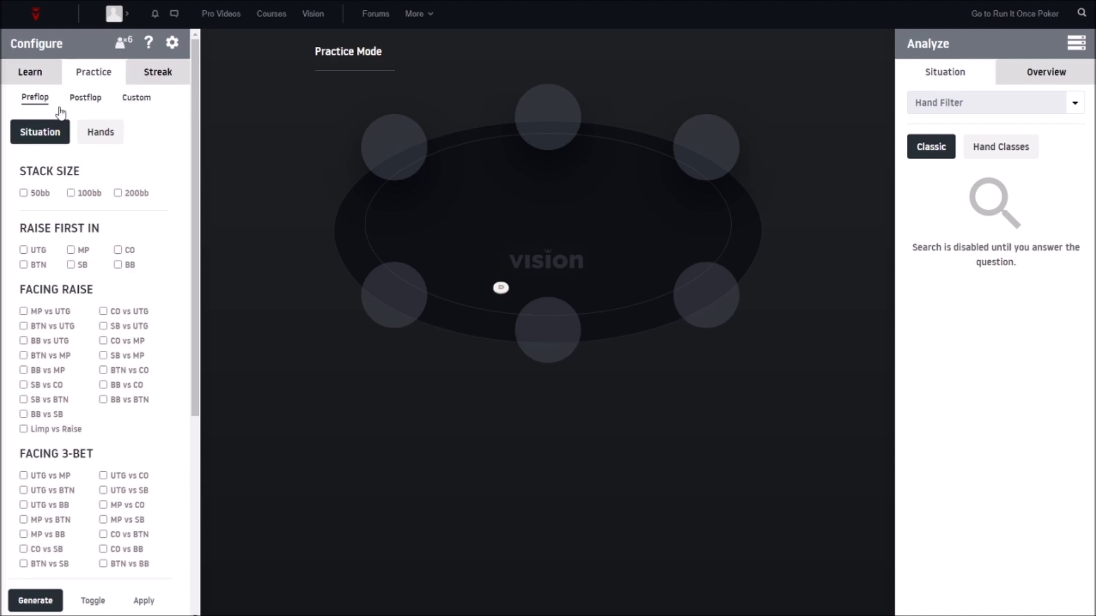
mouse_move(97, 199)
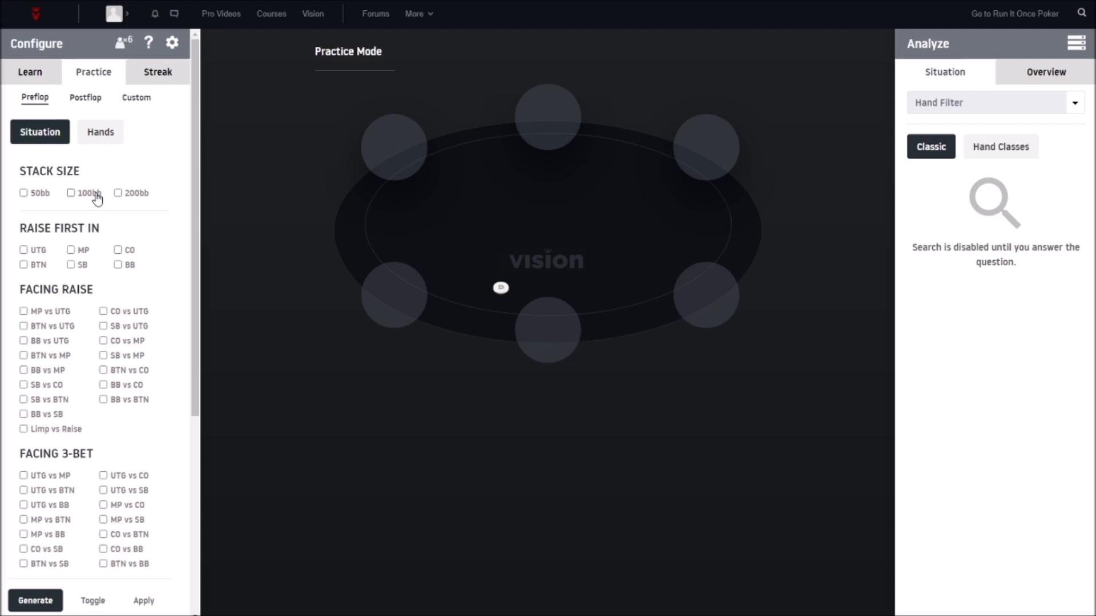
left_click(71, 193)
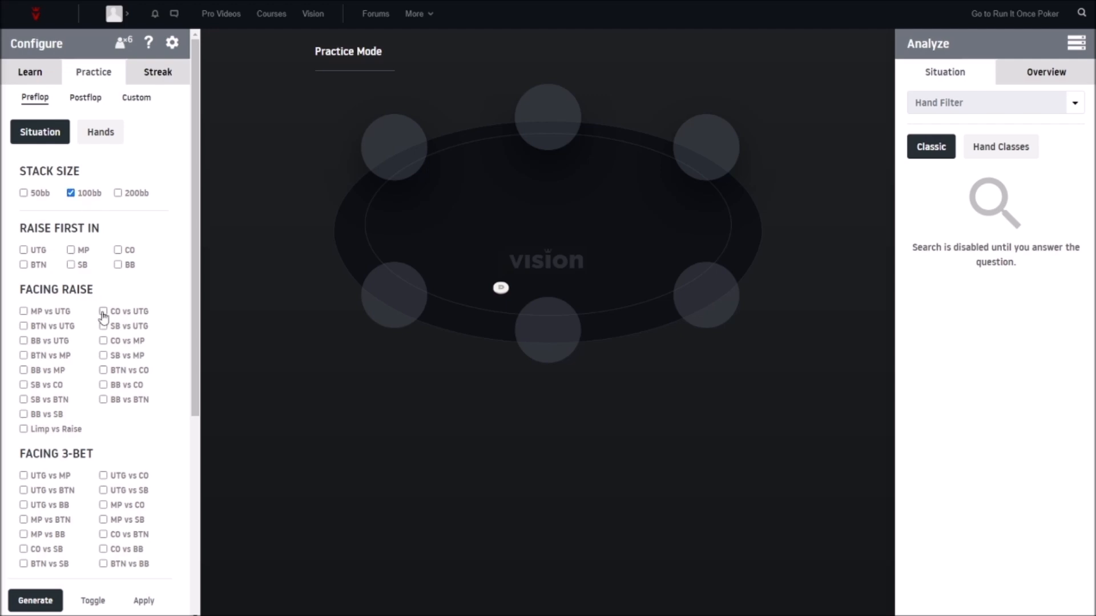
scroll("down", 3)
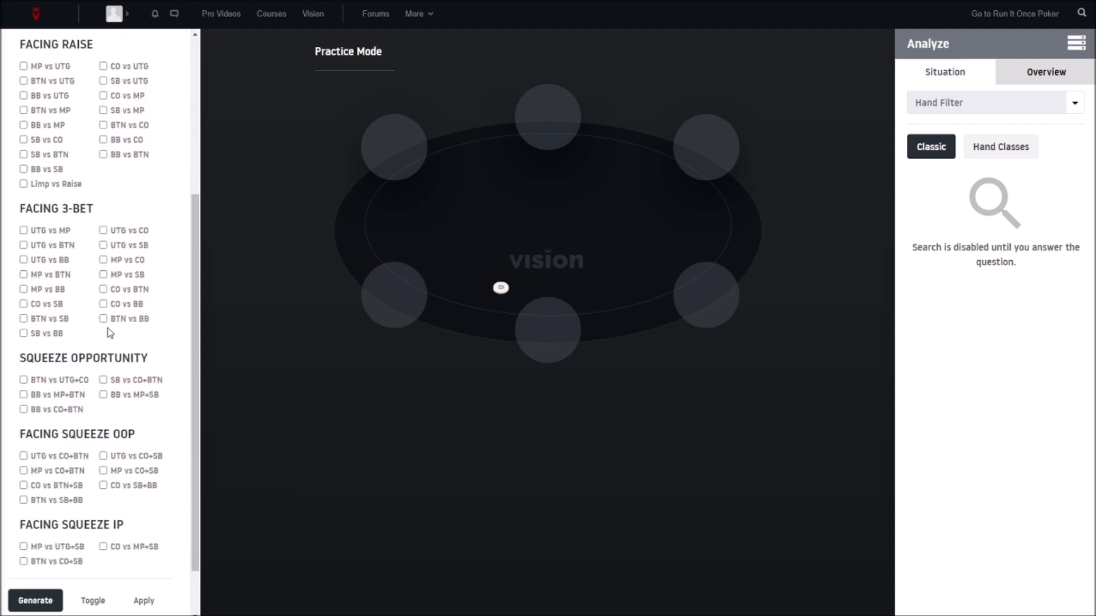
mouse_move(61, 342)
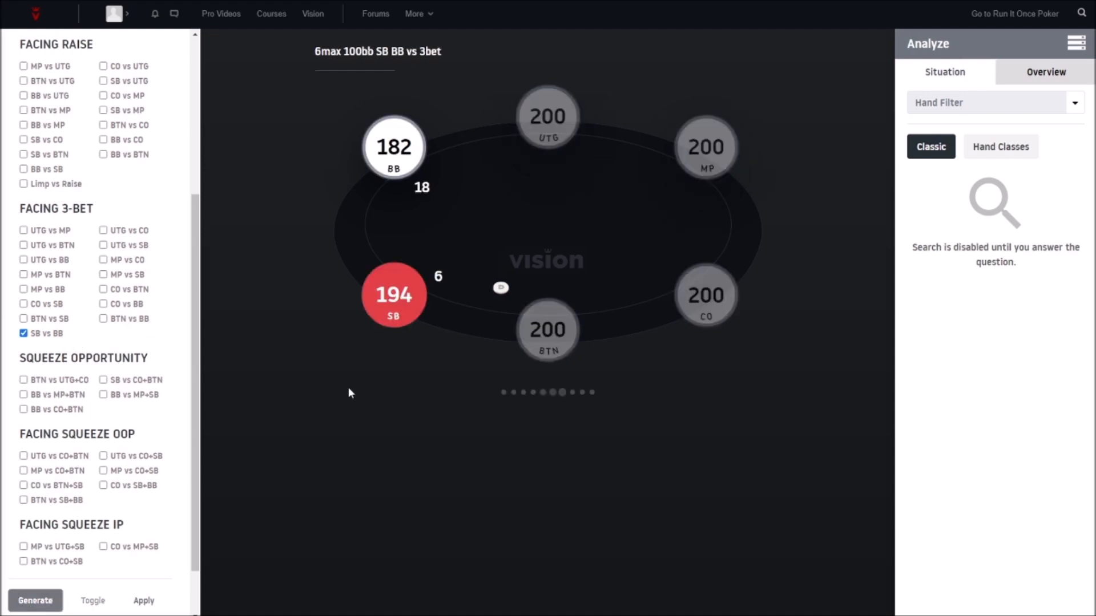
mouse_move(268, 246)
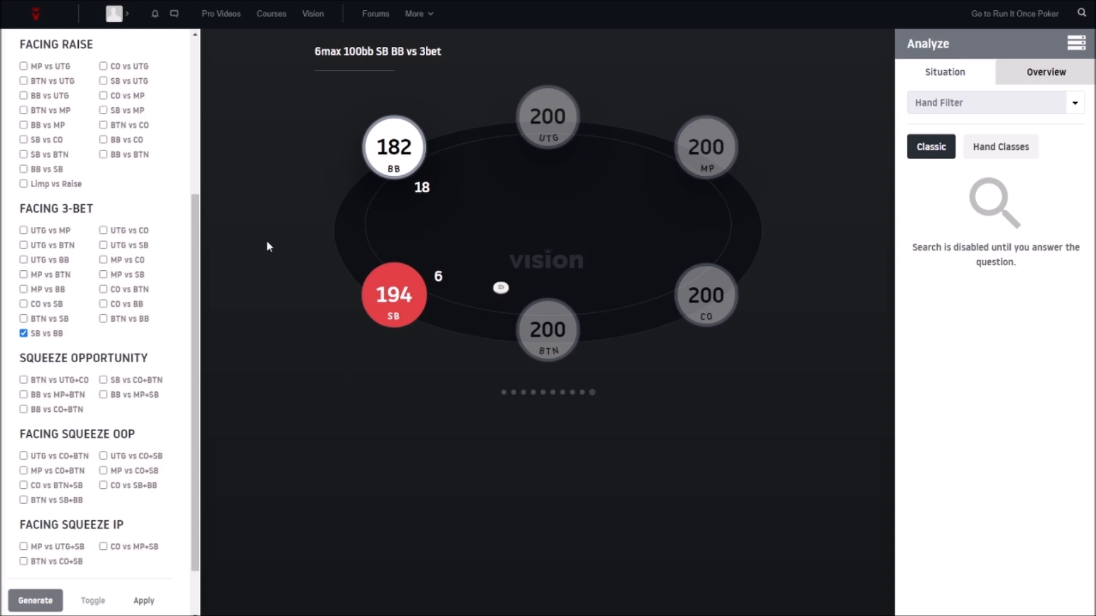
left_click(34, 601)
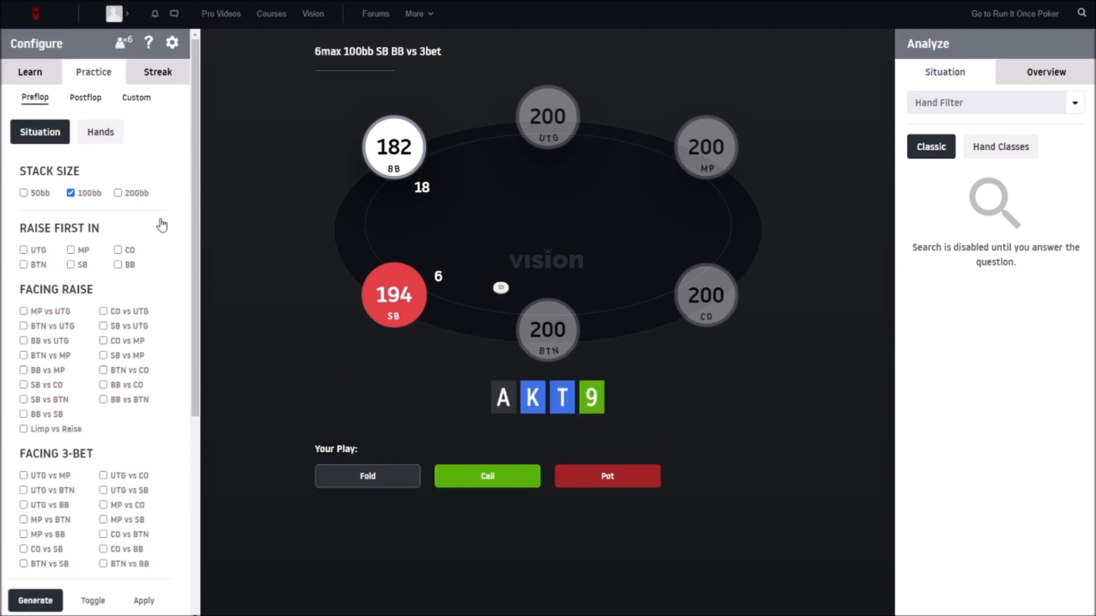
Switch Practice to the Custom sub-tab with empty name, pot, board and range fields
left_click(136, 98)
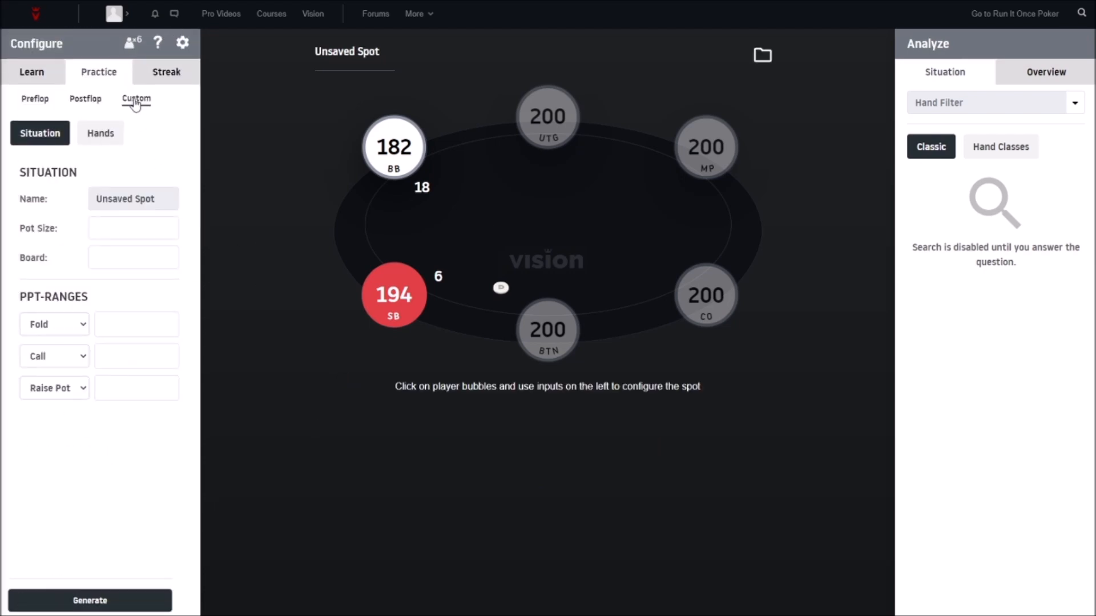
mouse_move(422, 250)
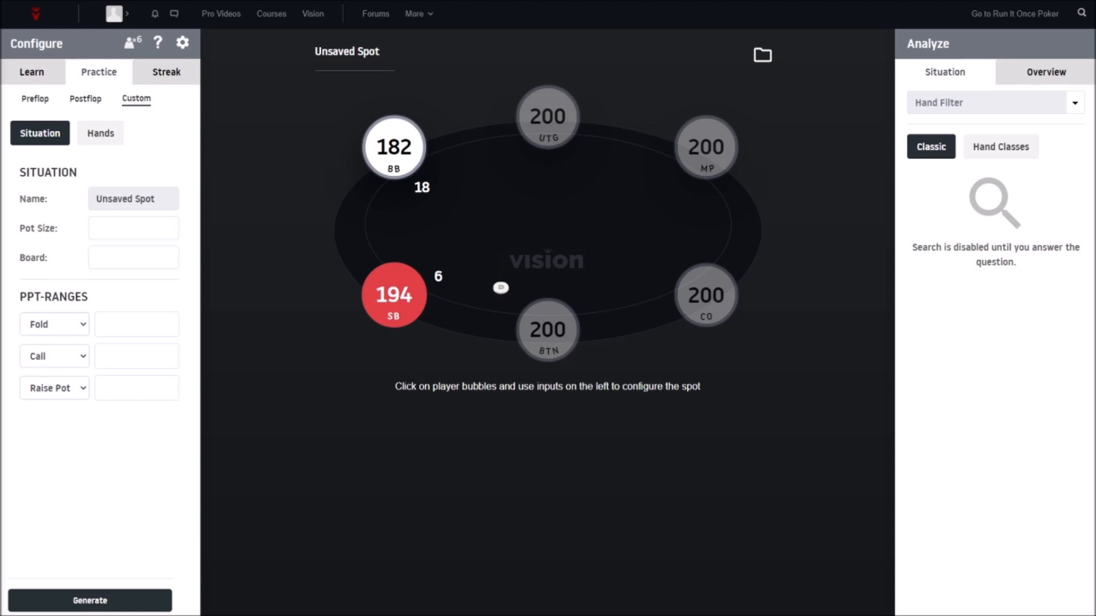
left_click(89, 600)
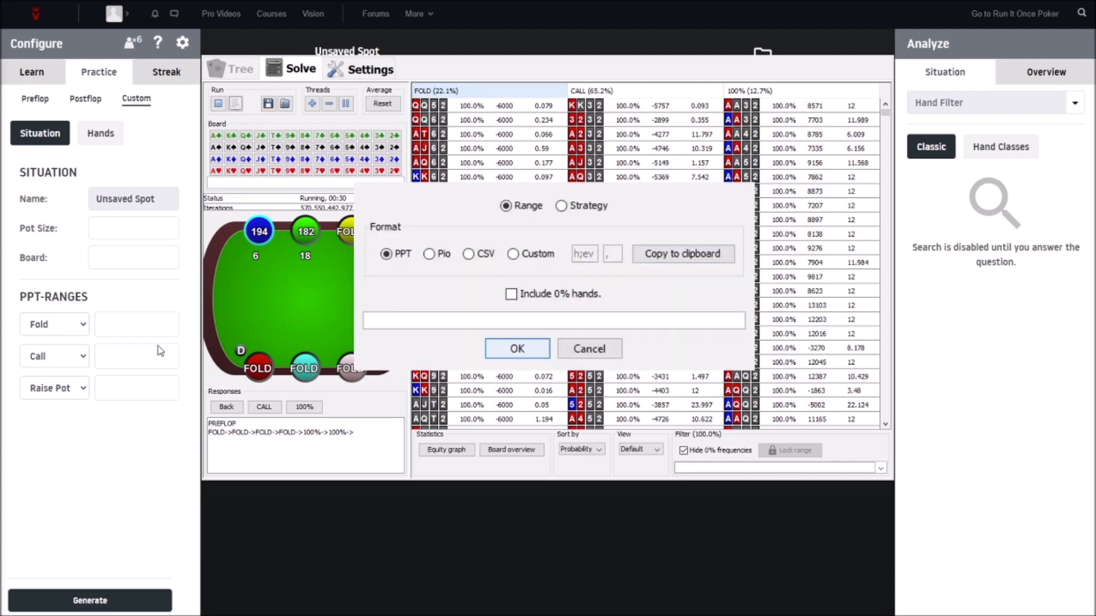
Copy MonkerSolver's fold, call and pot-raise PPT ranges into Vision's three range fields
left_click(683, 253)
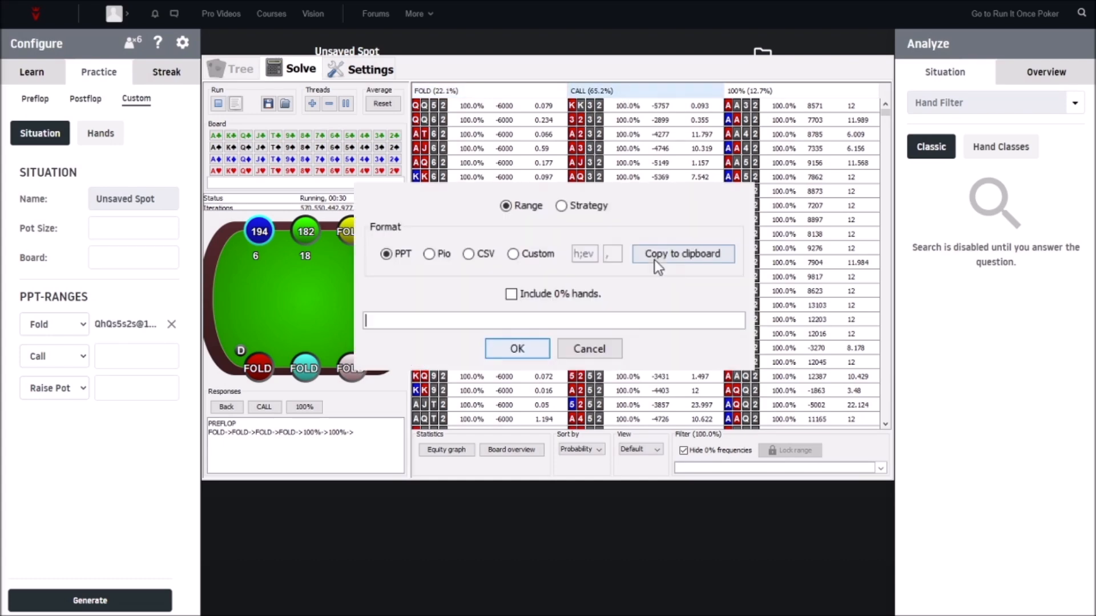
left_click(682, 253)
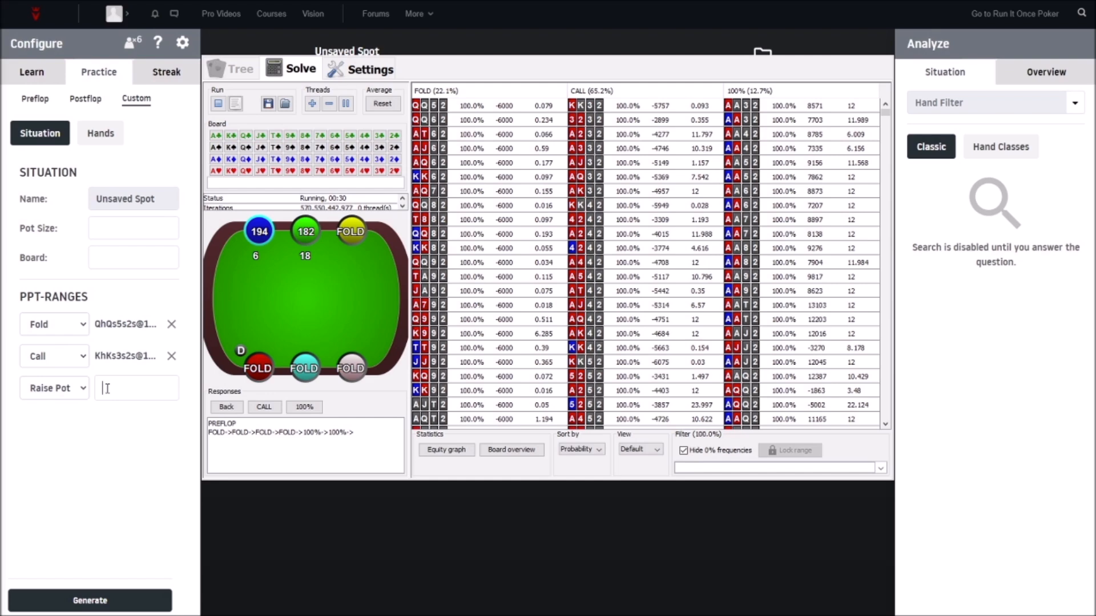
type("AhAs3s2s@1...")
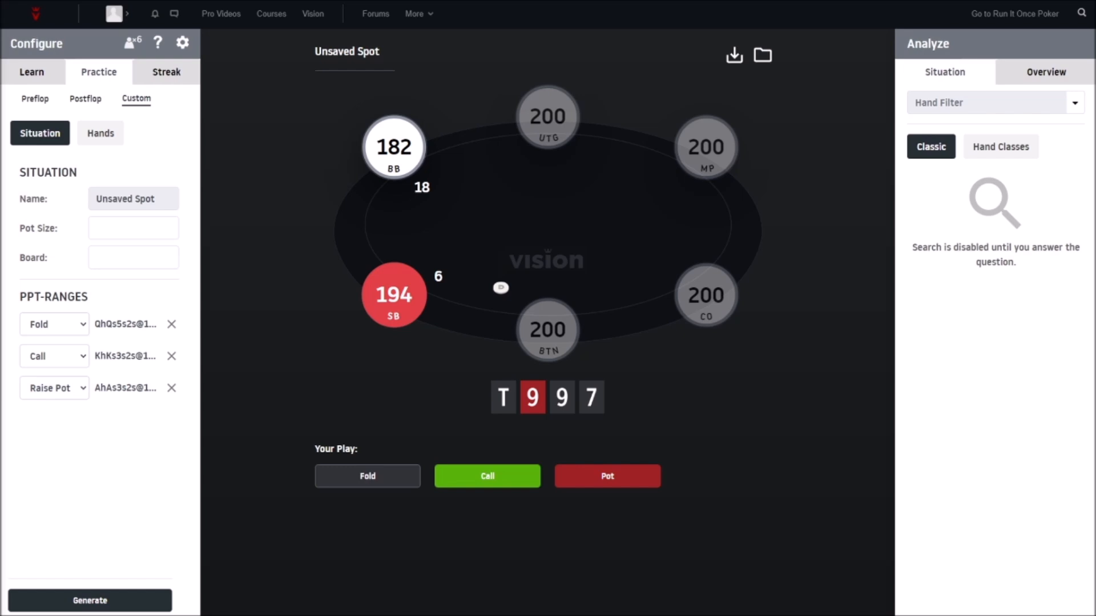
mouse_move(623, 167)
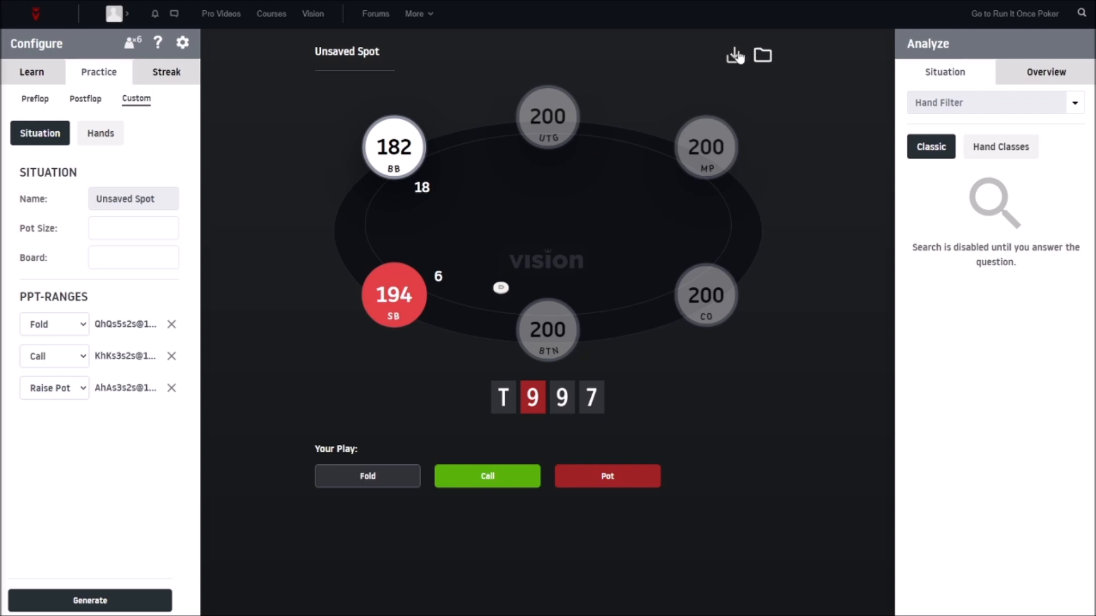
Save the custom spot as a 100bb vs 3bet sim with filename 'vs BB'
left_click(734, 55)
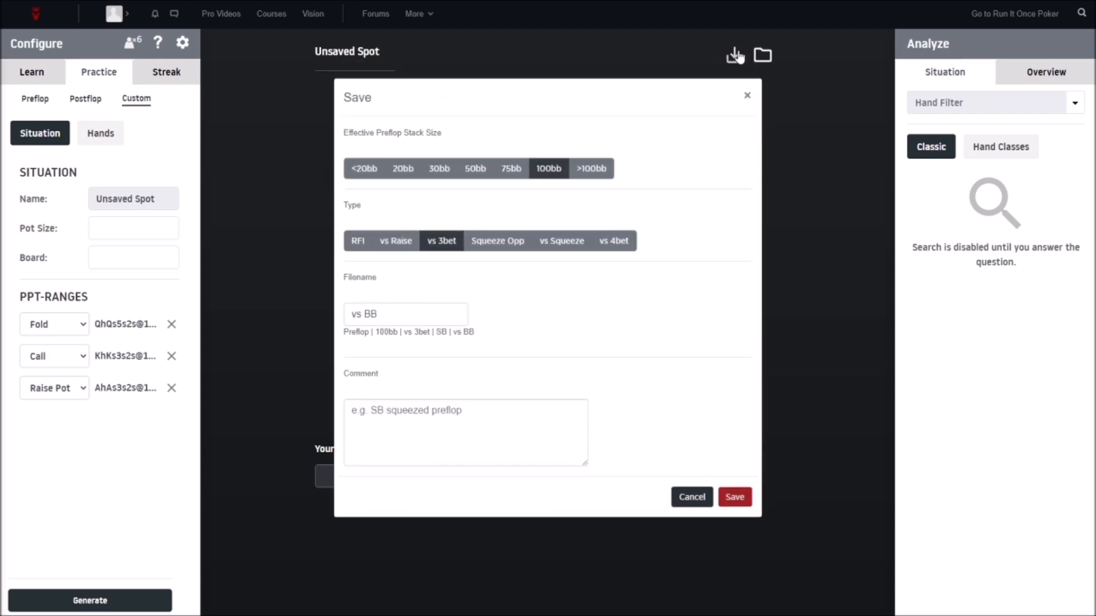
mouse_move(454, 250)
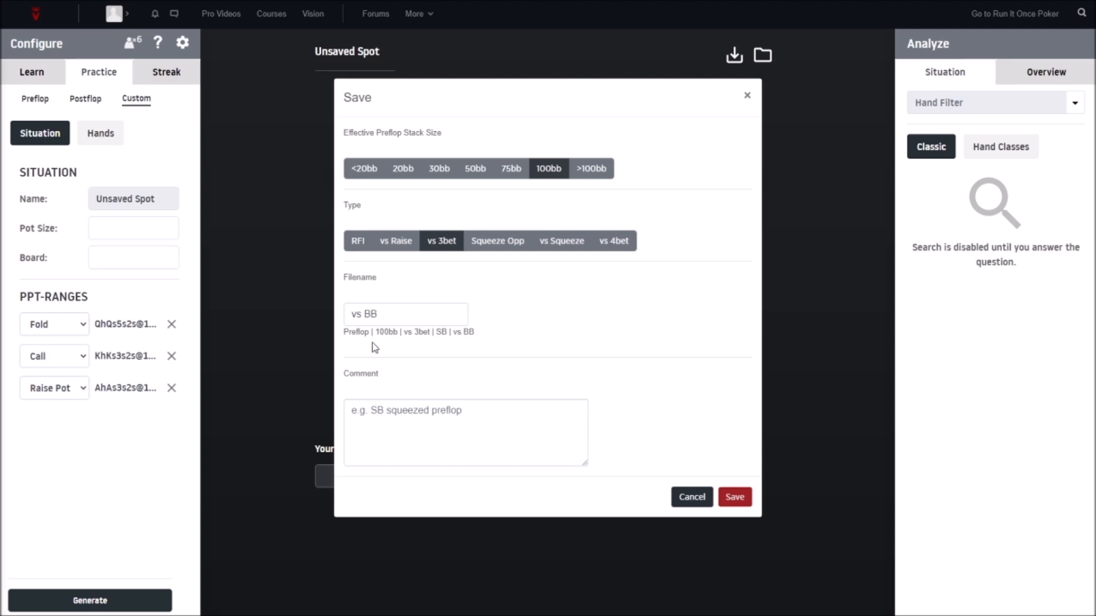
mouse_move(415, 345)
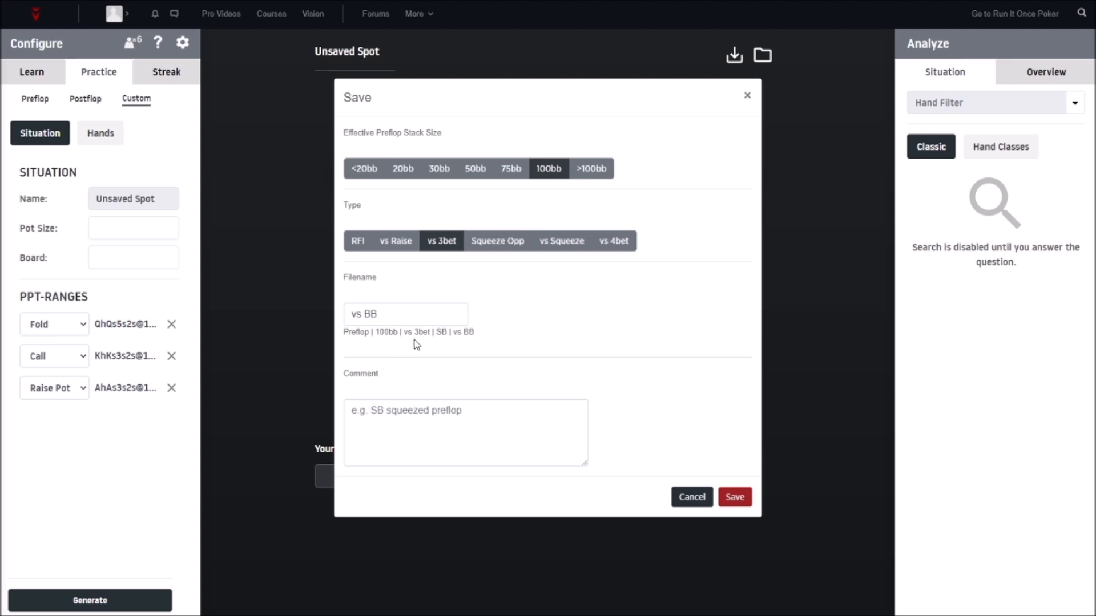
mouse_move(433, 343)
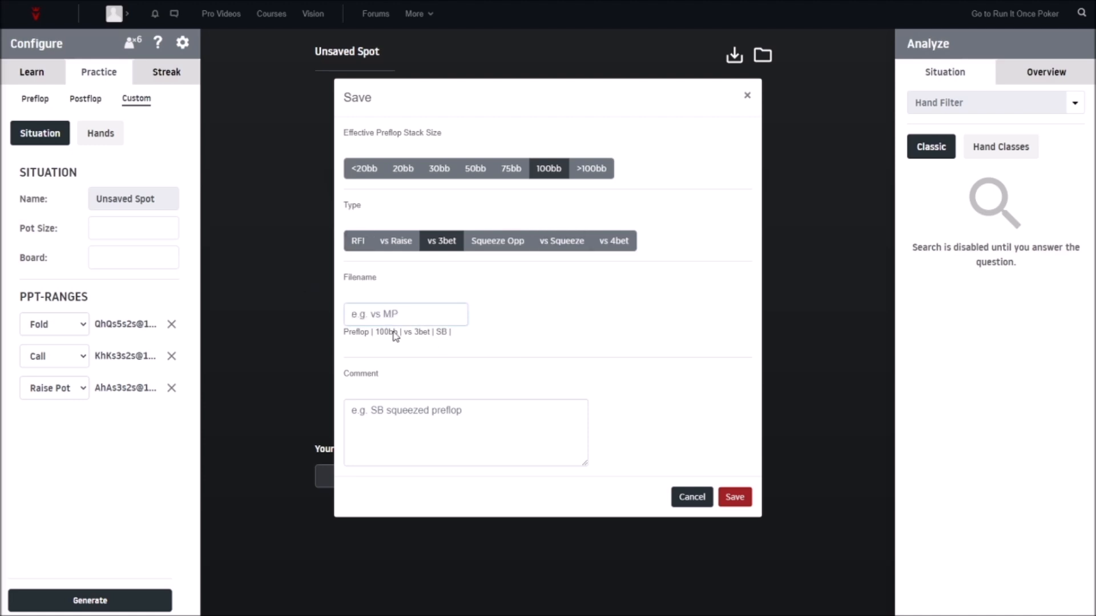
left_click(405, 314)
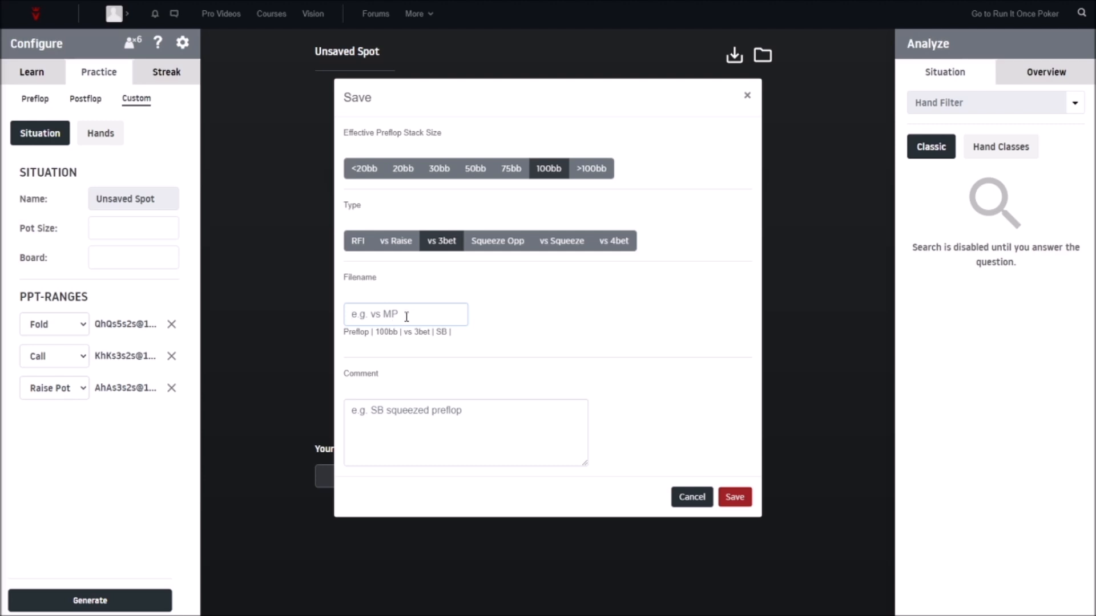
type("vs")
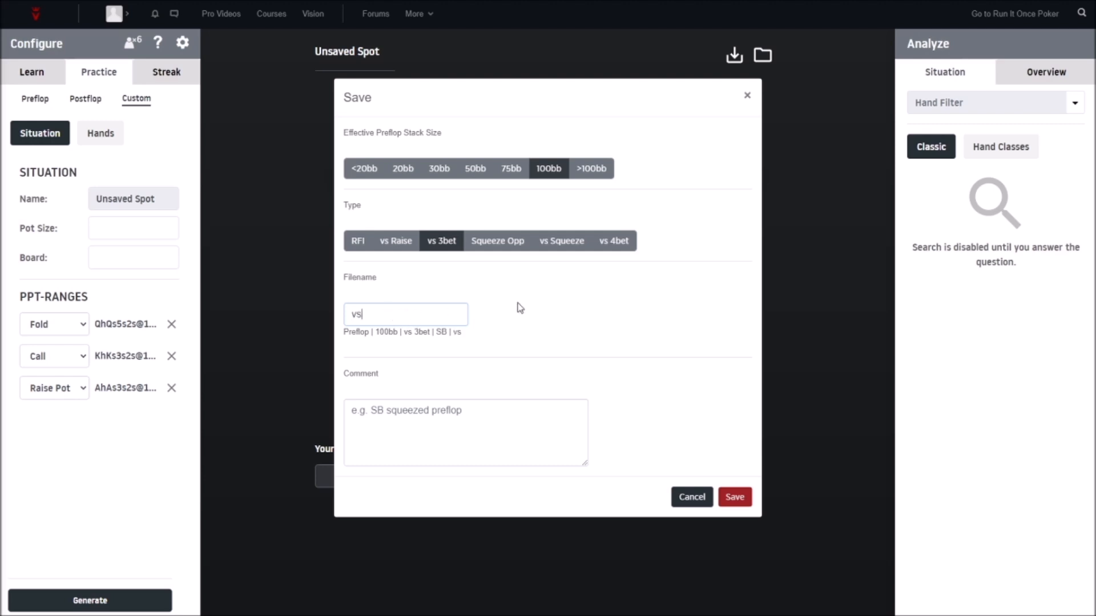
type("BB")
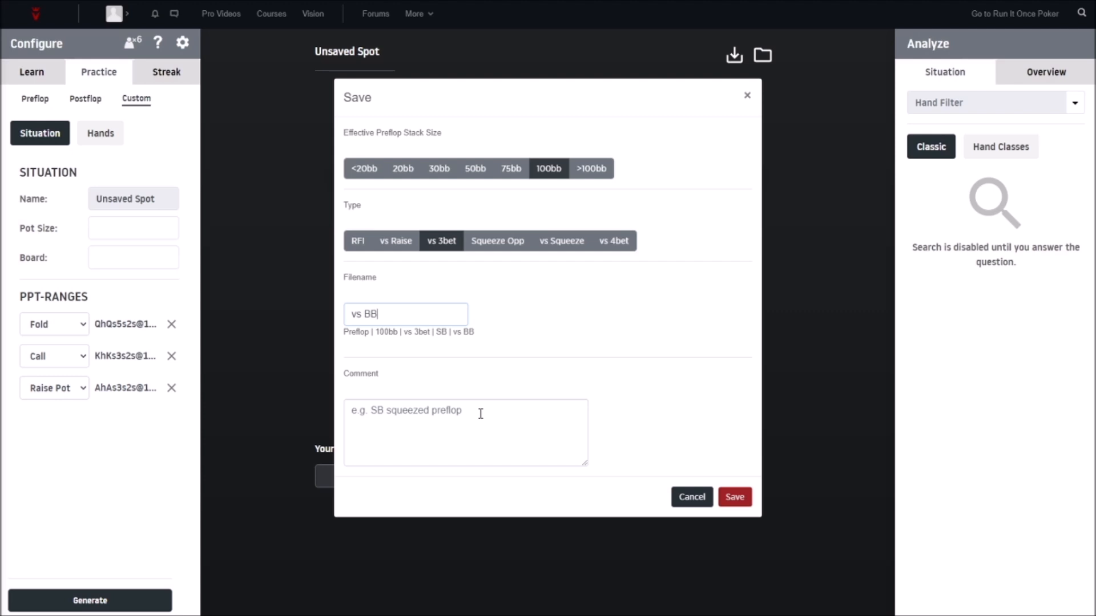
mouse_move(736, 495)
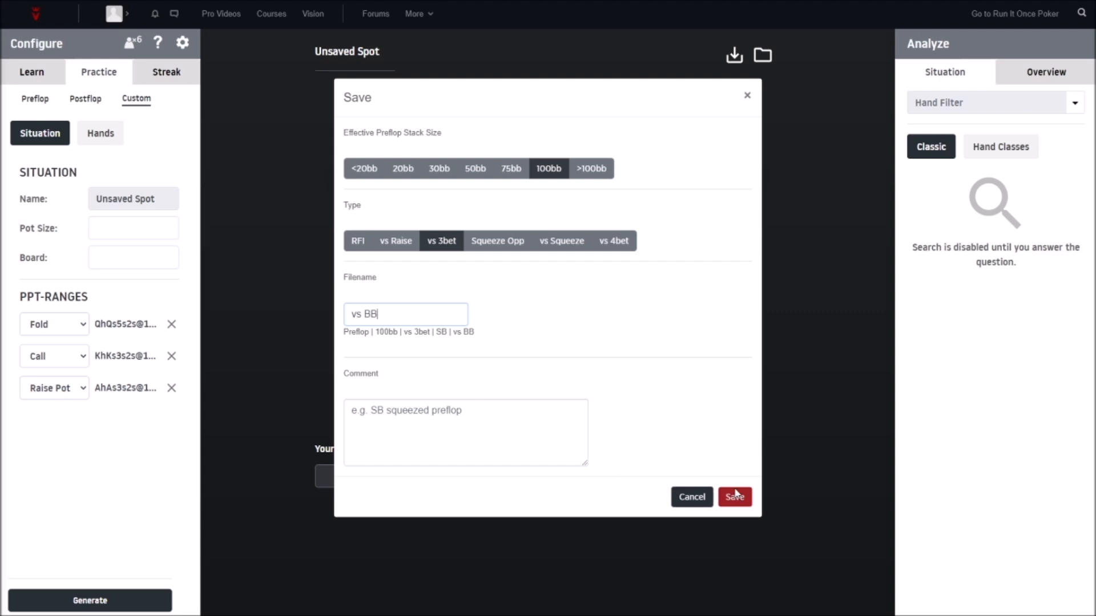
left_click(734, 497)
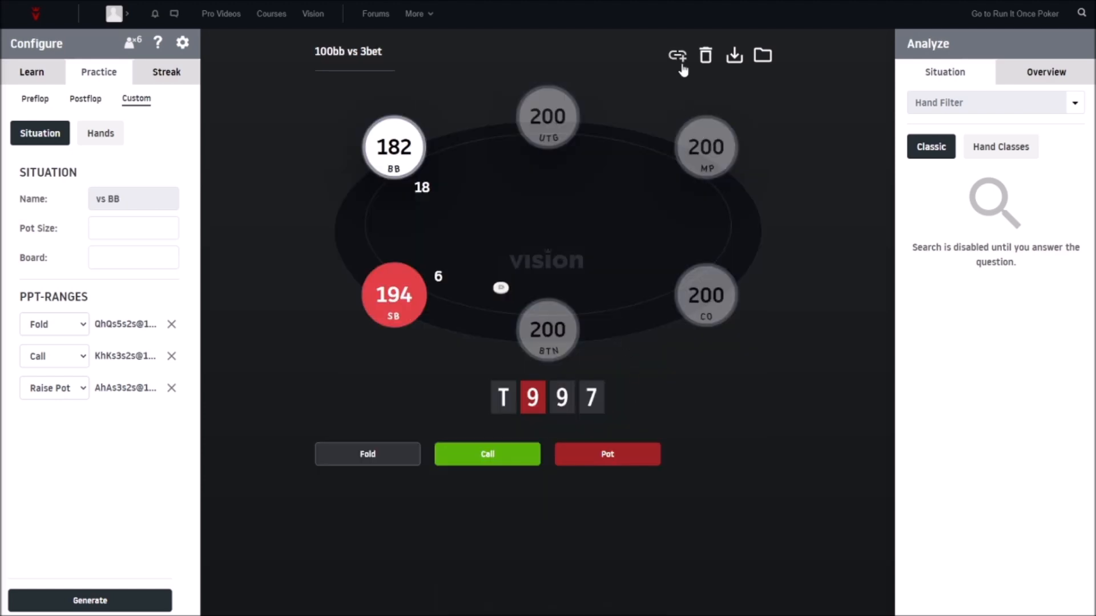
Browse the saved 100bb preflop sims and cancel without loading any
left_click(733, 55)
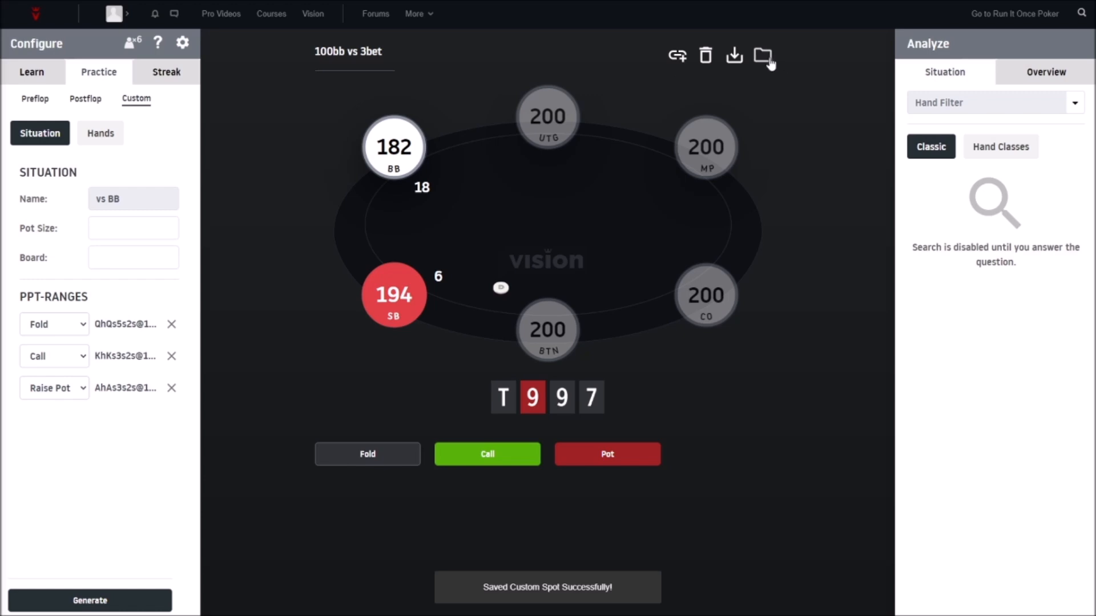
left_click(762, 55)
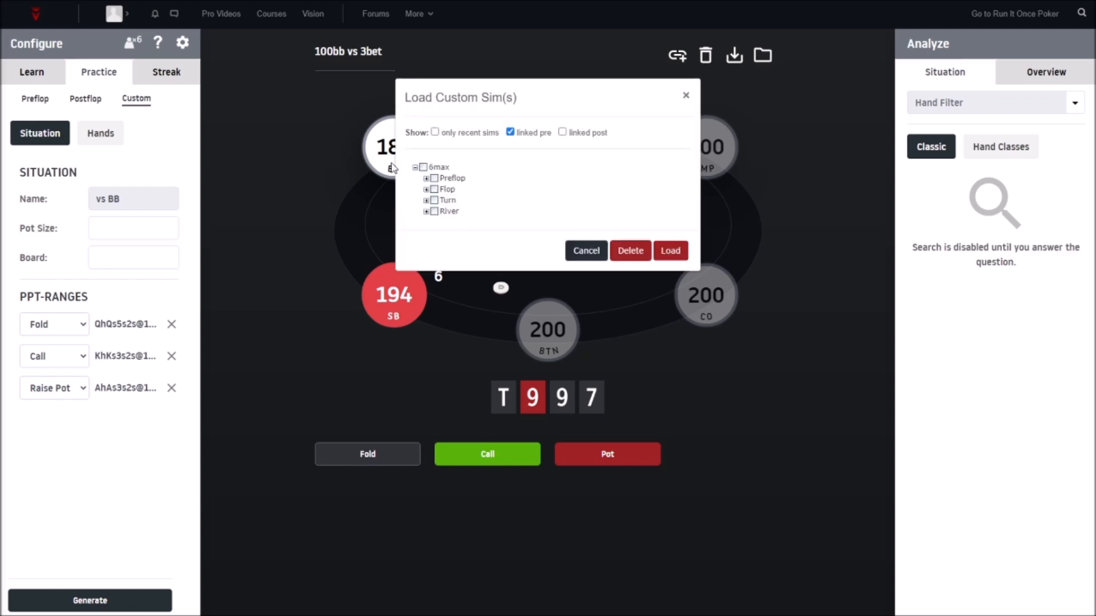
left_click(426, 178)
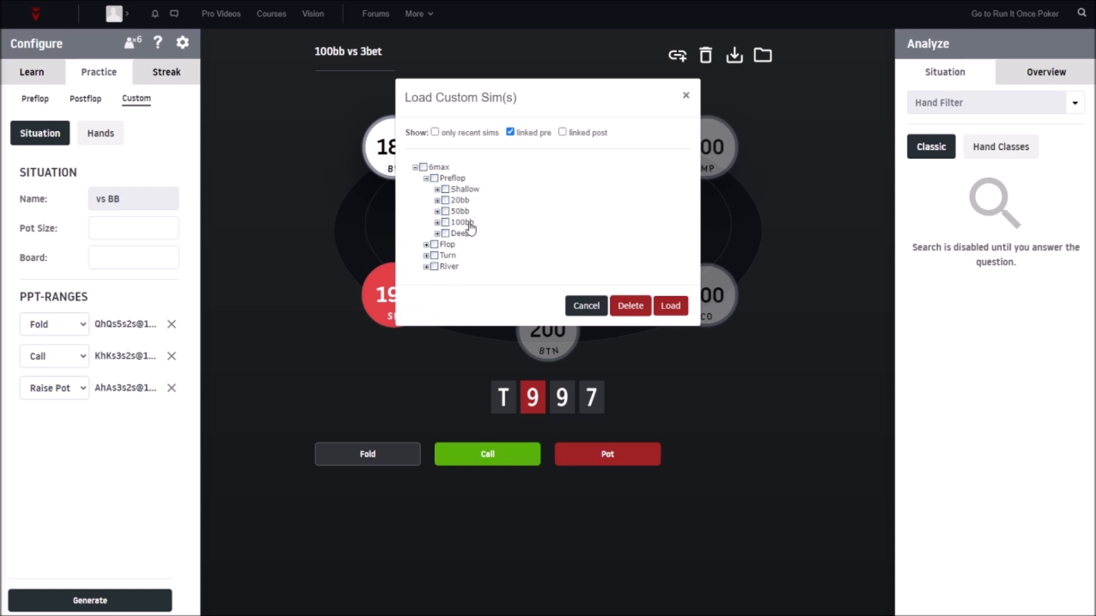
left_click(438, 222)
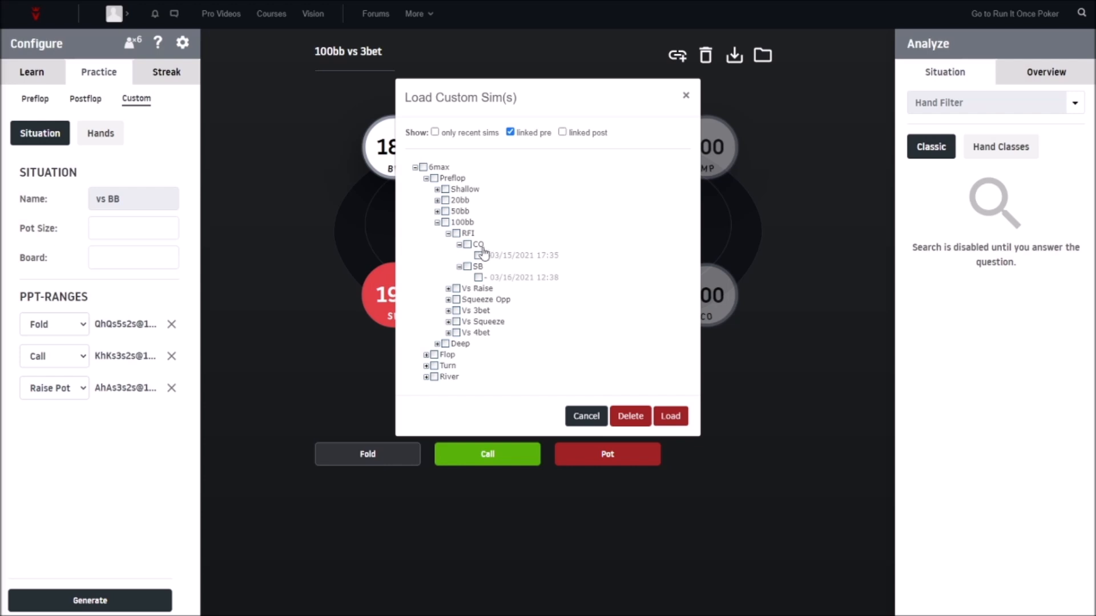
mouse_move(494, 279)
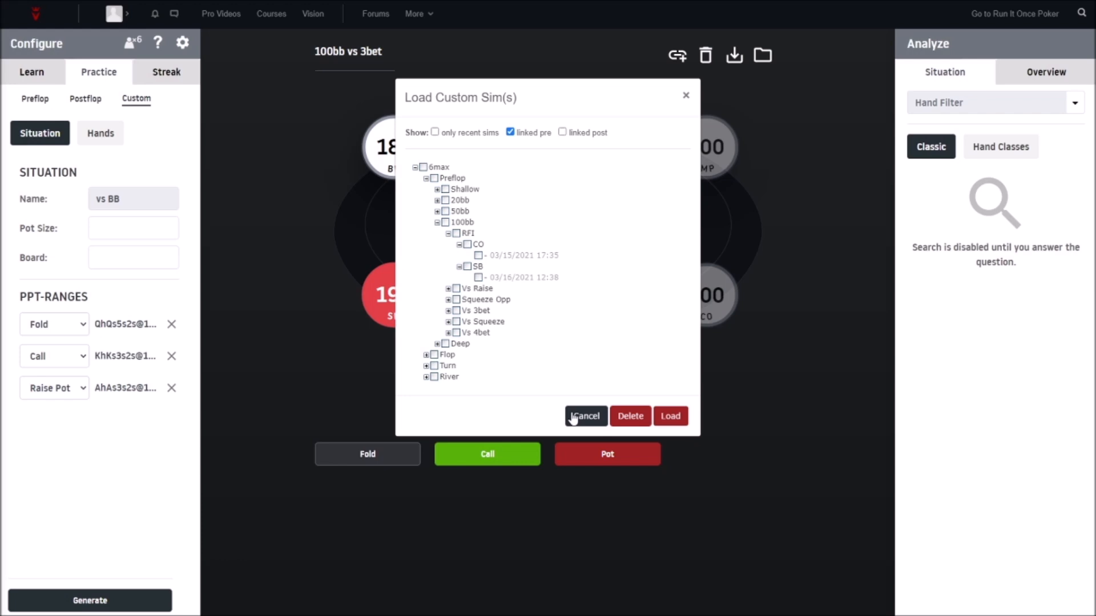
left_click(585, 416)
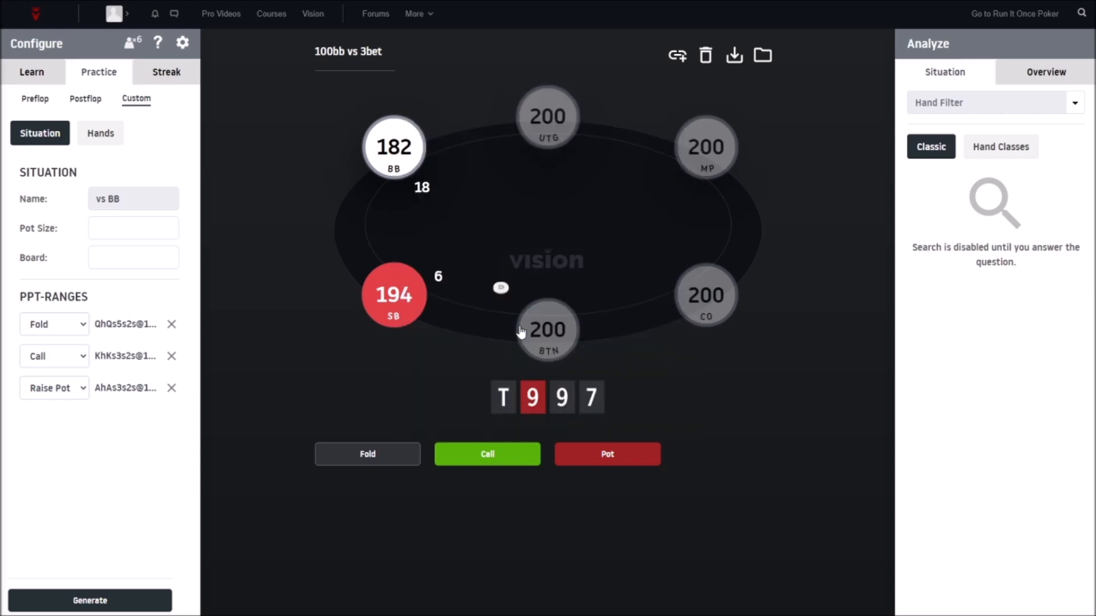
mouse_move(665, 67)
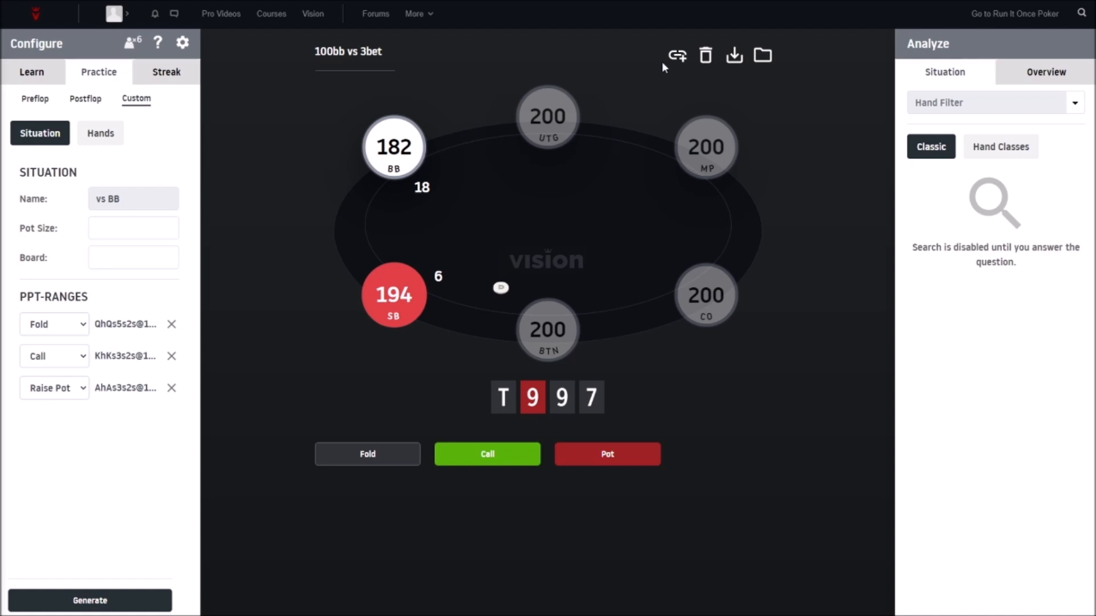
Set the 100bb SB RFI sim dated 03/16/2021 12:38 as the parent spot
left_click(676, 54)
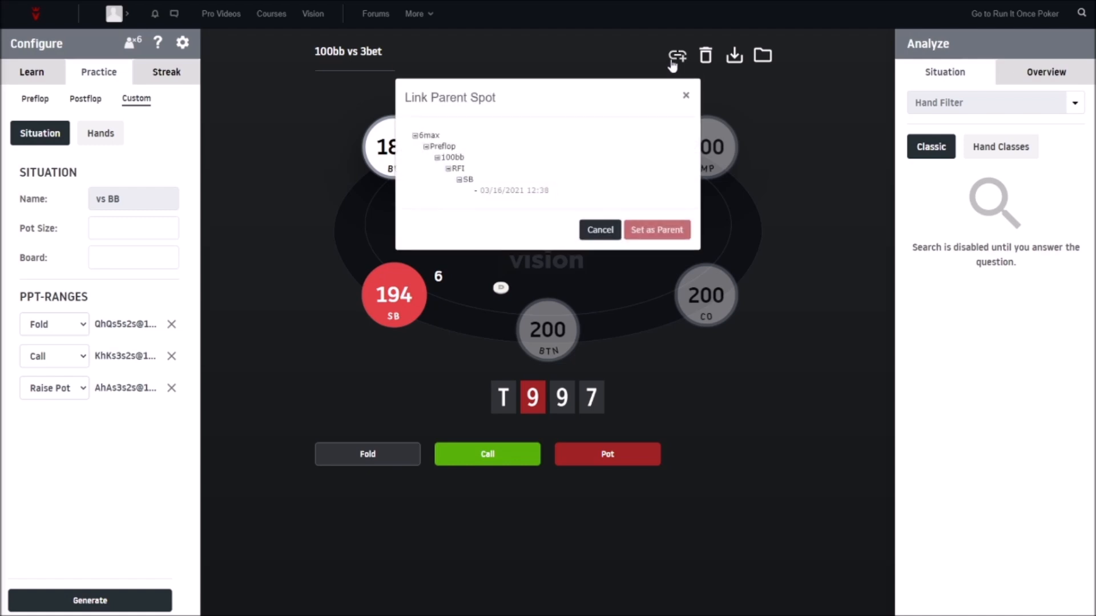
left_click(513, 190)
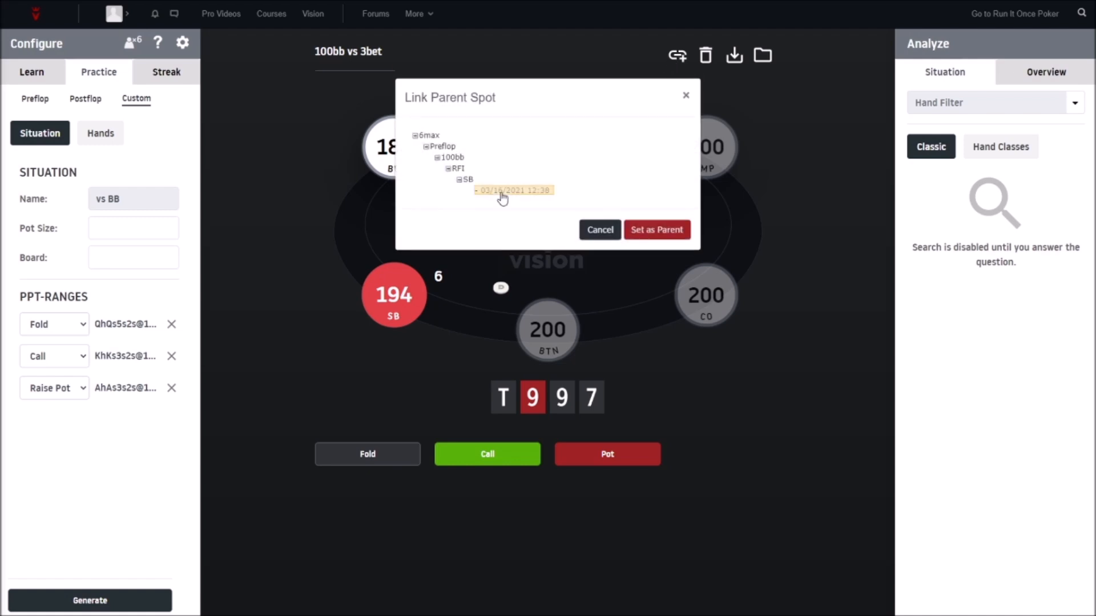
mouse_move(681, 217)
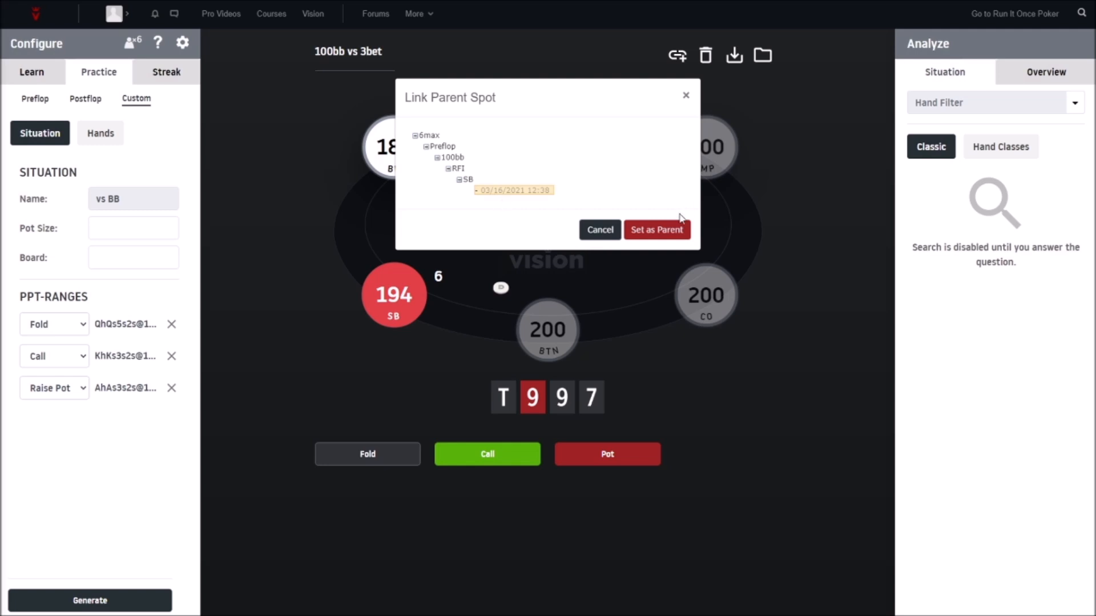
left_click(655, 230)
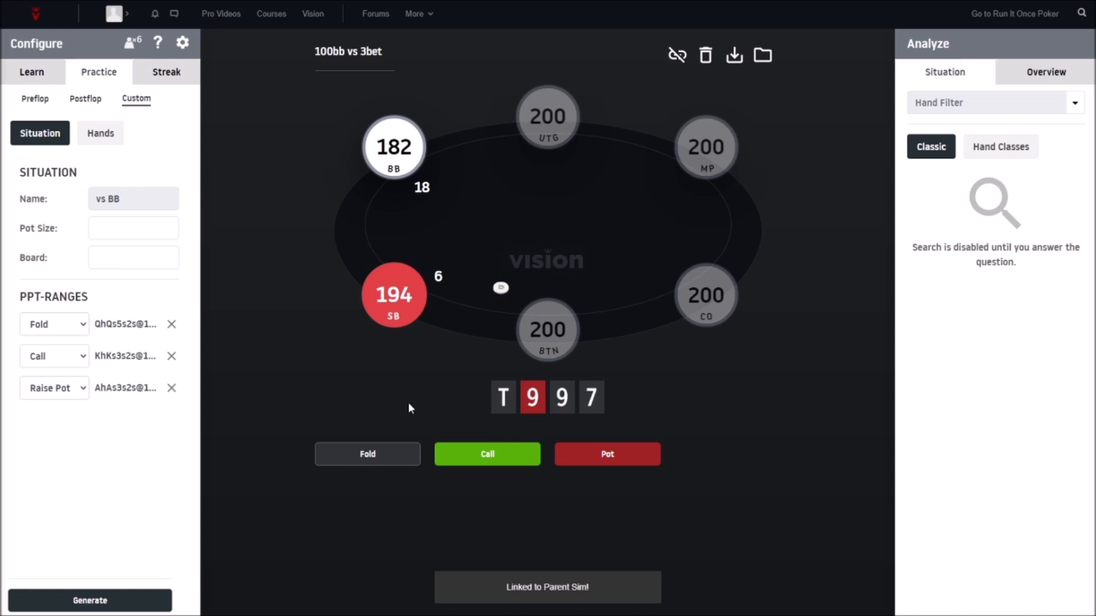
Answer Pot with AAK8 in the SB RFI spot, continue into vs 3bet and answer Pot again
left_click(487, 453)
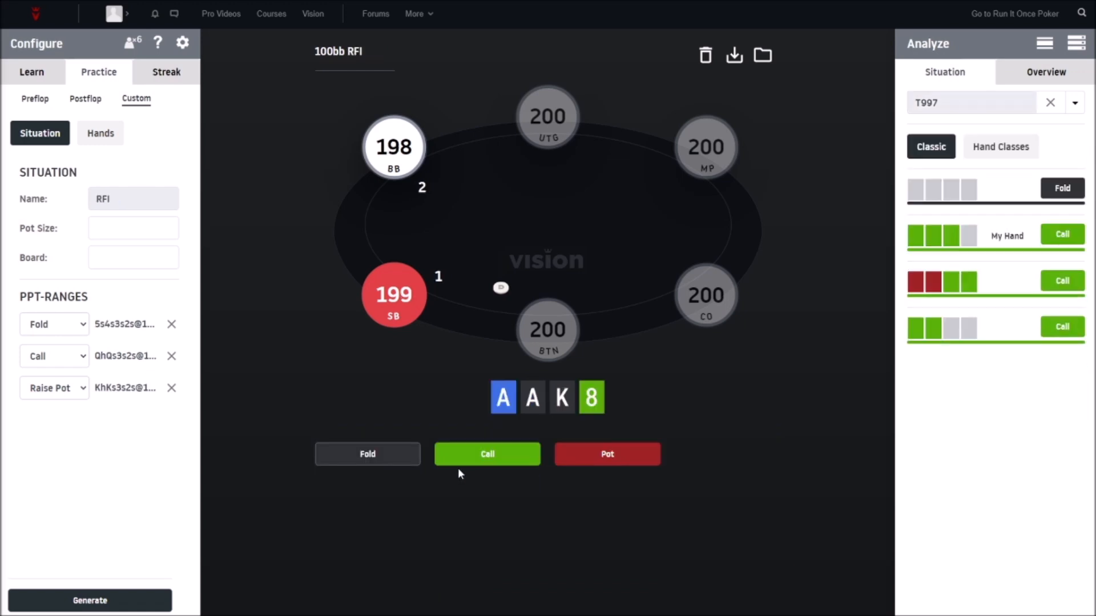
mouse_move(460, 471)
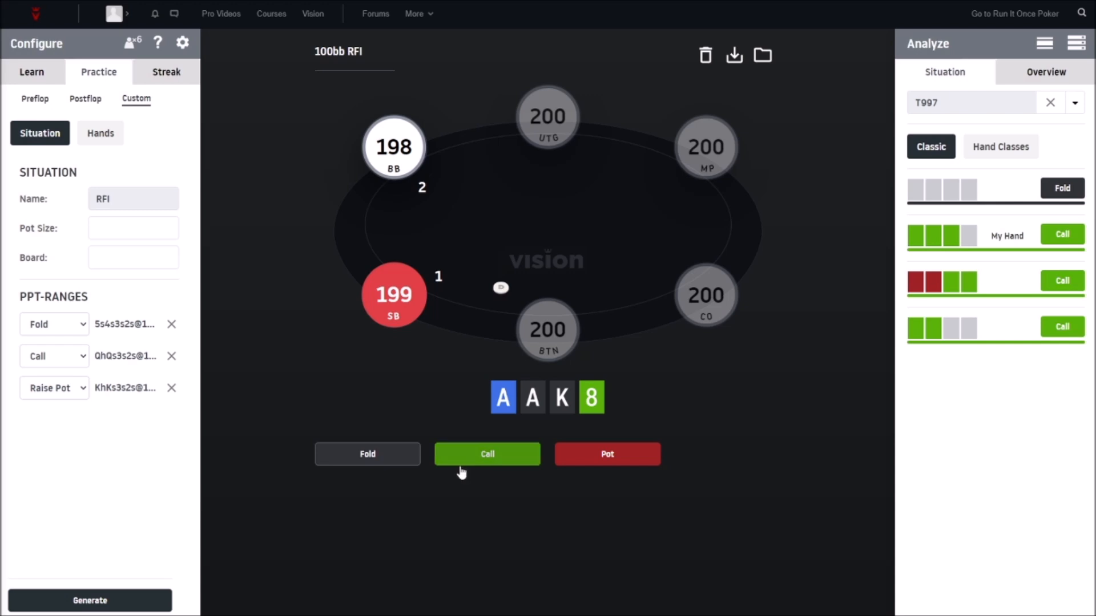
left_click(607, 455)
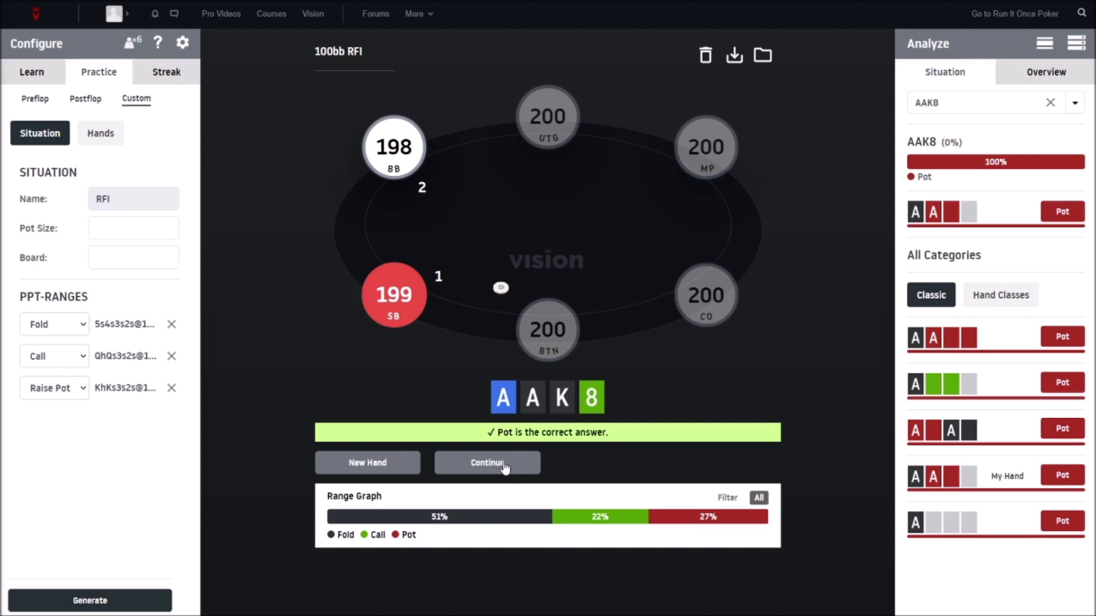
mouse_move(481, 474)
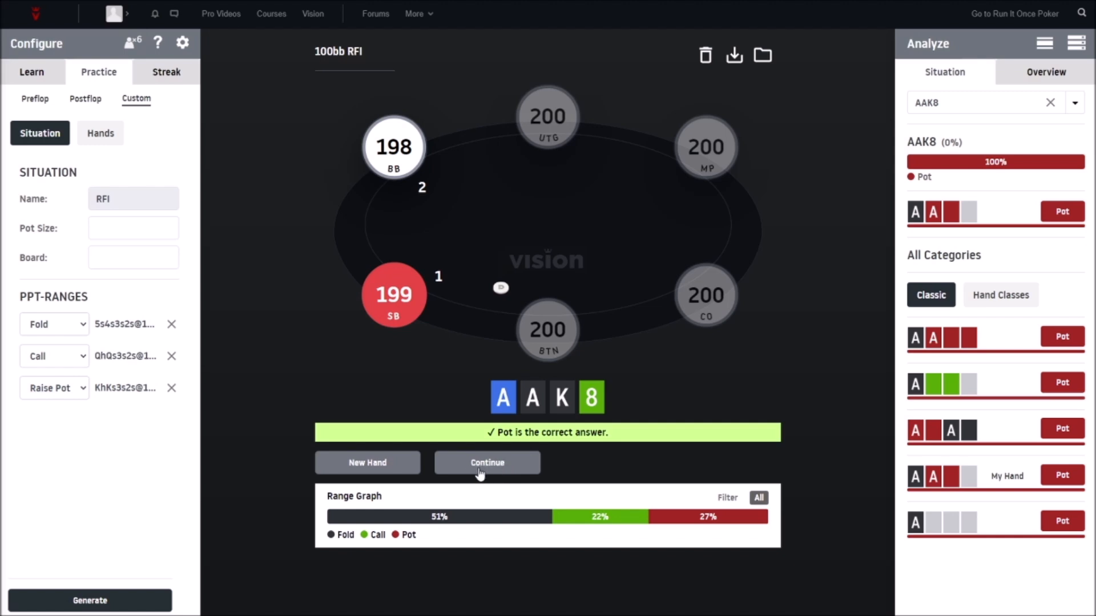
left_click(486, 462)
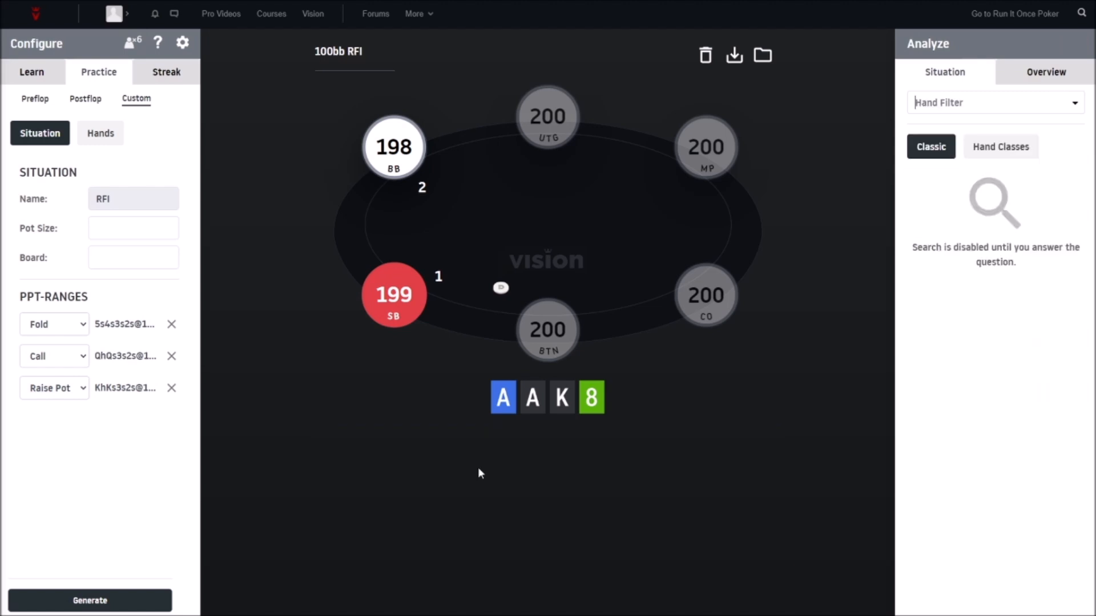
left_click(89, 600)
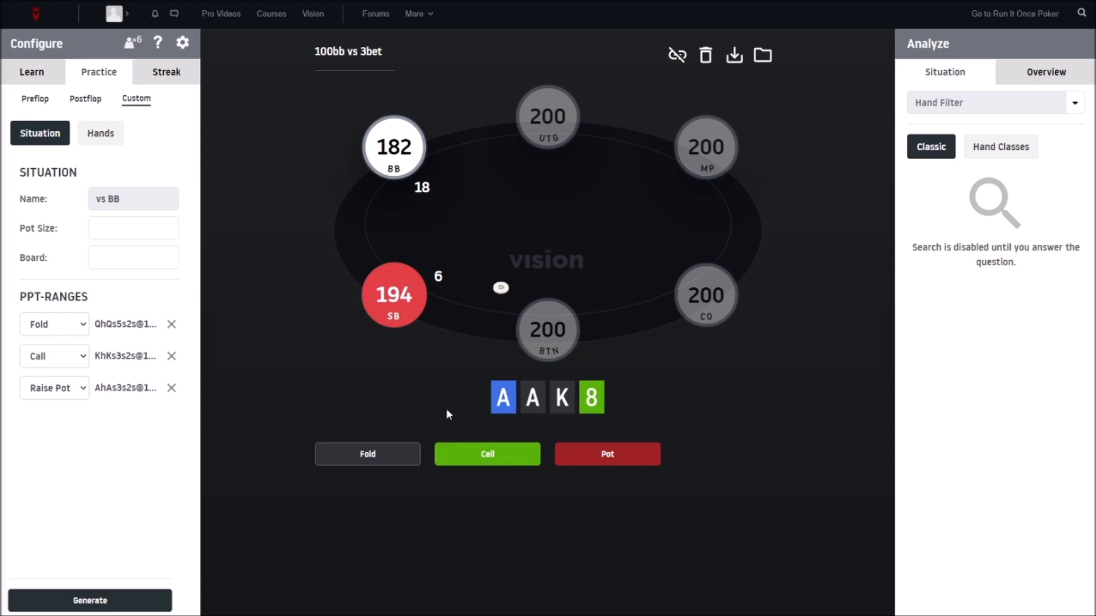
mouse_move(509, 365)
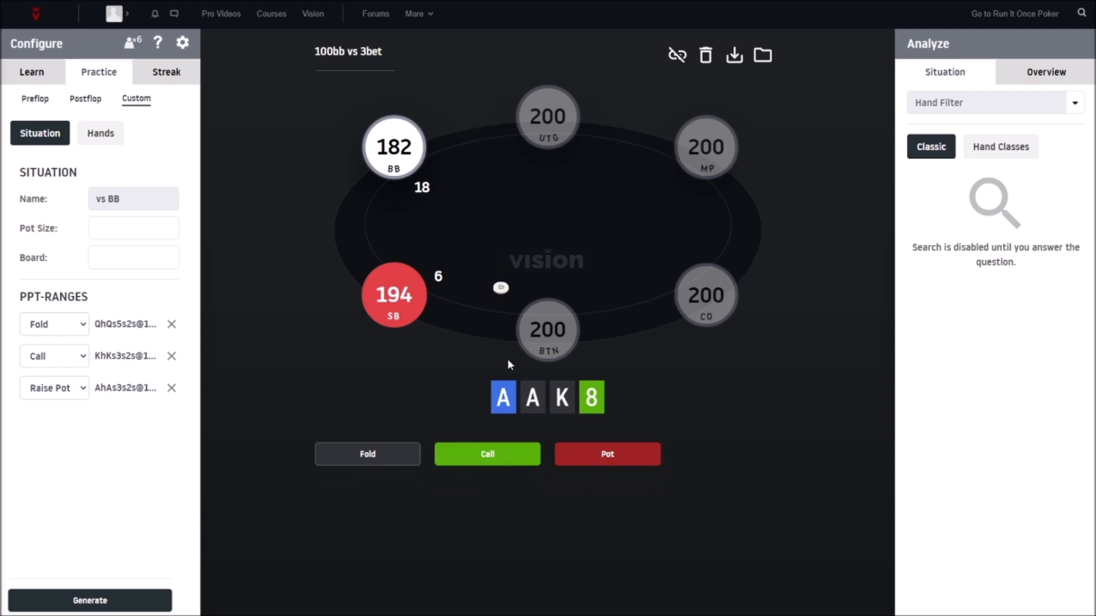
left_click(606, 453)
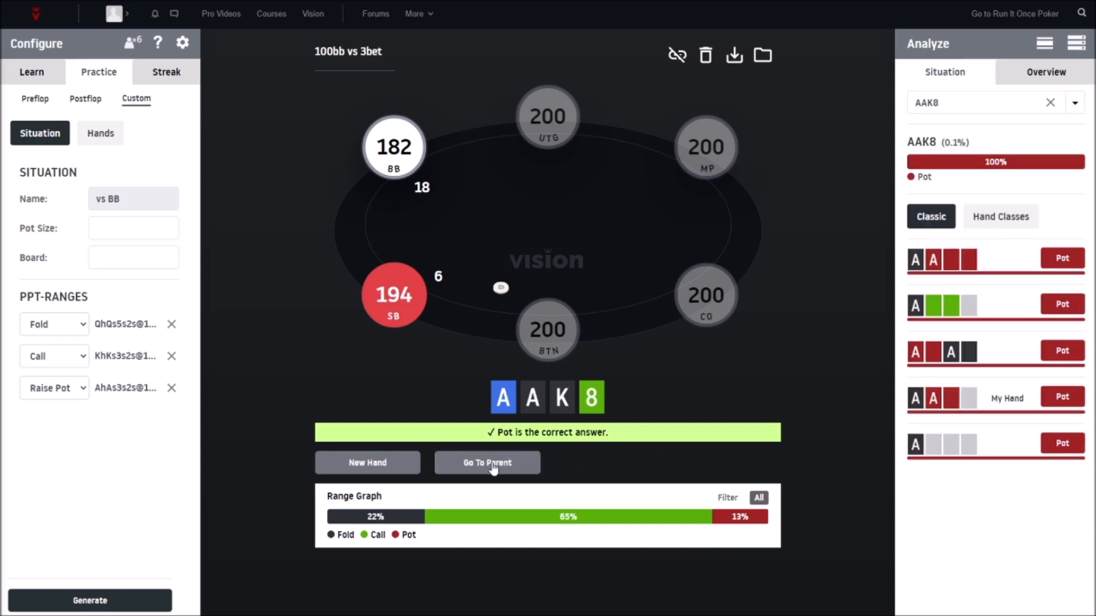
Return to the RFI spot, fold K943 correctly and deal the next hand
left_click(486, 462)
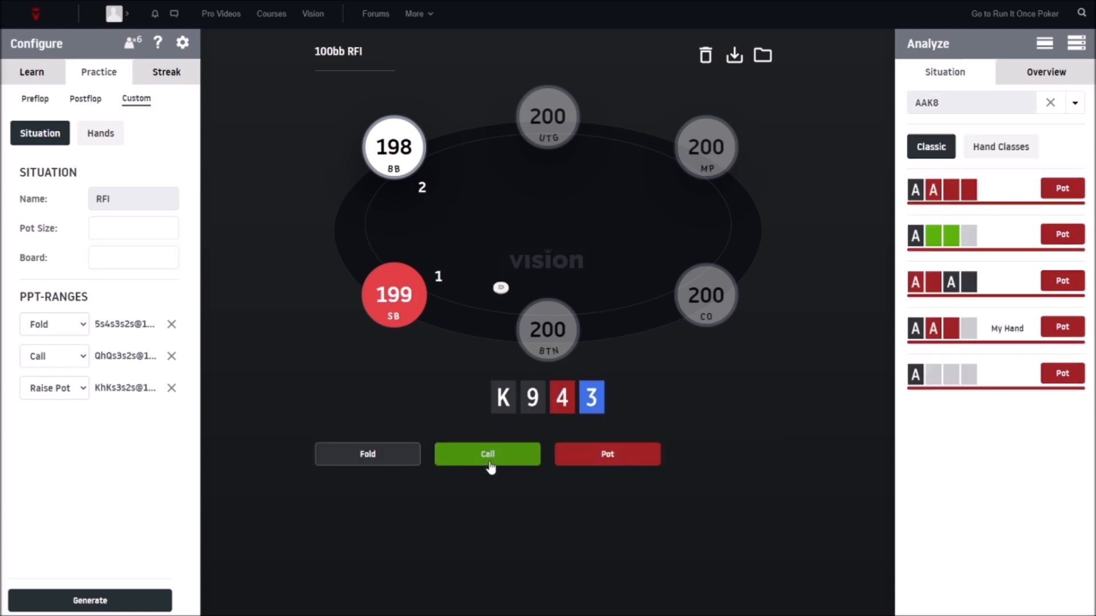
mouse_move(502, 405)
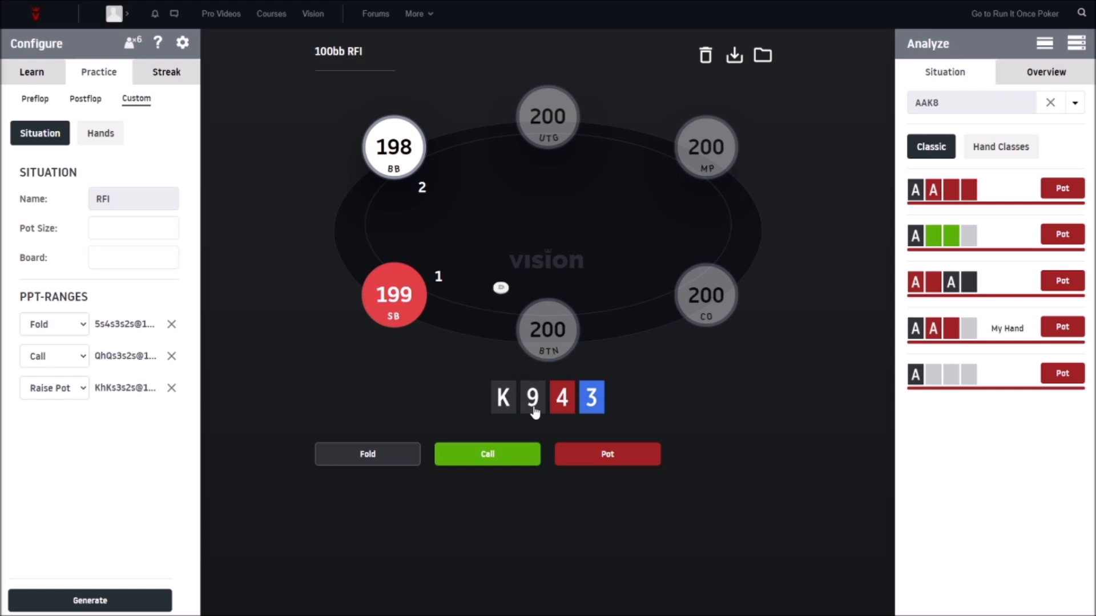
mouse_move(546, 411)
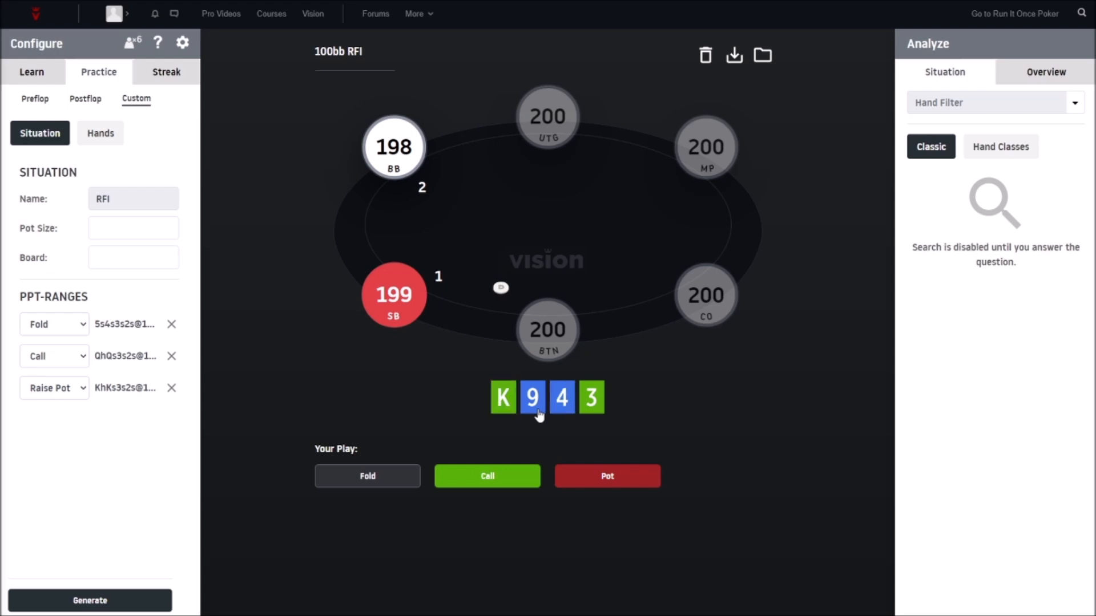
mouse_move(491, 392)
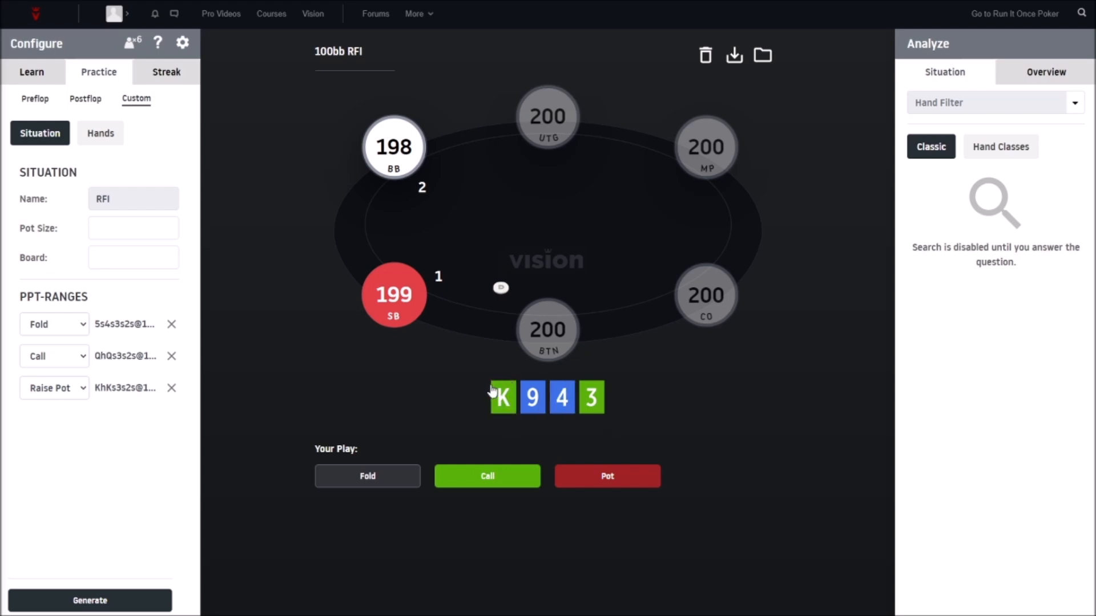
mouse_move(433, 441)
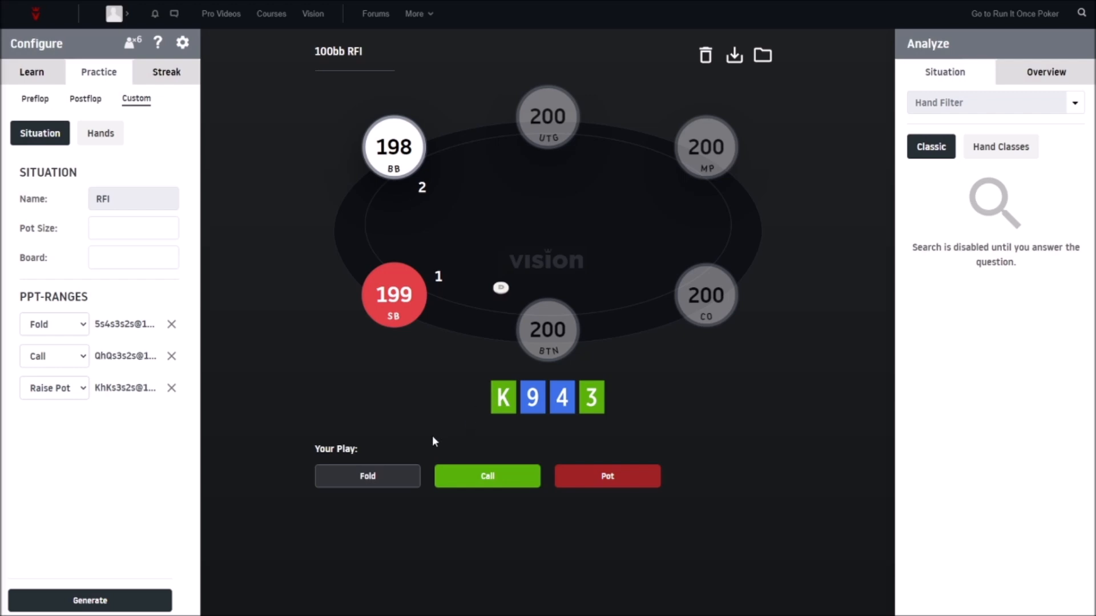
left_click(366, 476)
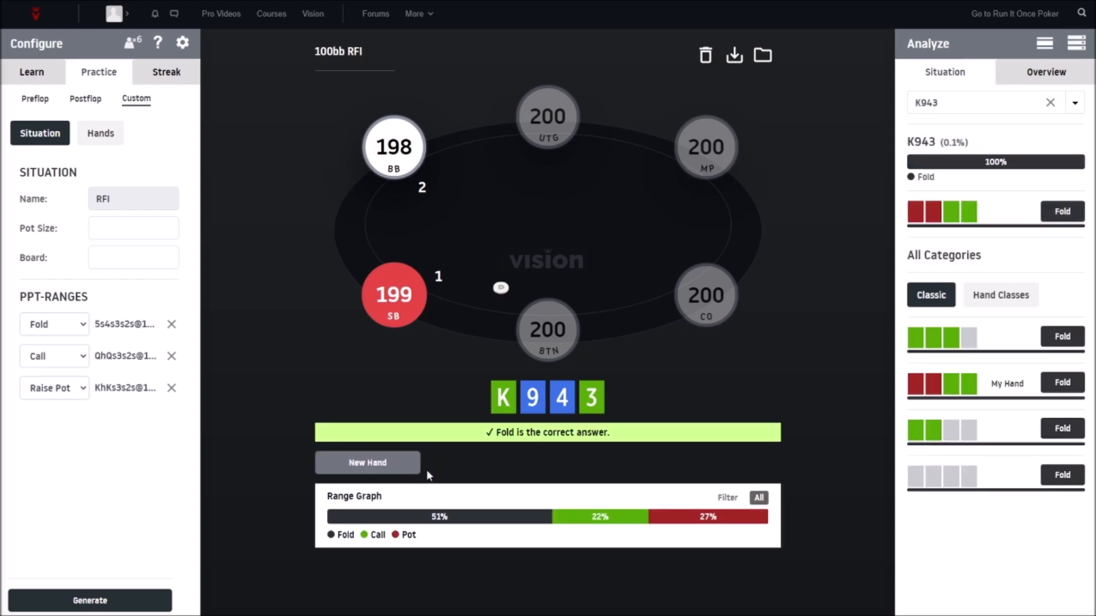
mouse_move(882, 434)
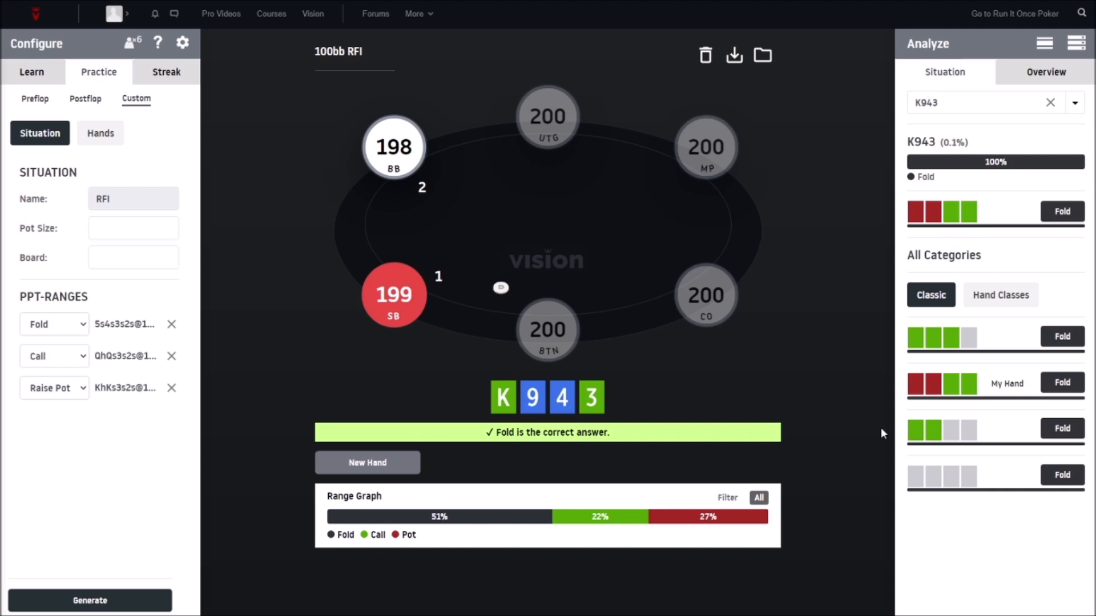
left_click(367, 462)
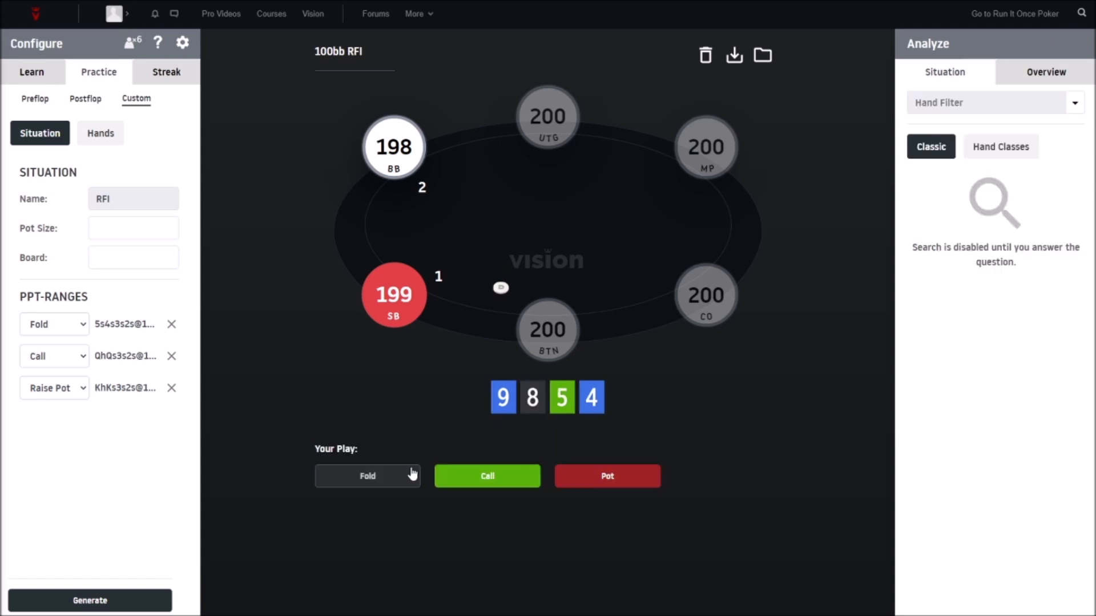
mouse_move(543, 413)
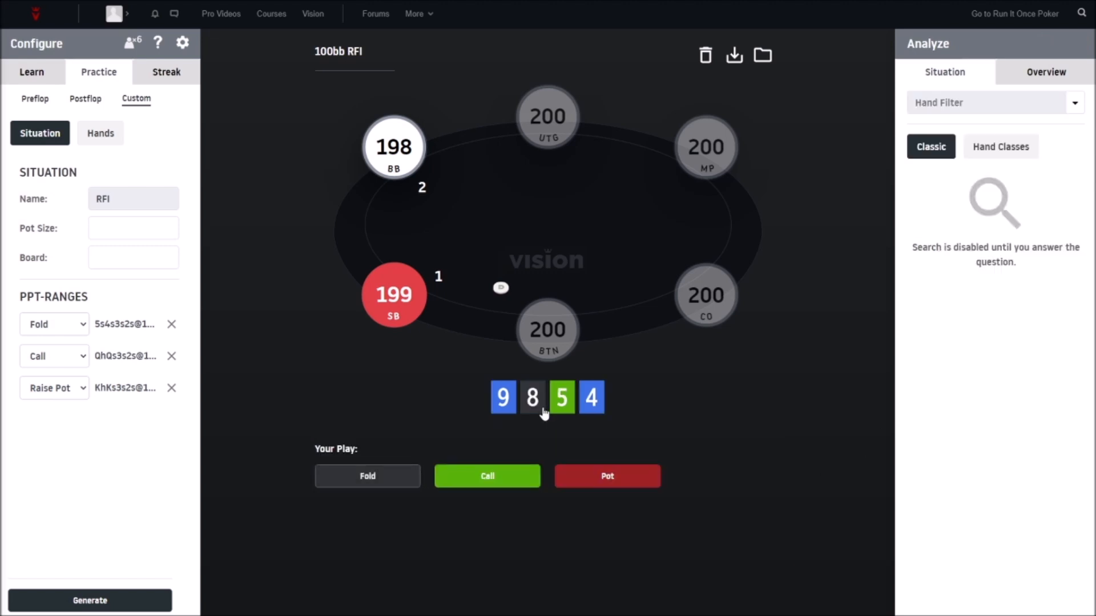
left_click(532, 397)
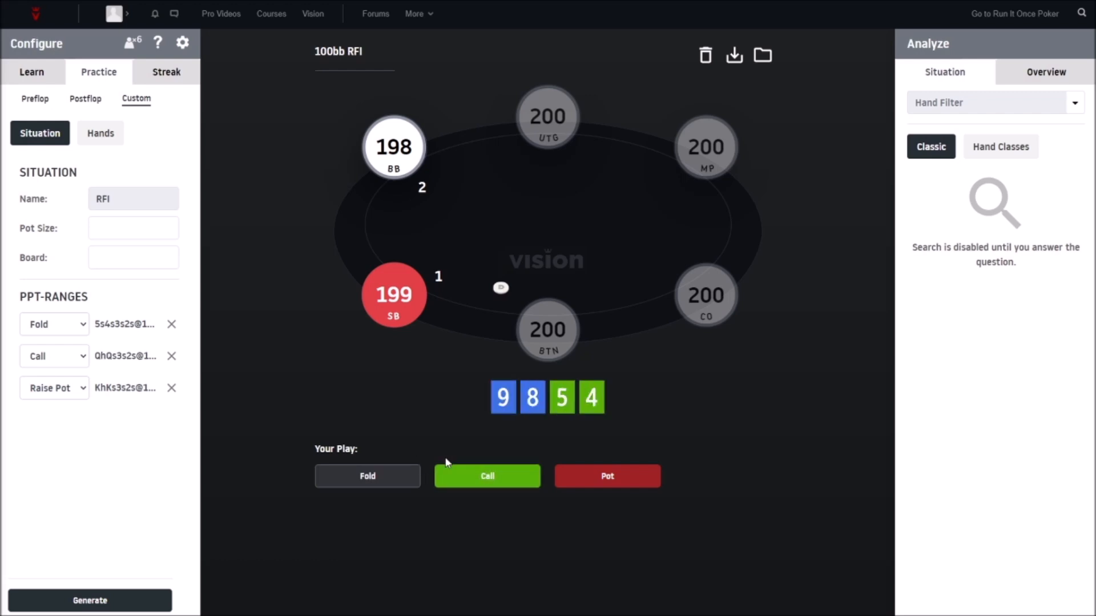
Fold 9854 correctly and deal a new hand, AT32
left_click(366, 476)
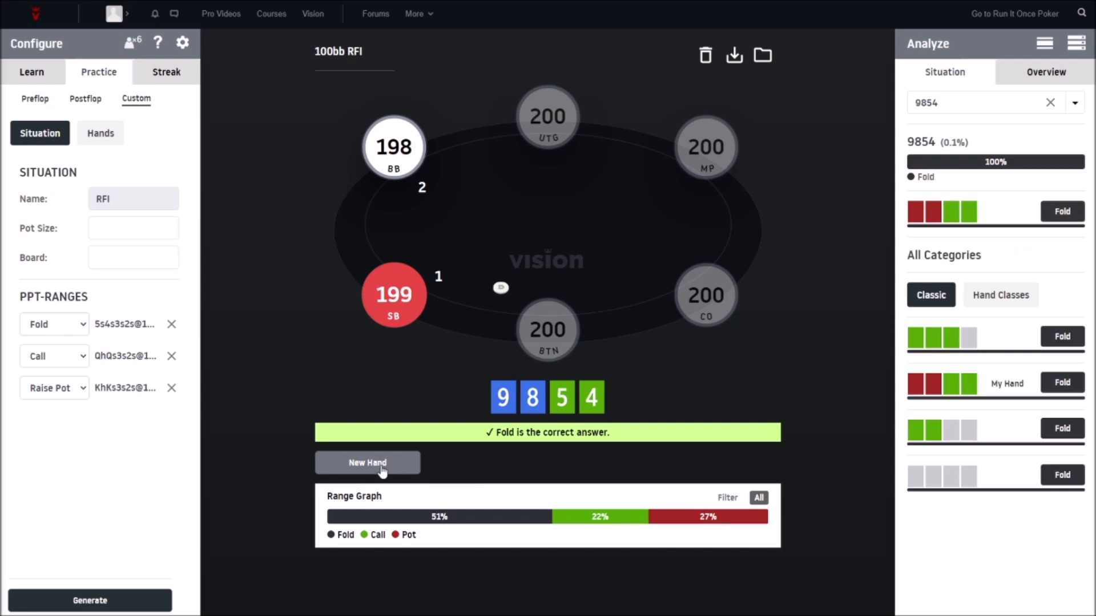
left_click(367, 463)
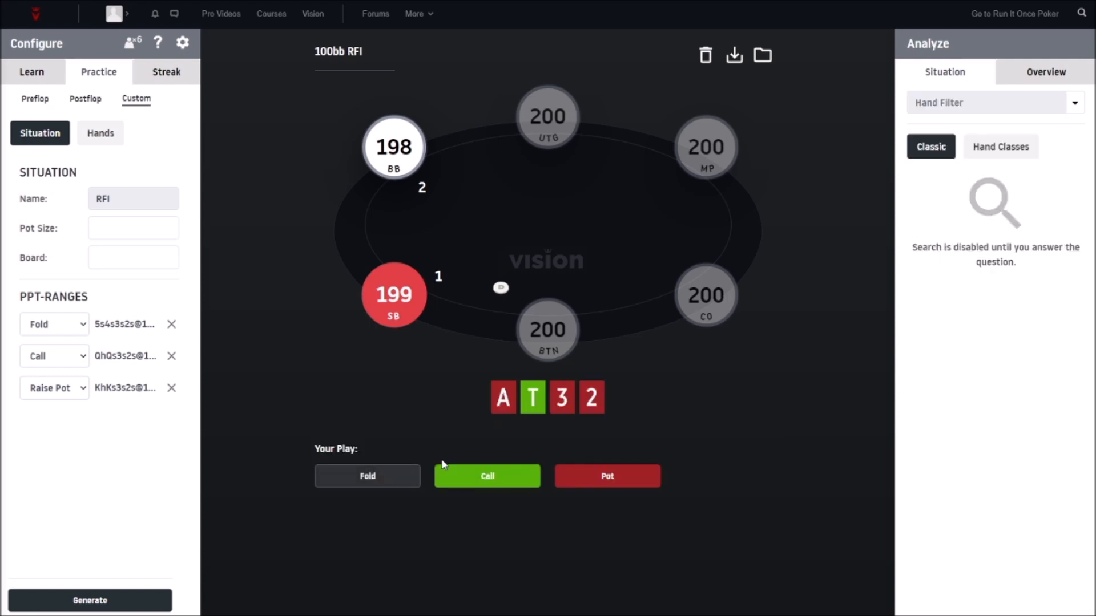
left_click(503, 398)
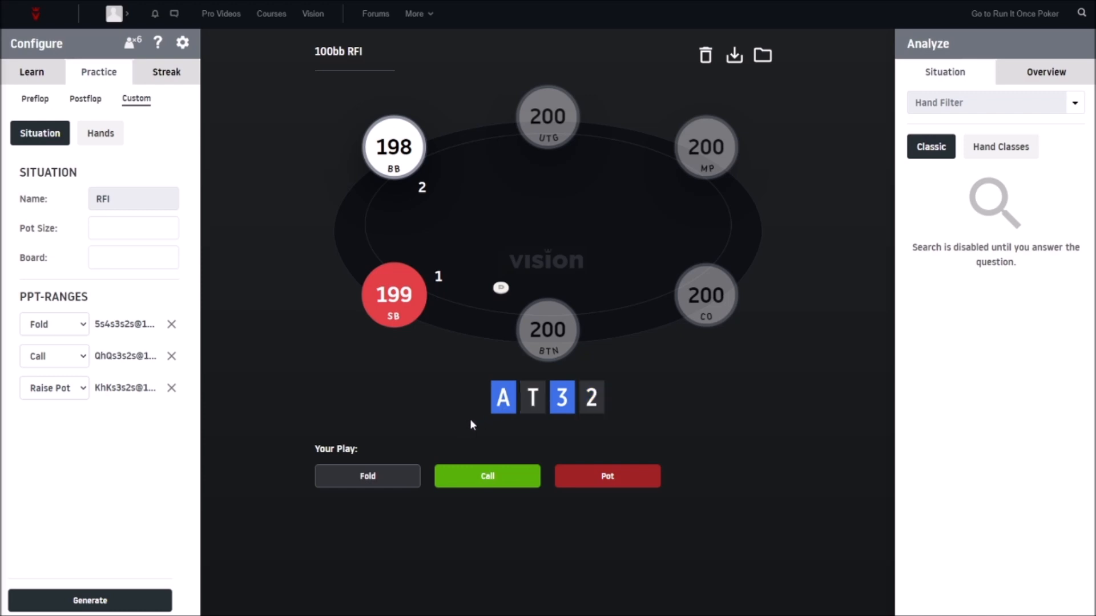
mouse_move(502, 441)
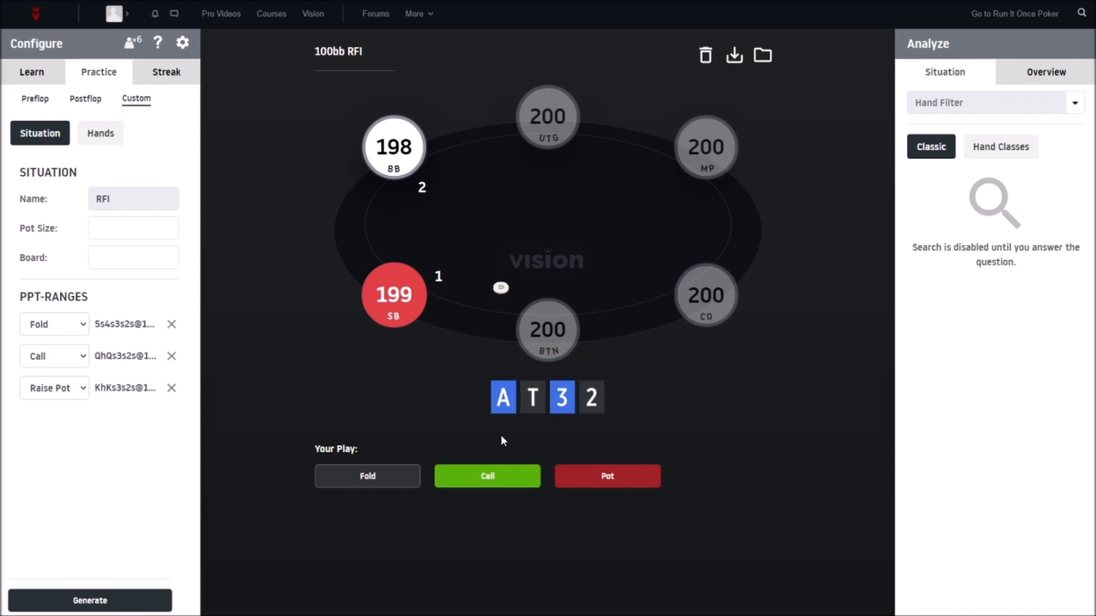
mouse_move(487, 476)
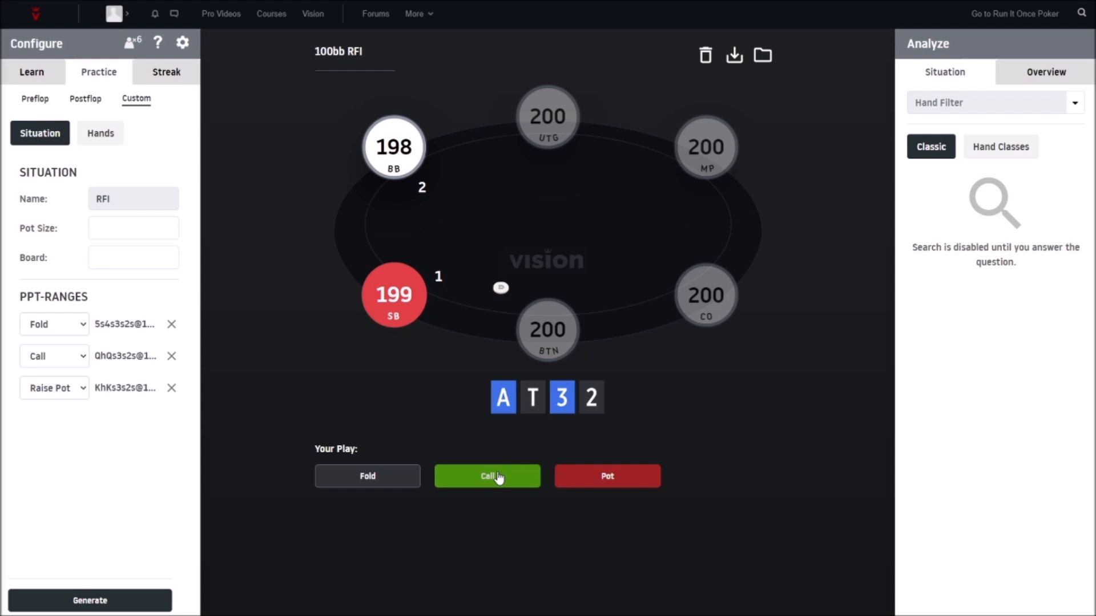
Answer Call with AT32 in the 100bb RFI spot
left_click(487, 476)
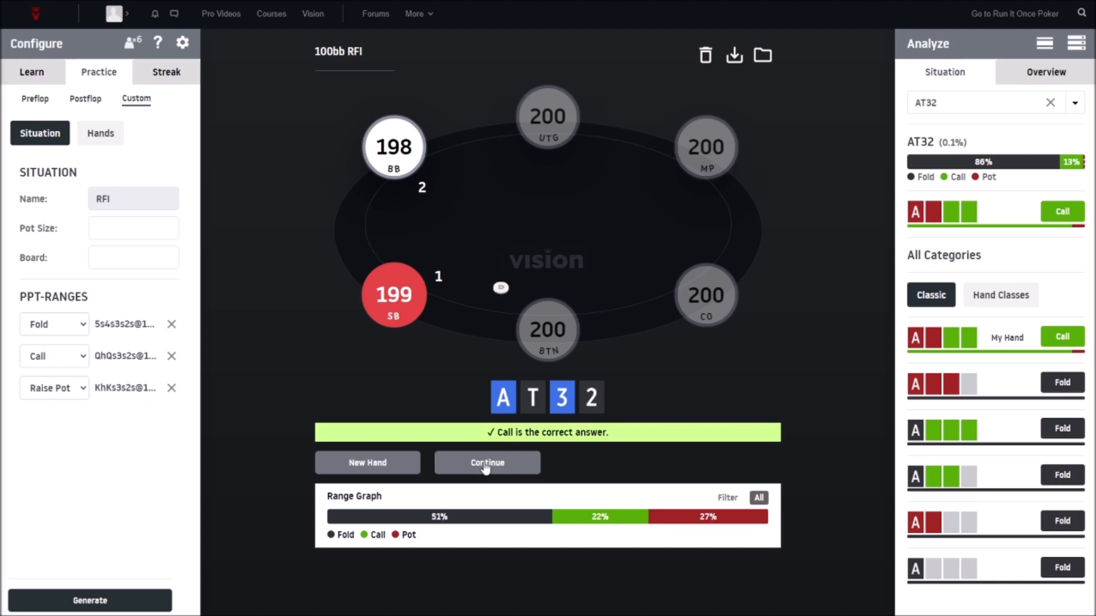
mouse_move(460, 467)
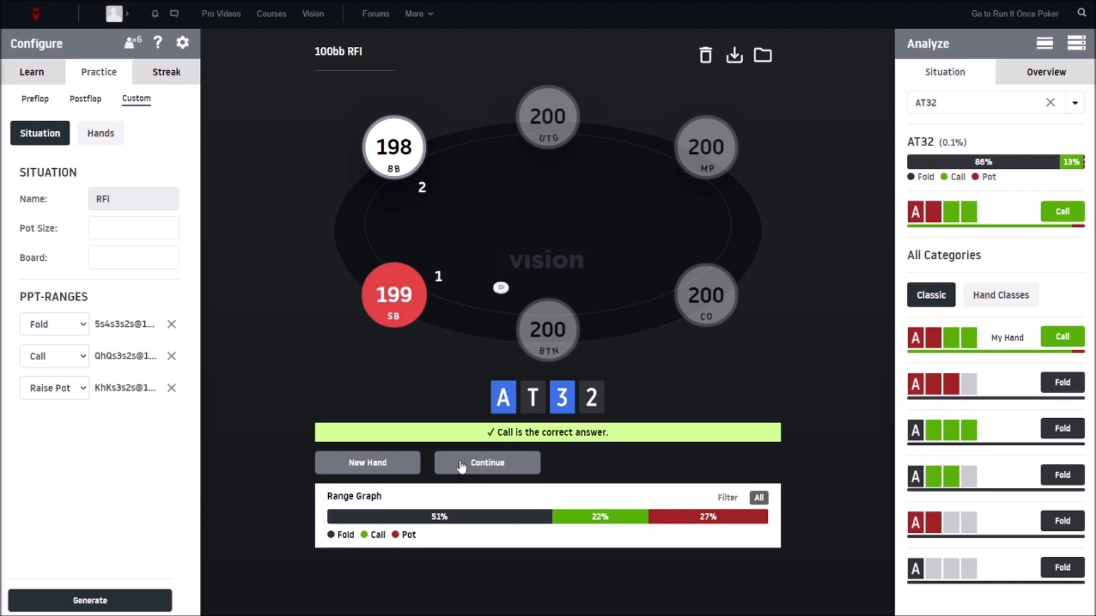
mouse_move(502, 234)
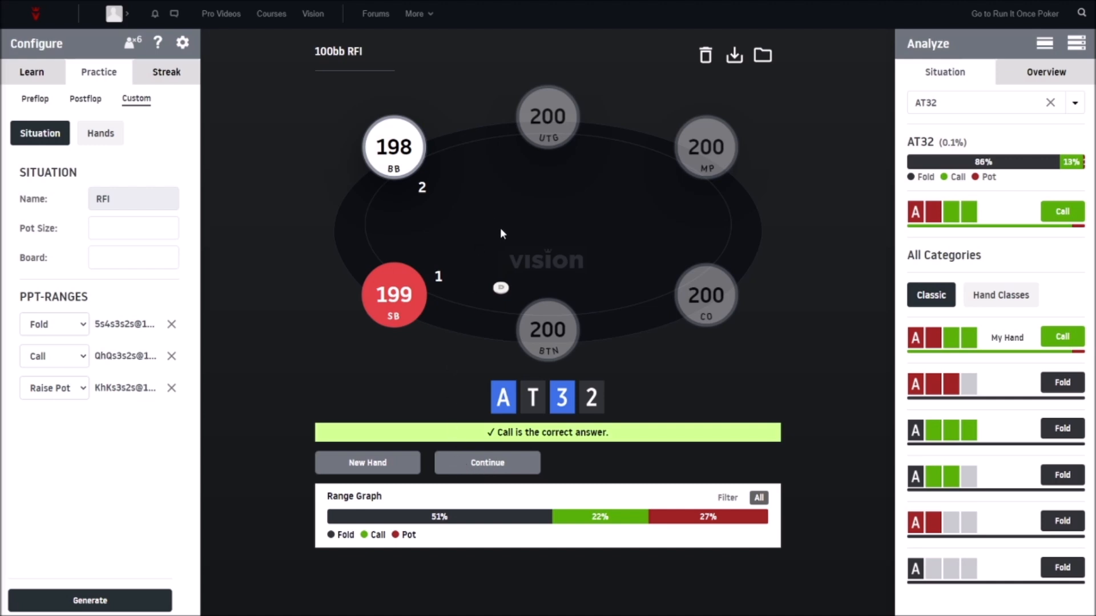
Continue AT32 into the vs Raise spot, call, deal on and answer Pot with AJ75
left_click(366, 462)
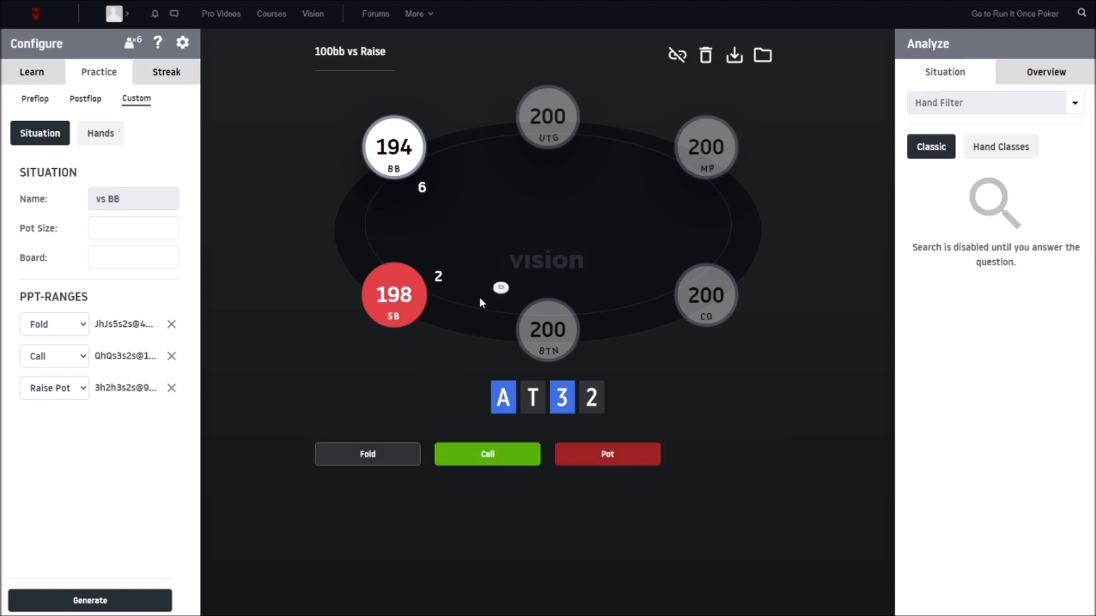
mouse_move(473, 212)
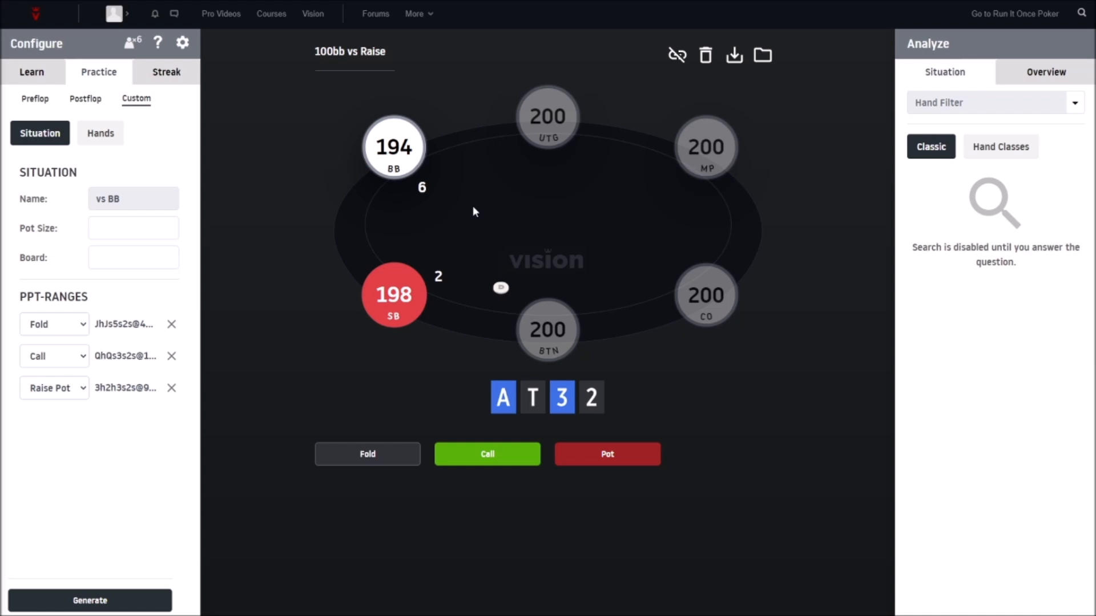
mouse_move(474, 227)
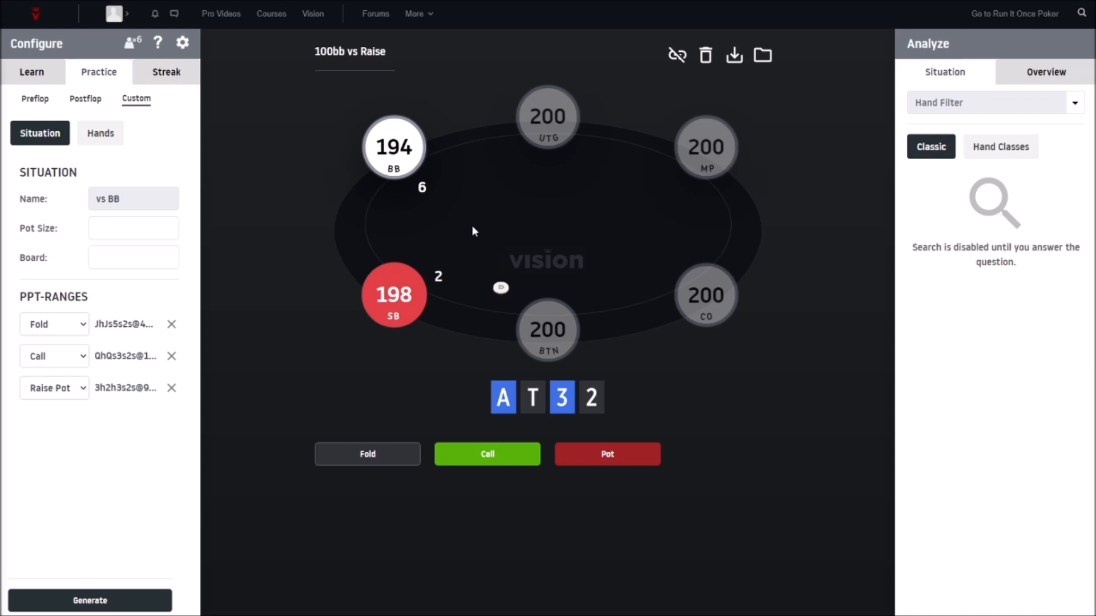
mouse_move(408, 222)
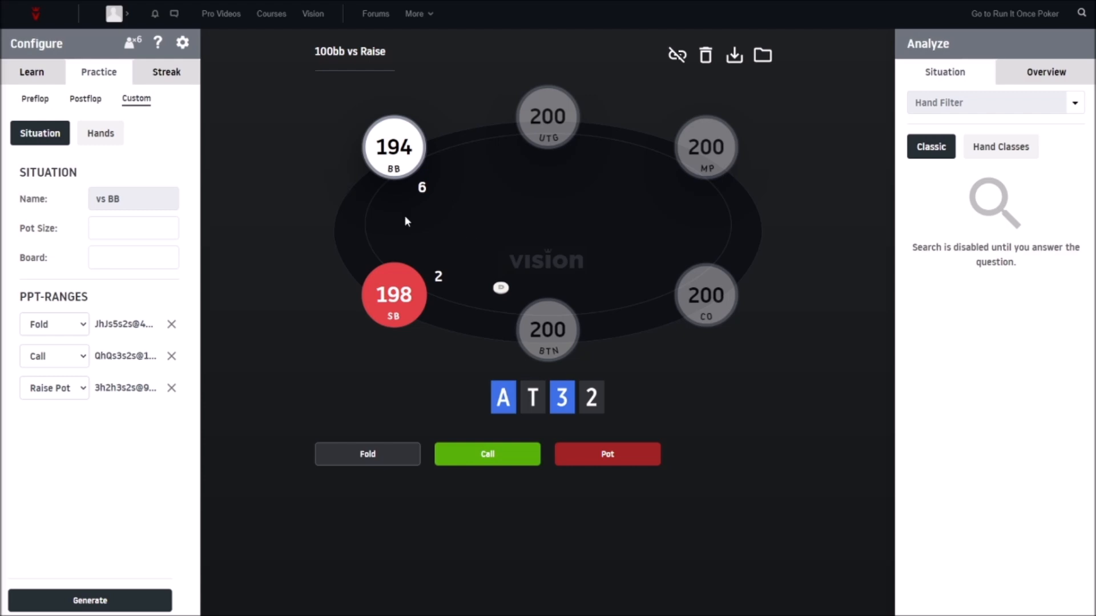
mouse_move(470, 267)
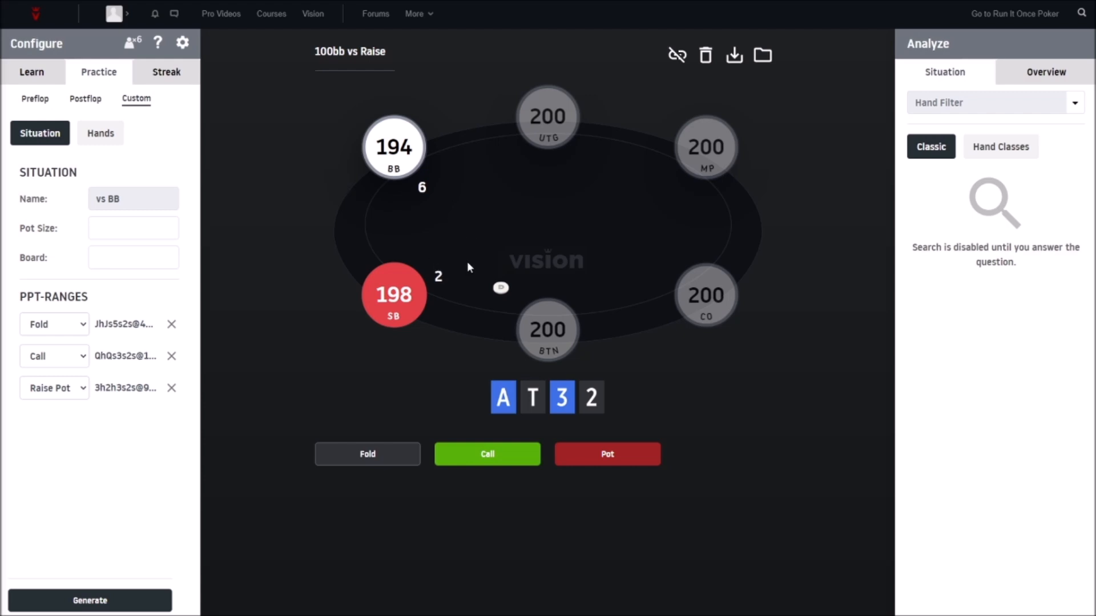
mouse_move(488, 454)
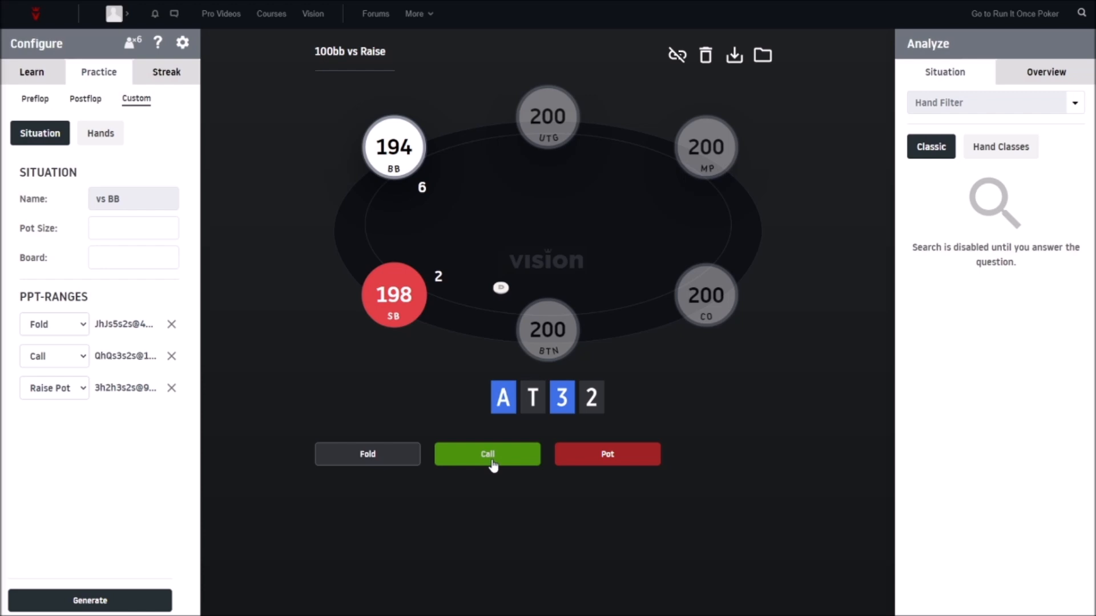
left_click(487, 453)
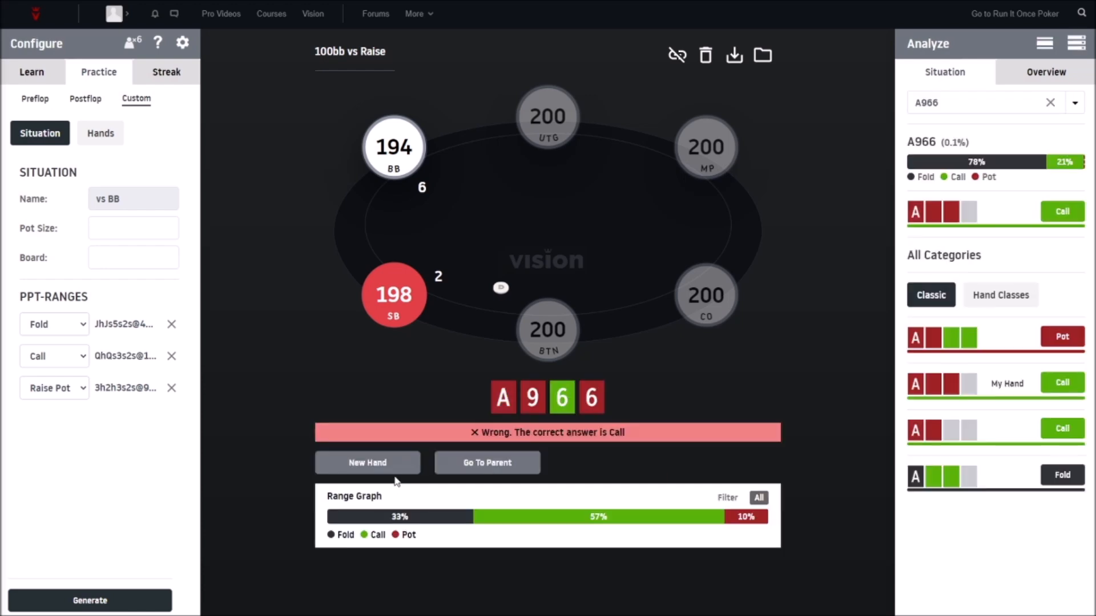
left_click(366, 462)
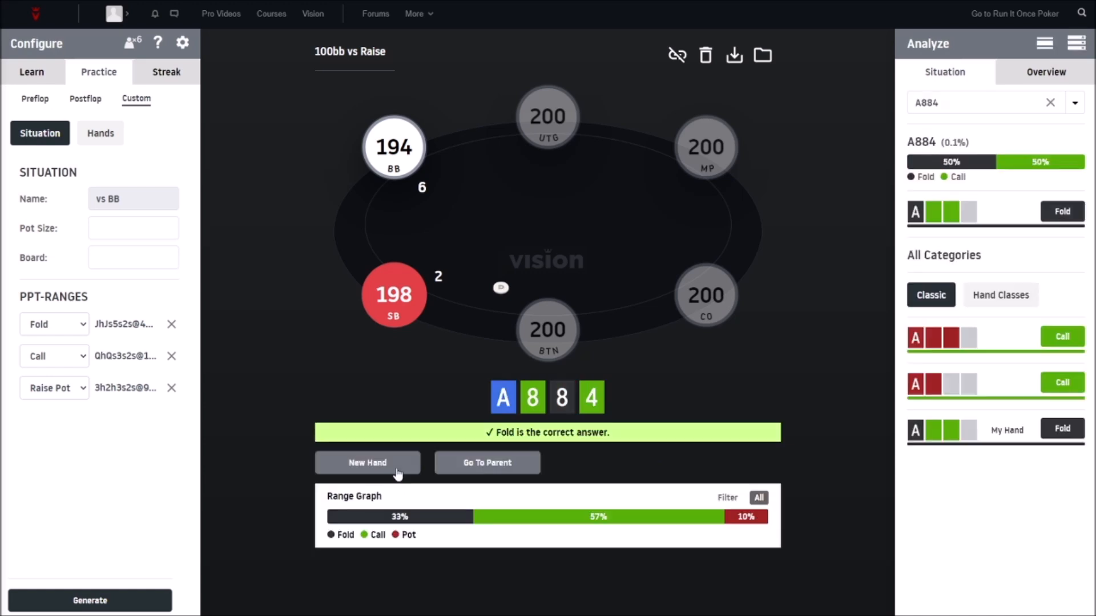
left_click(367, 462)
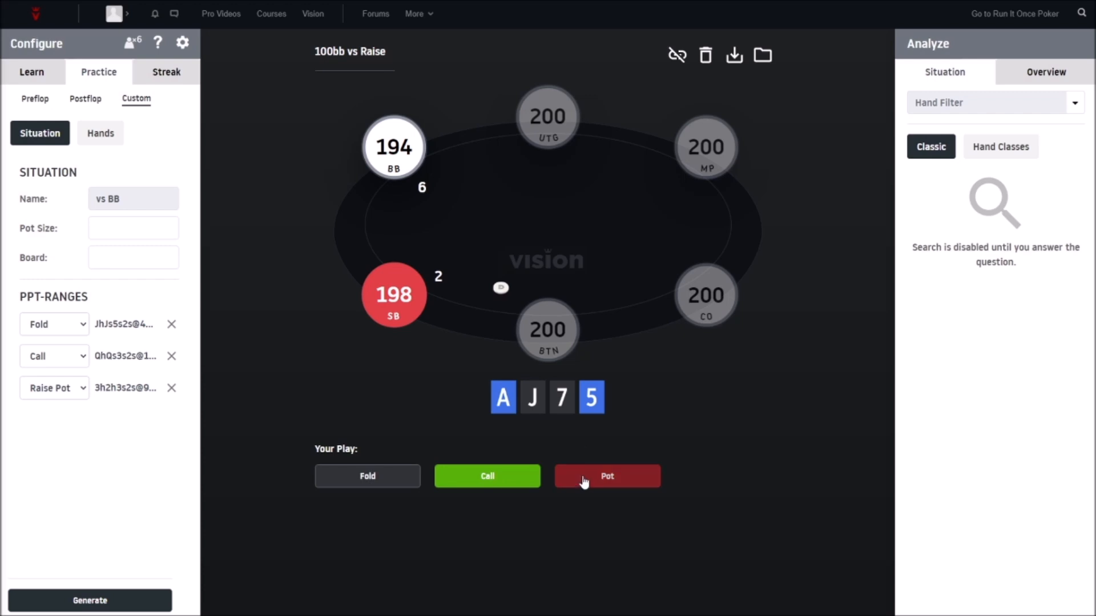
left_click(606, 476)
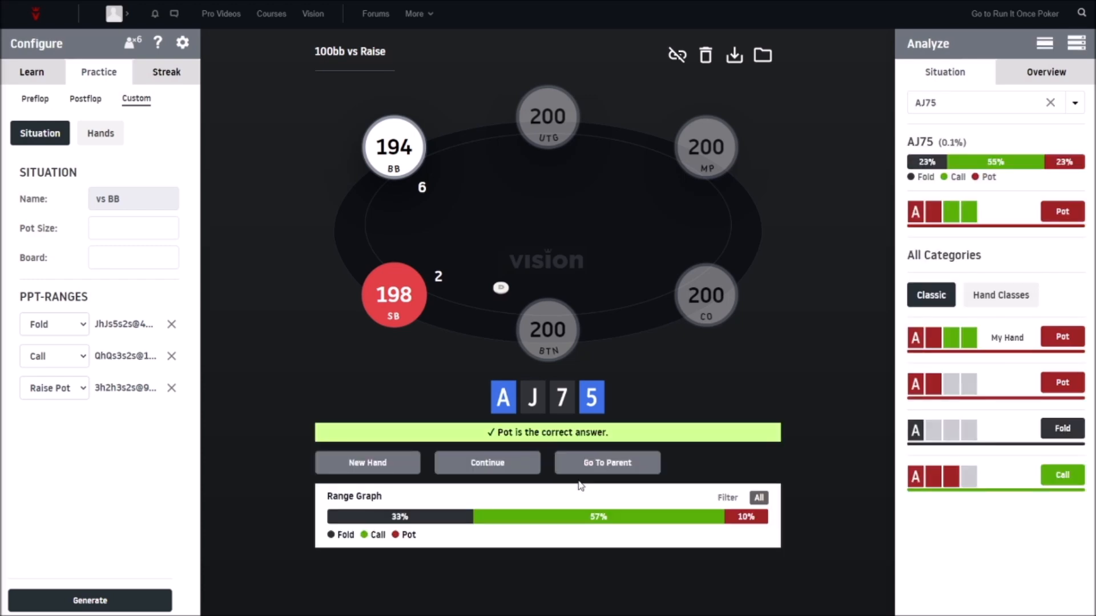
mouse_move(510, 476)
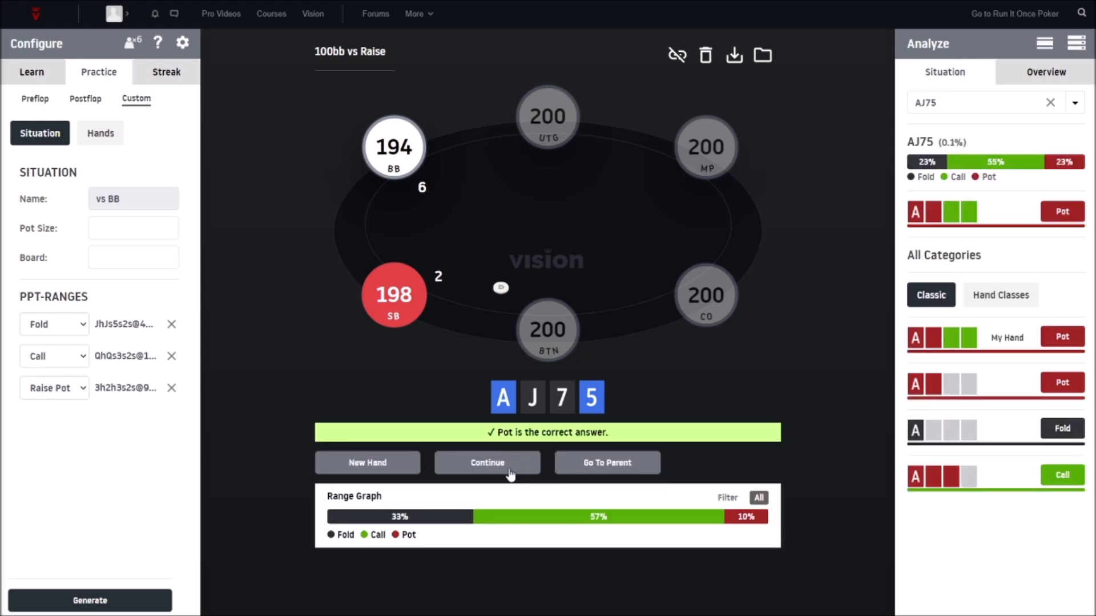
mouse_move(602, 322)
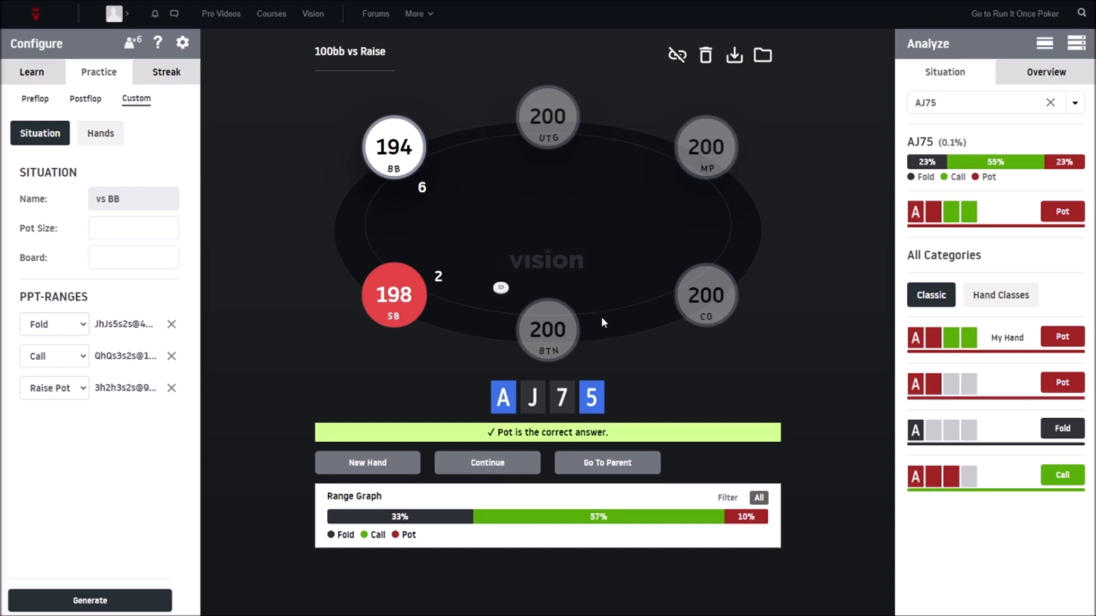
mouse_move(500, 460)
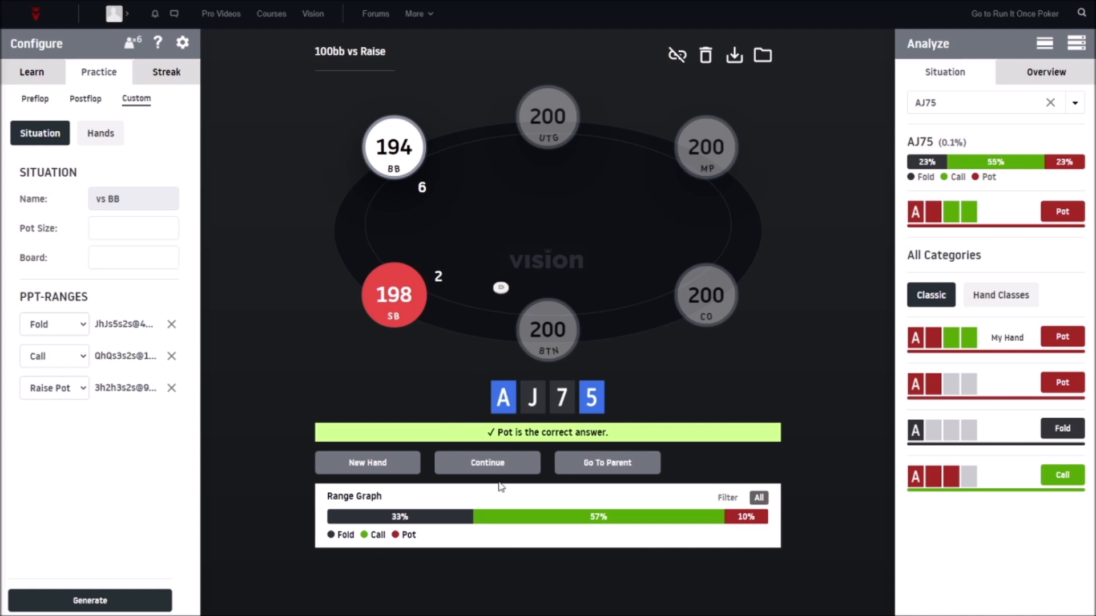
left_click(366, 462)
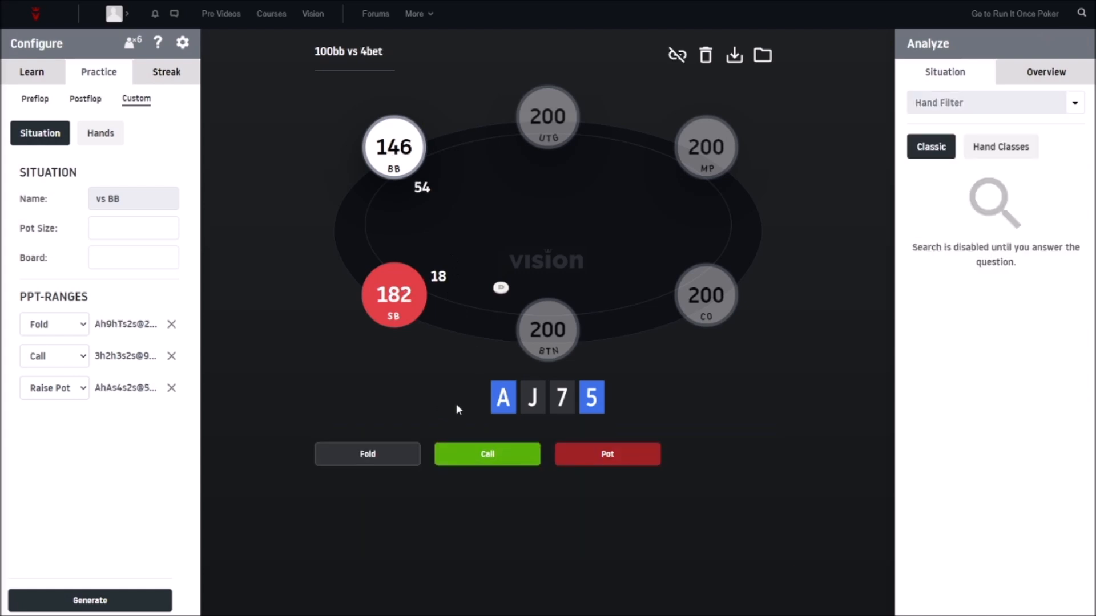
mouse_move(487, 454)
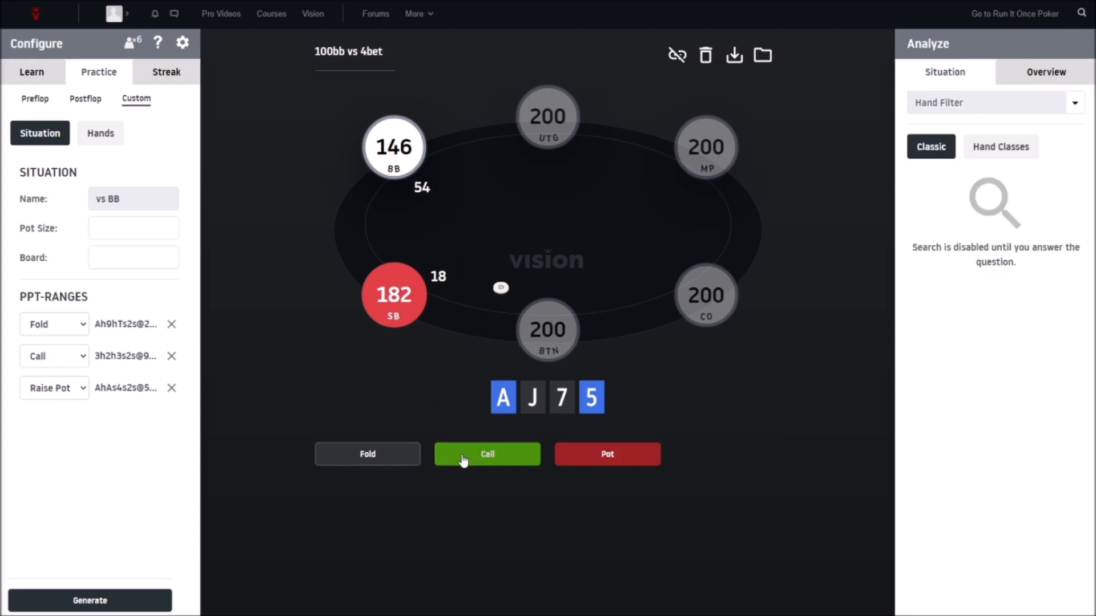
left_click(487, 454)
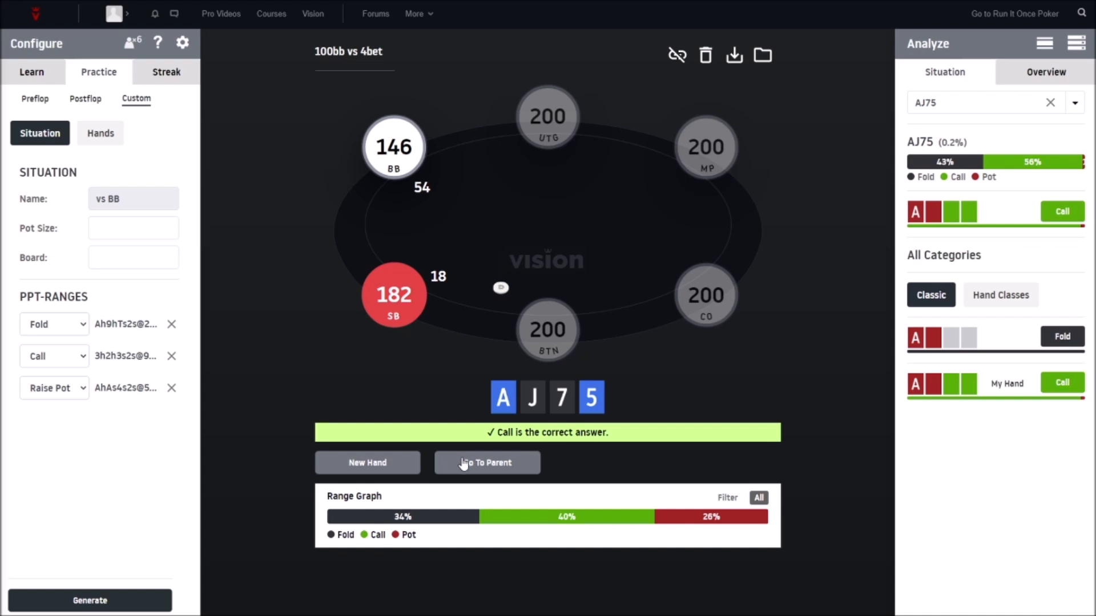
mouse_move(453, 396)
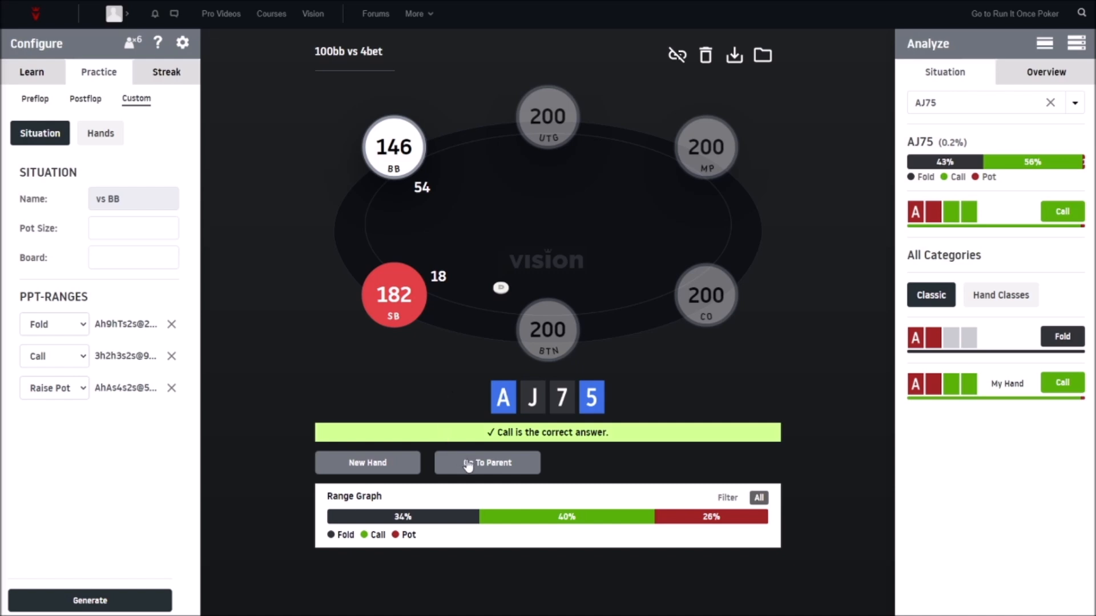
mouse_move(451, 391)
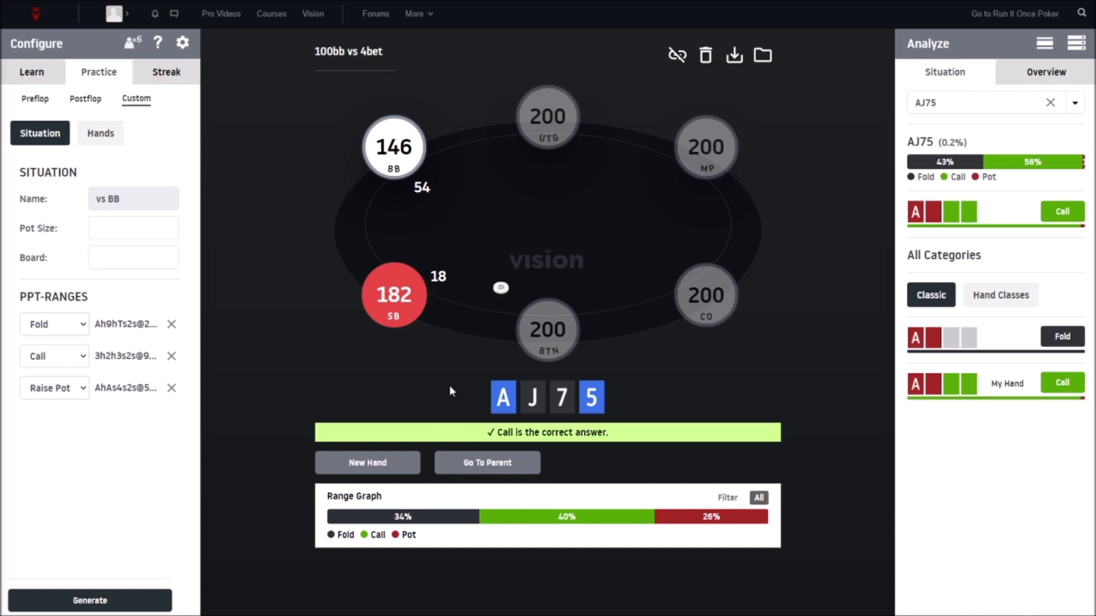
mouse_move(460, 324)
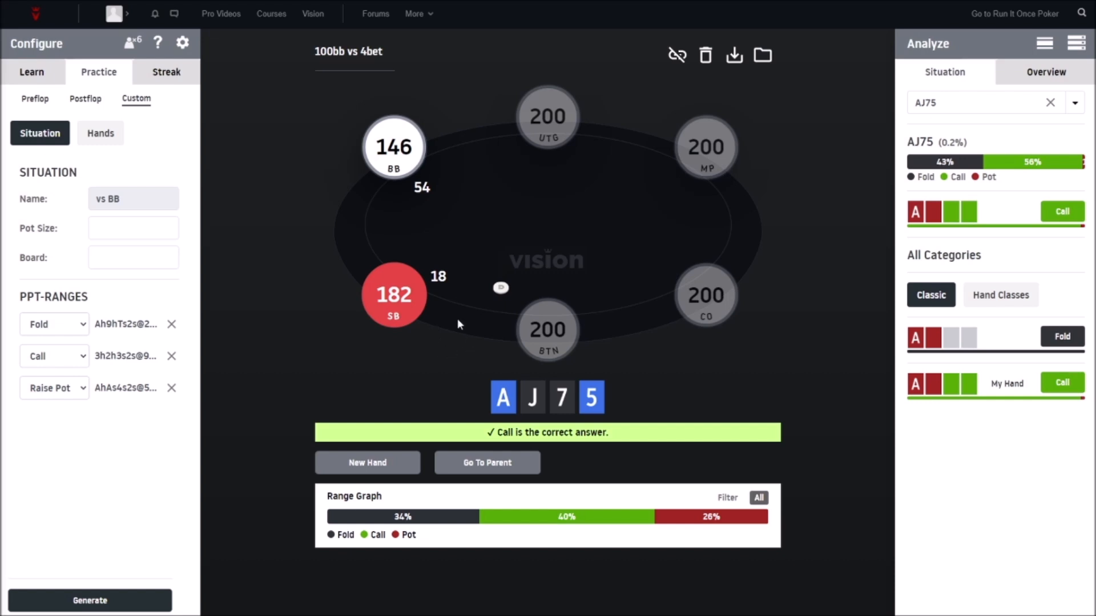
mouse_move(523, 318)
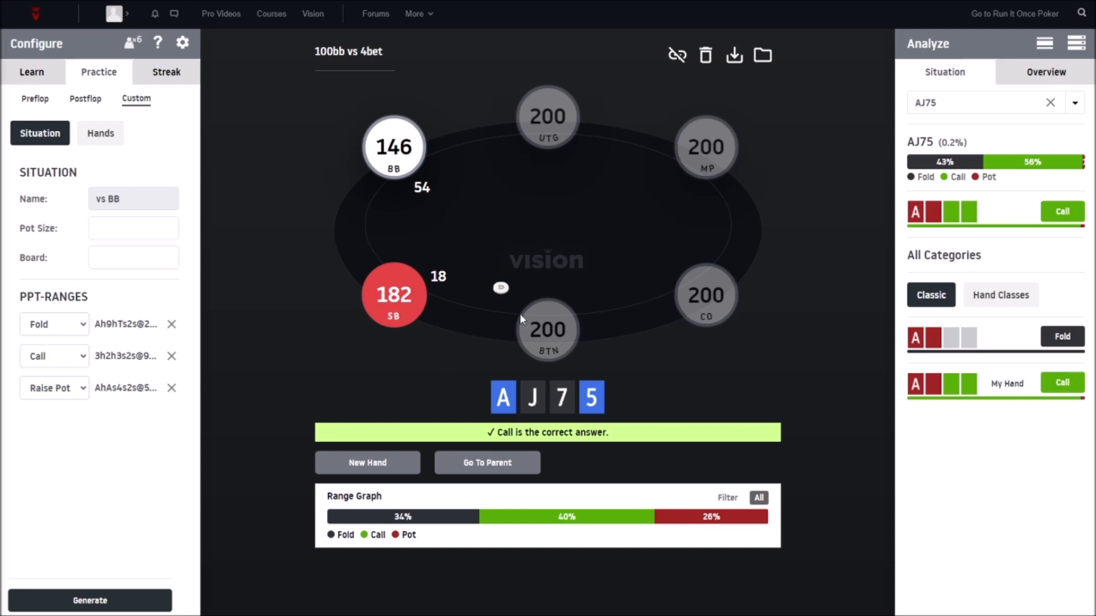
mouse_move(499, 254)
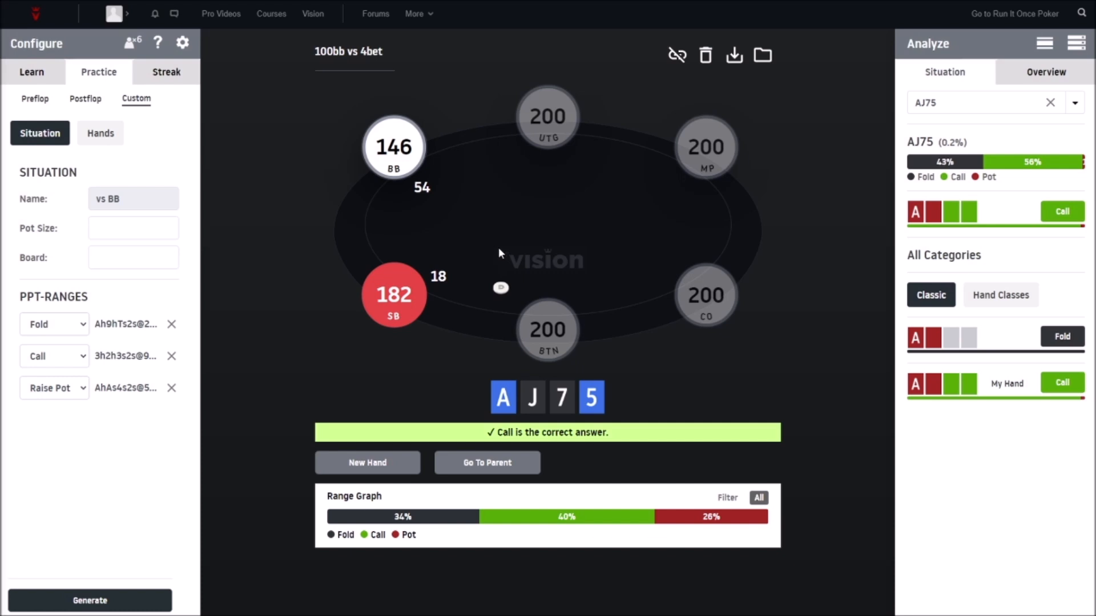
mouse_move(625, 173)
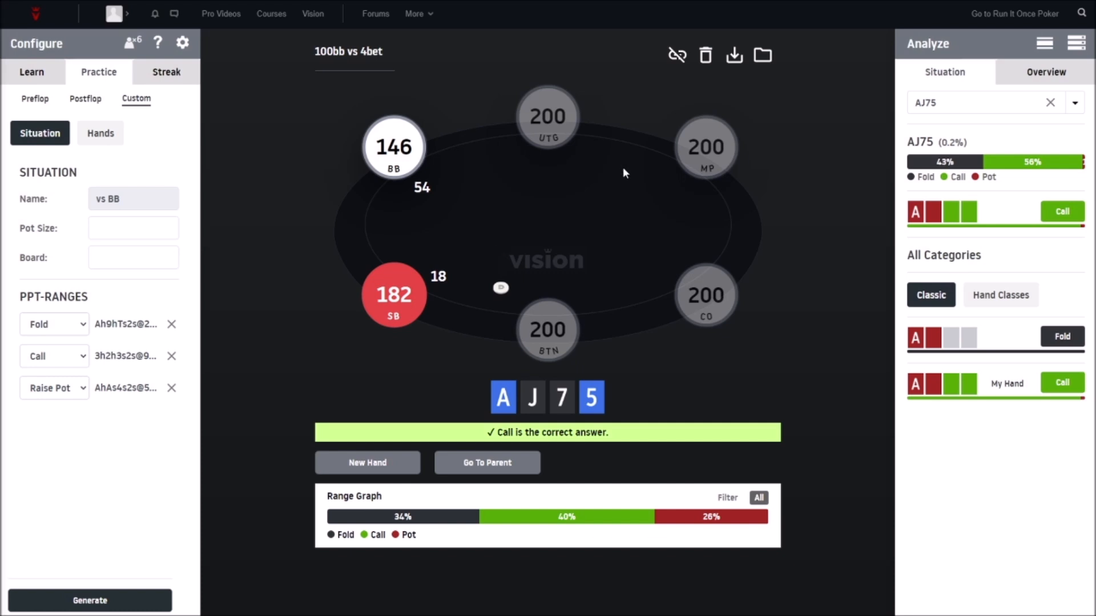
mouse_move(614, 173)
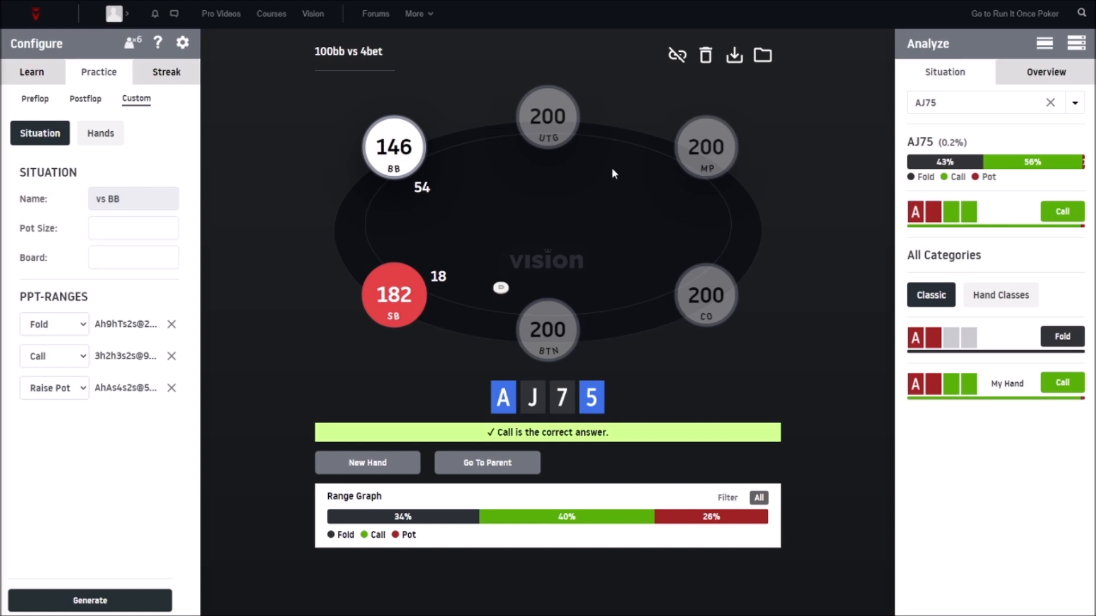
mouse_move(605, 188)
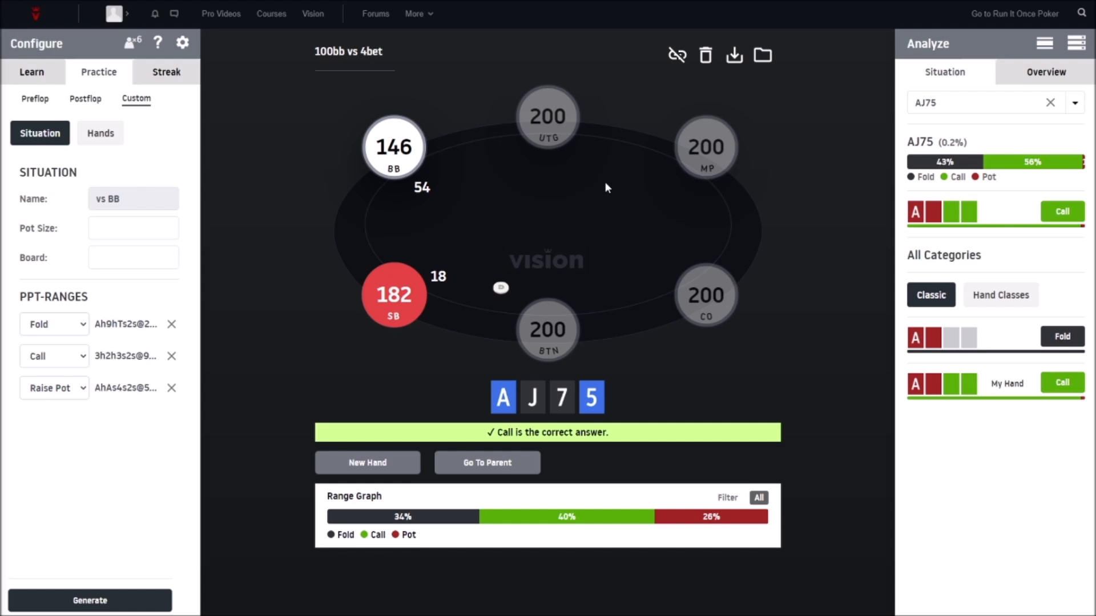
mouse_move(615, 172)
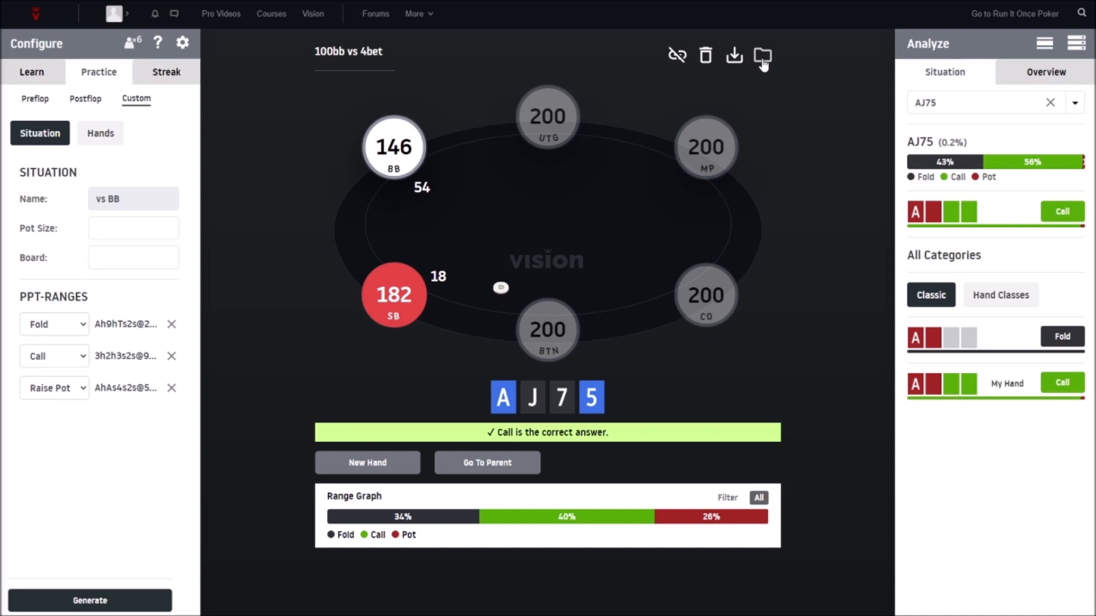
Browse saved sims through Preflop > 100bb > RFI > CO and pick the CO RFI sim
left_click(761, 55)
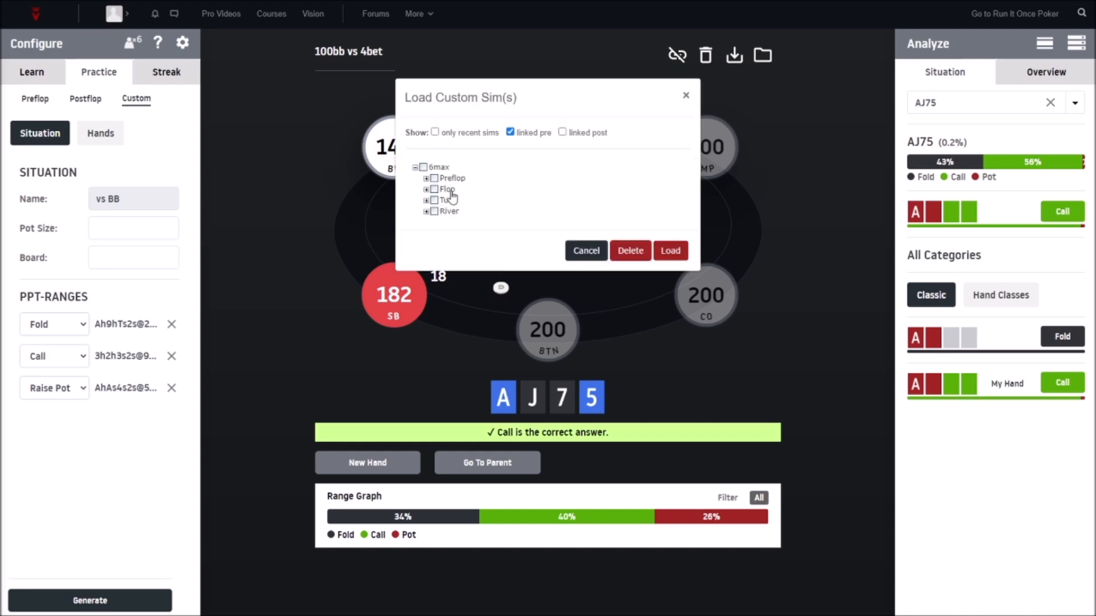
left_click(426, 178)
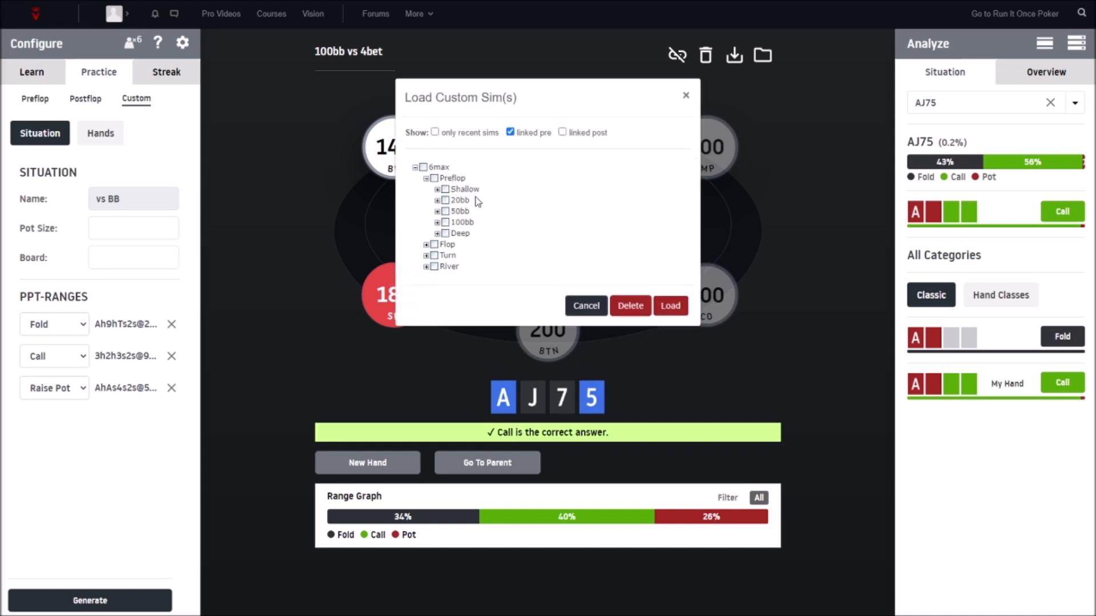
left_click(426, 222)
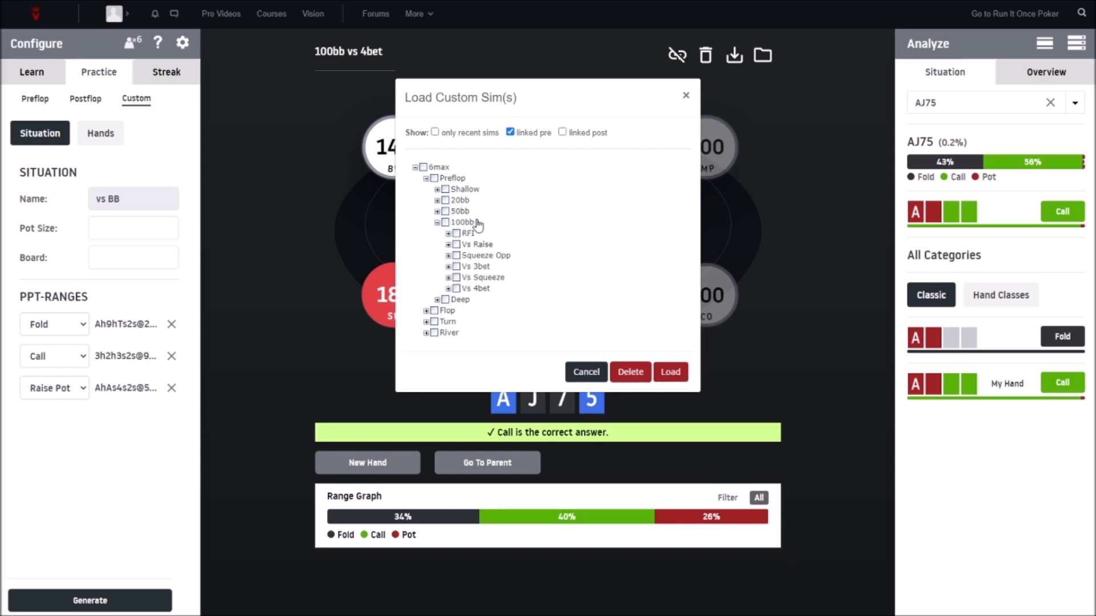
mouse_move(477, 240)
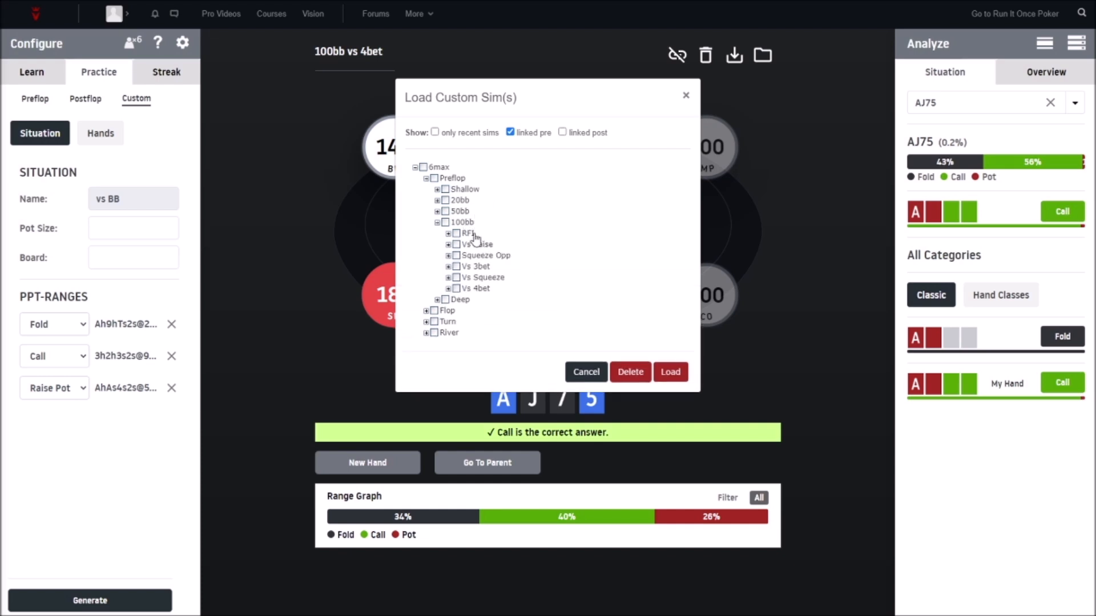
left_click(448, 233)
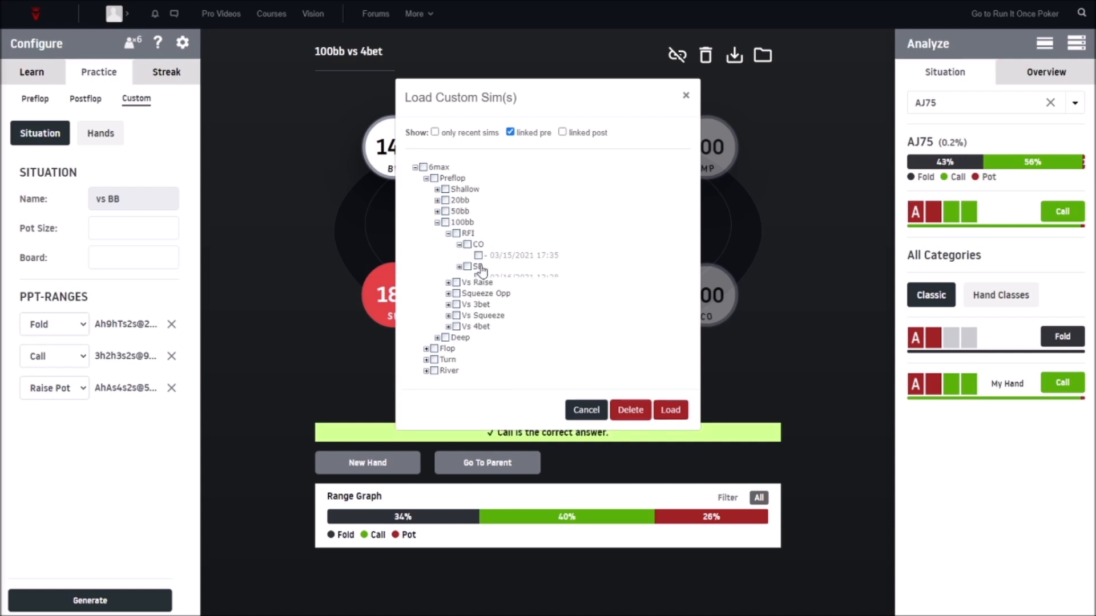
left_click(458, 266)
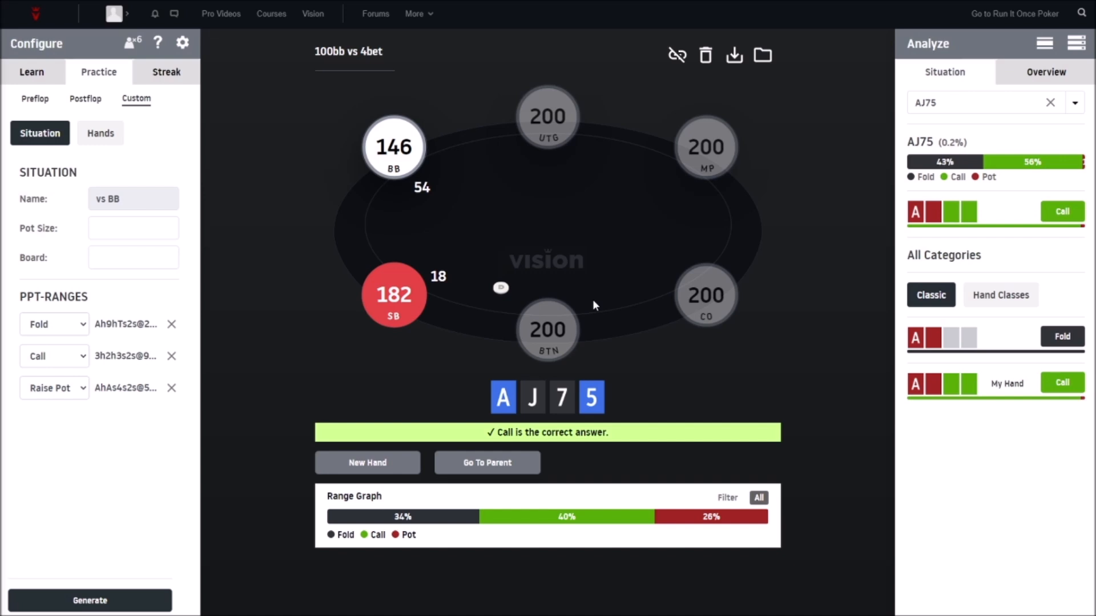
Fold A433 in the CO RFI spot; feedback marks it wrong with Pot correct
left_click(366, 462)
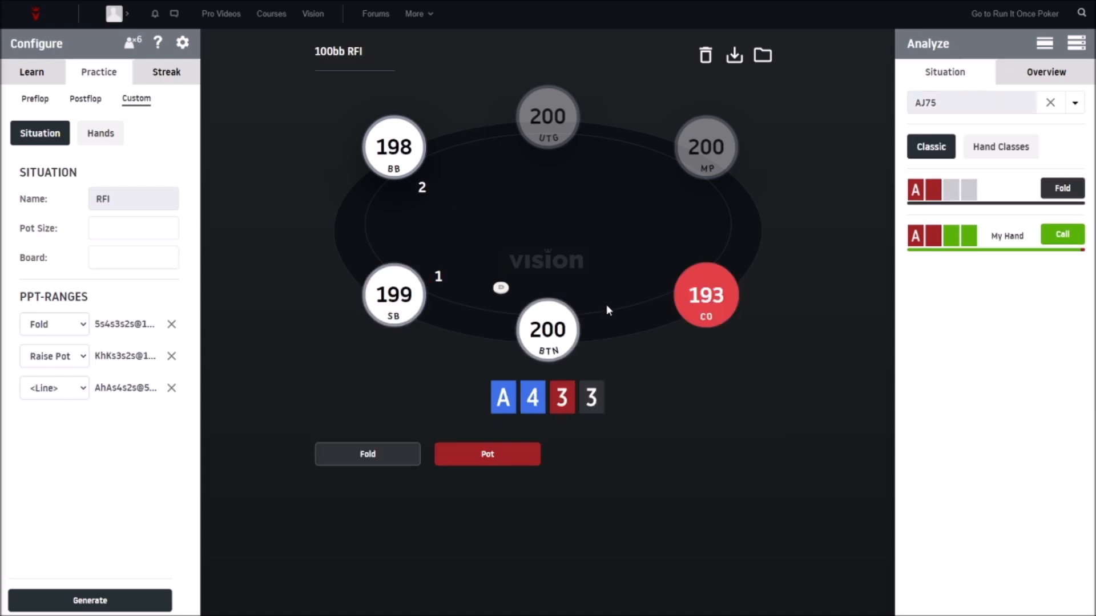
left_click(366, 453)
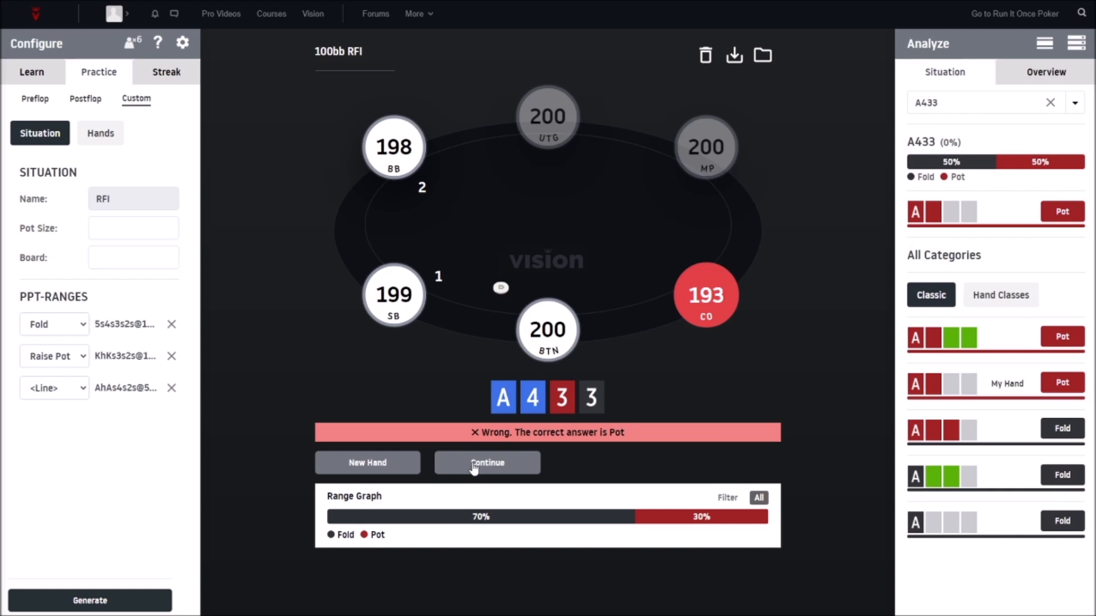
Continue with A433's Pot open so the Opponent's Play options appear
left_click(488, 462)
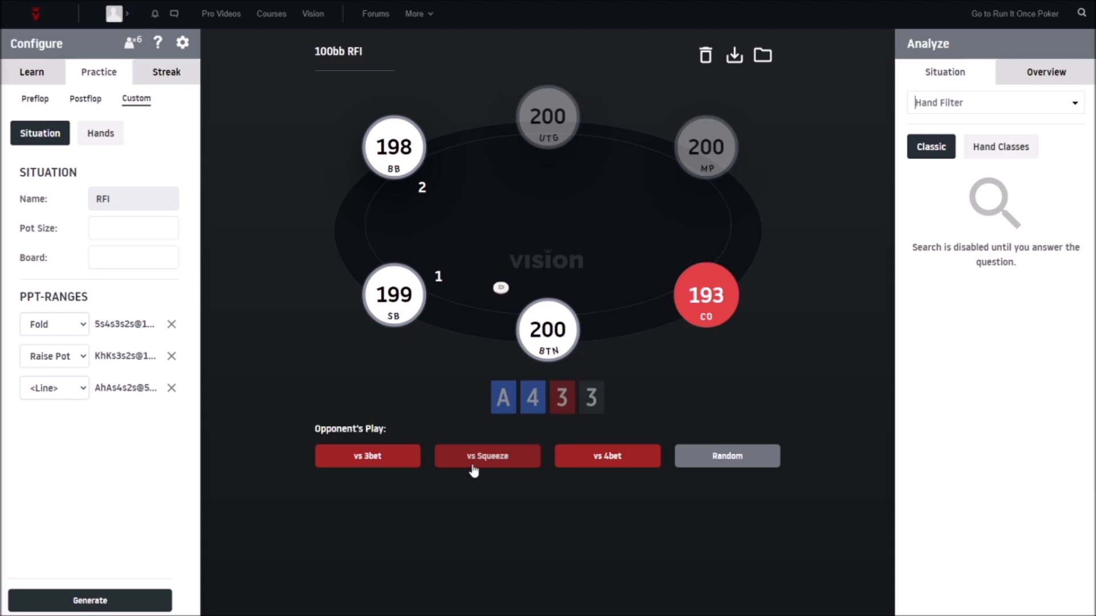
mouse_move(435, 499)
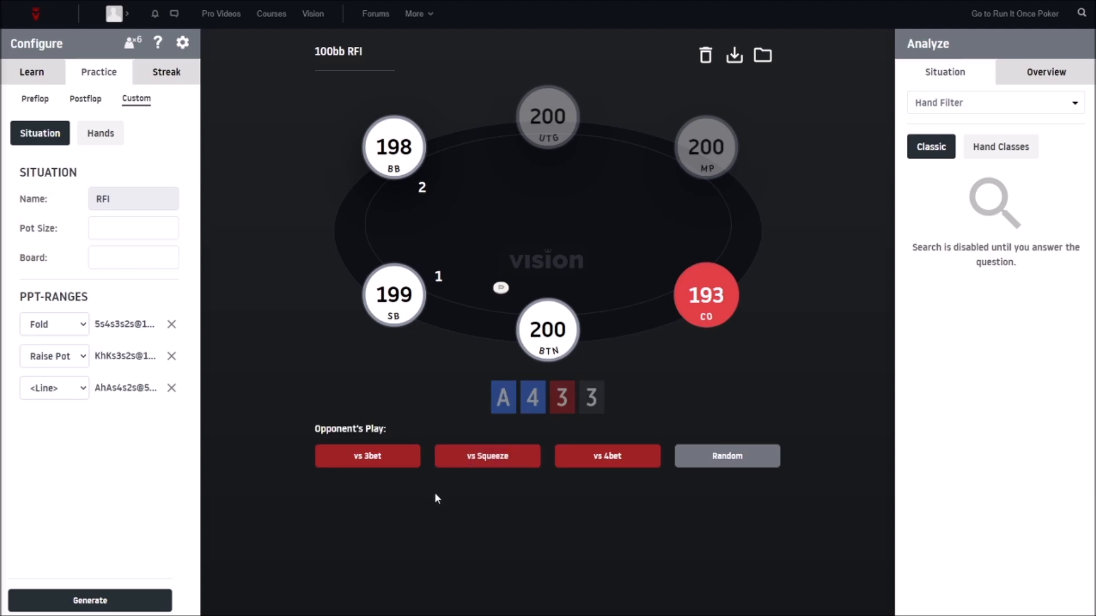
mouse_move(367, 456)
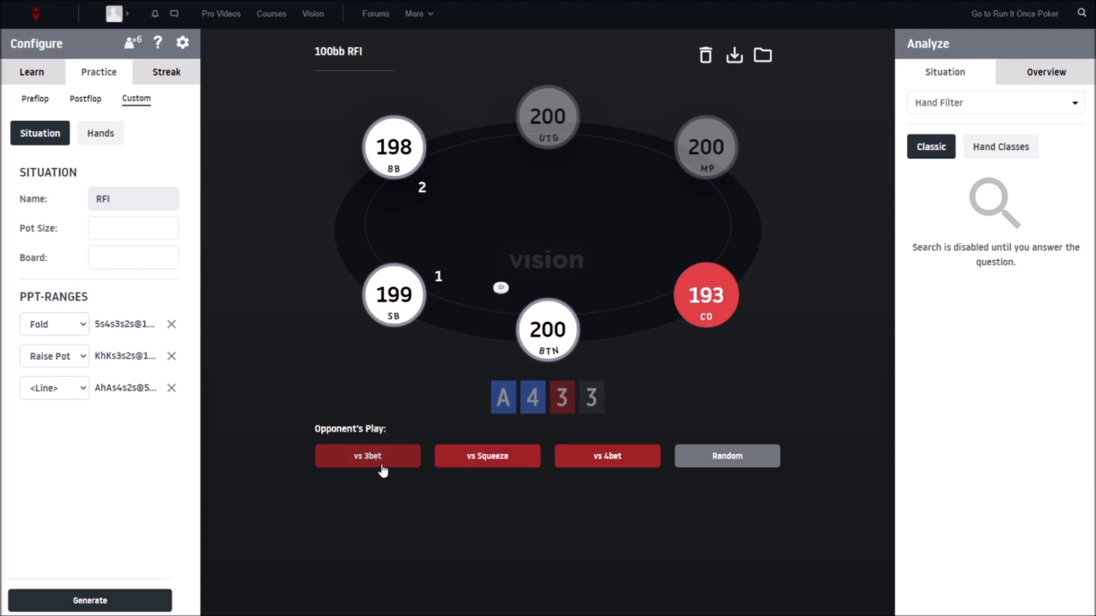
mouse_move(488, 456)
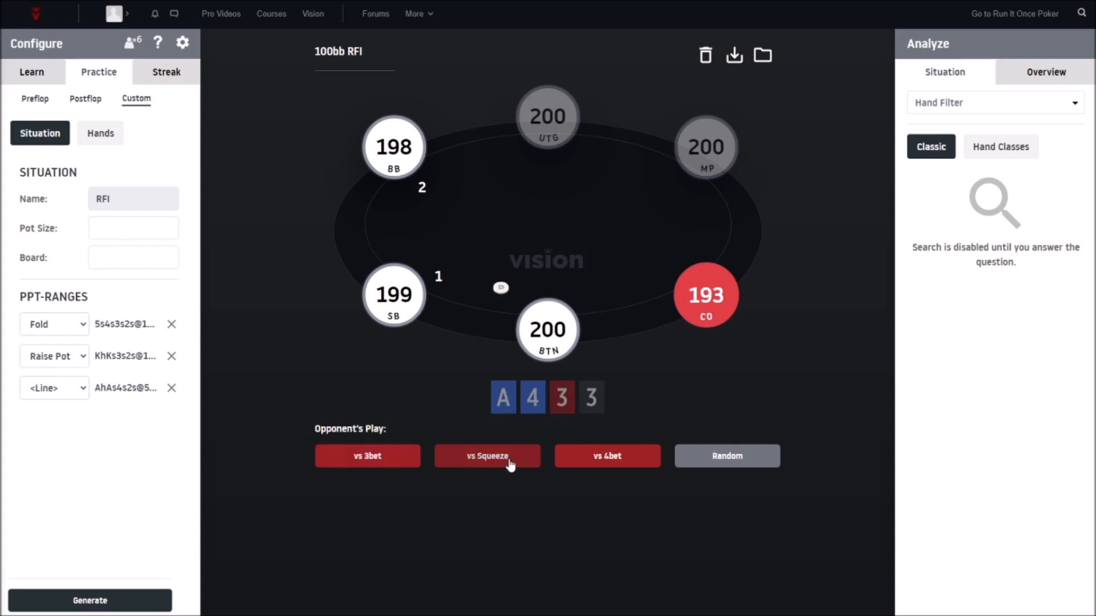
mouse_move(592, 458)
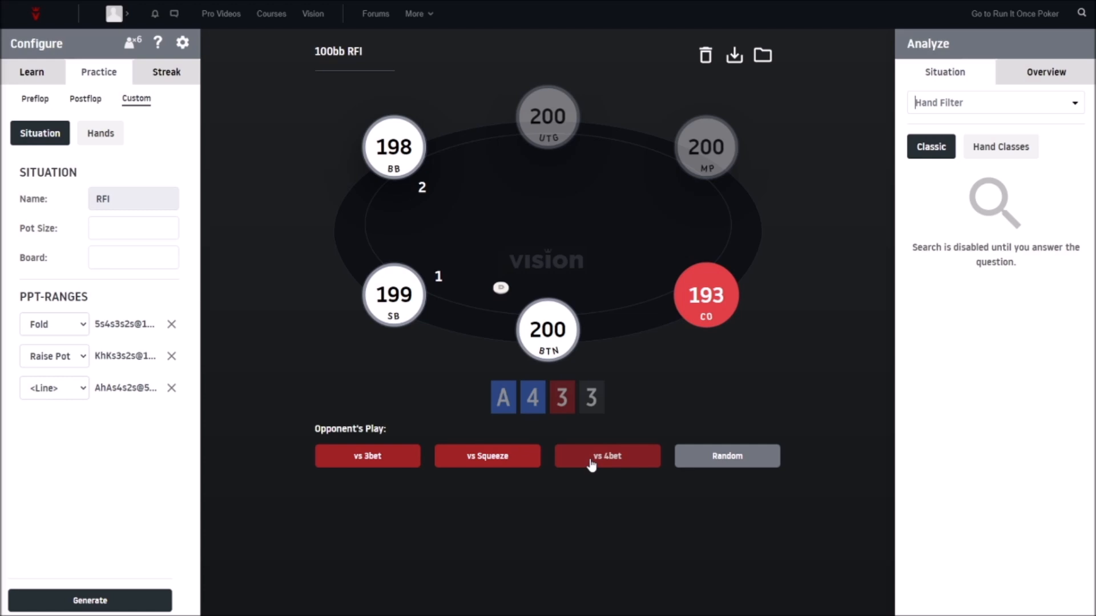
mouse_move(487, 468)
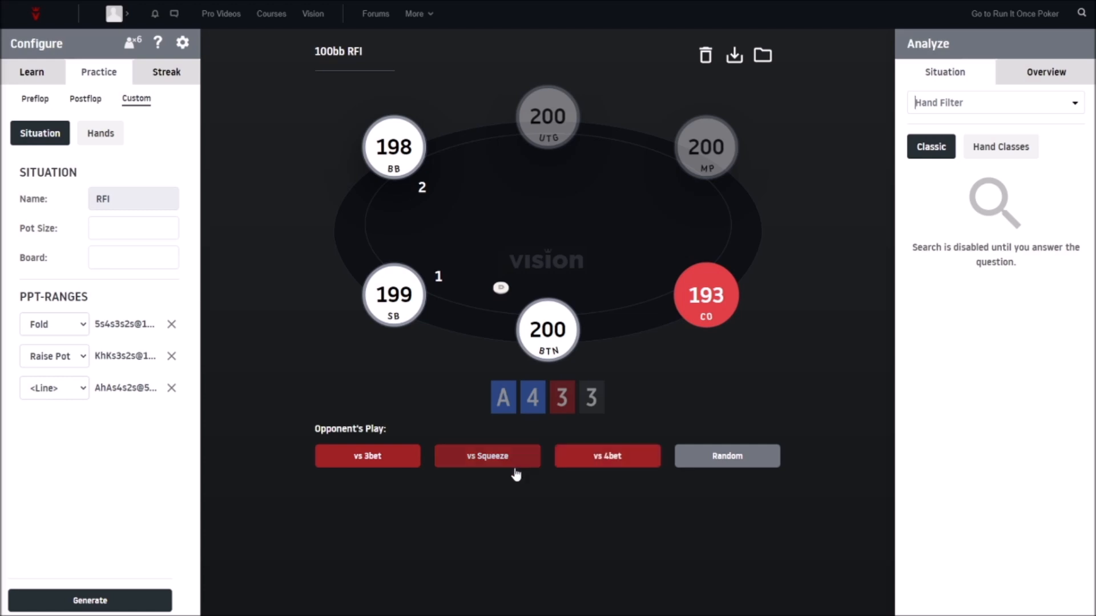
mouse_move(450, 489)
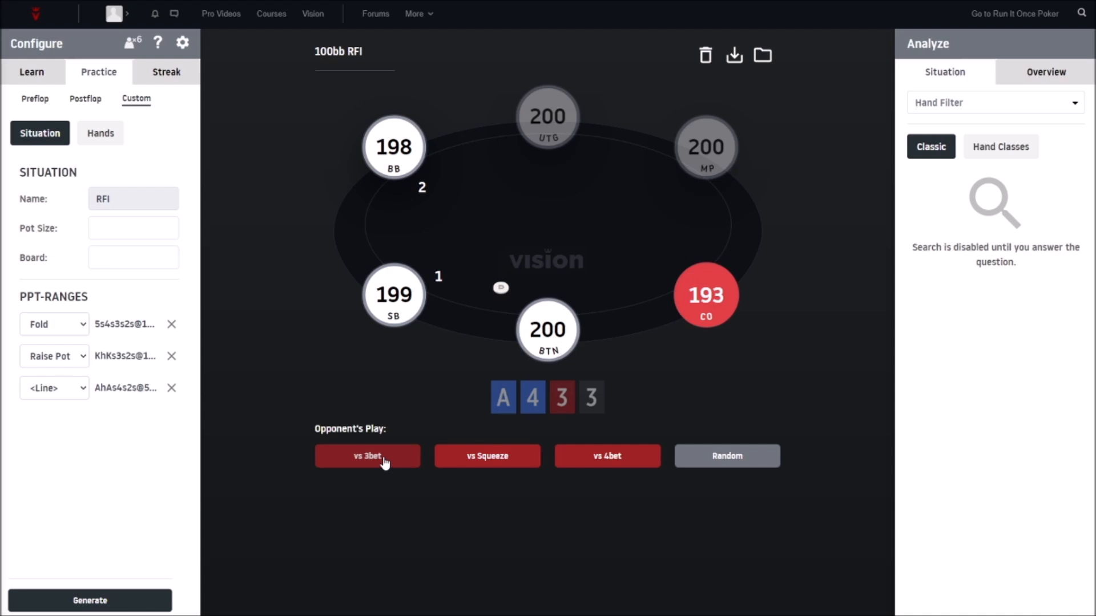
mouse_move(549, 174)
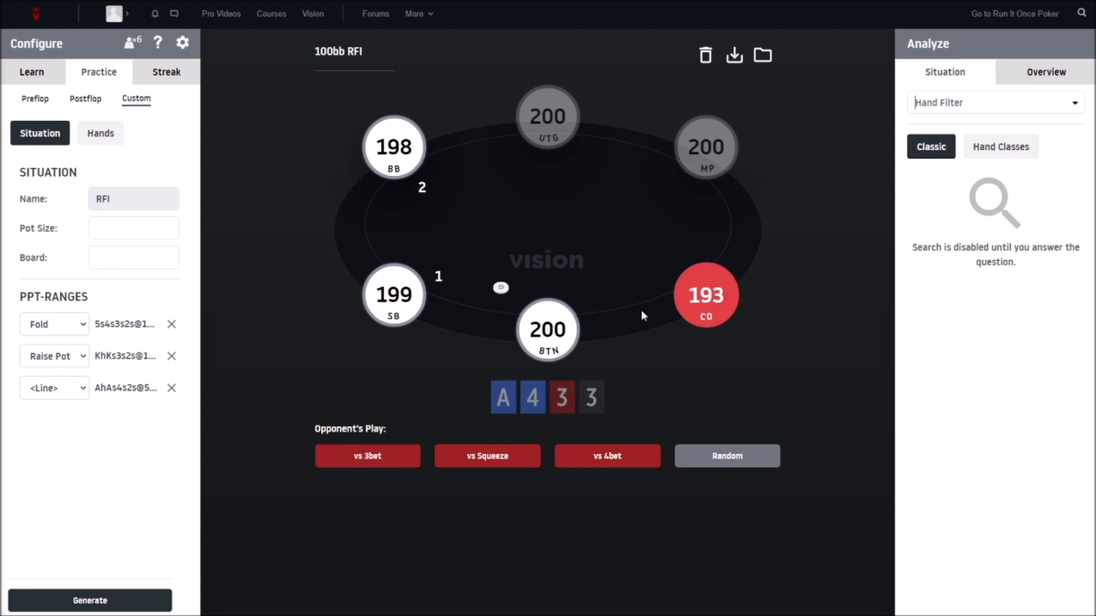
mouse_move(614, 173)
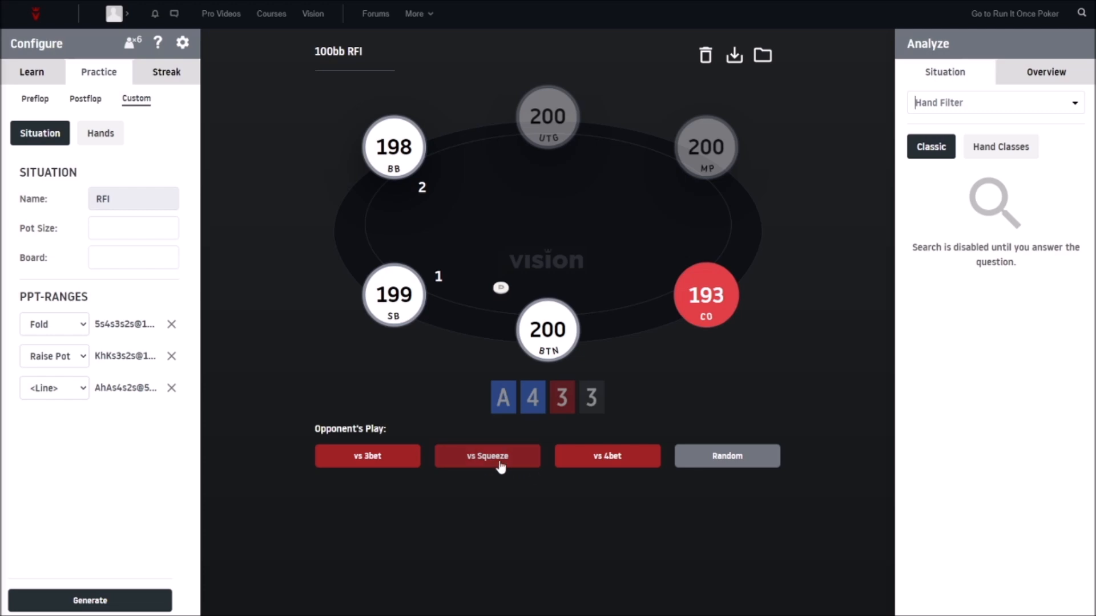
mouse_move(506, 469)
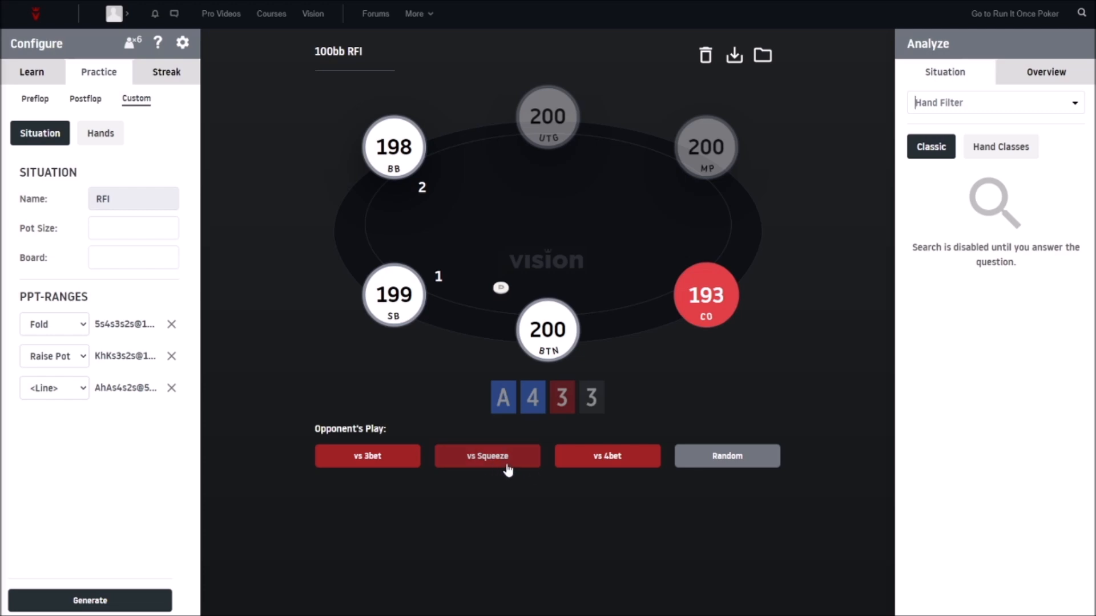
mouse_move(448, 482)
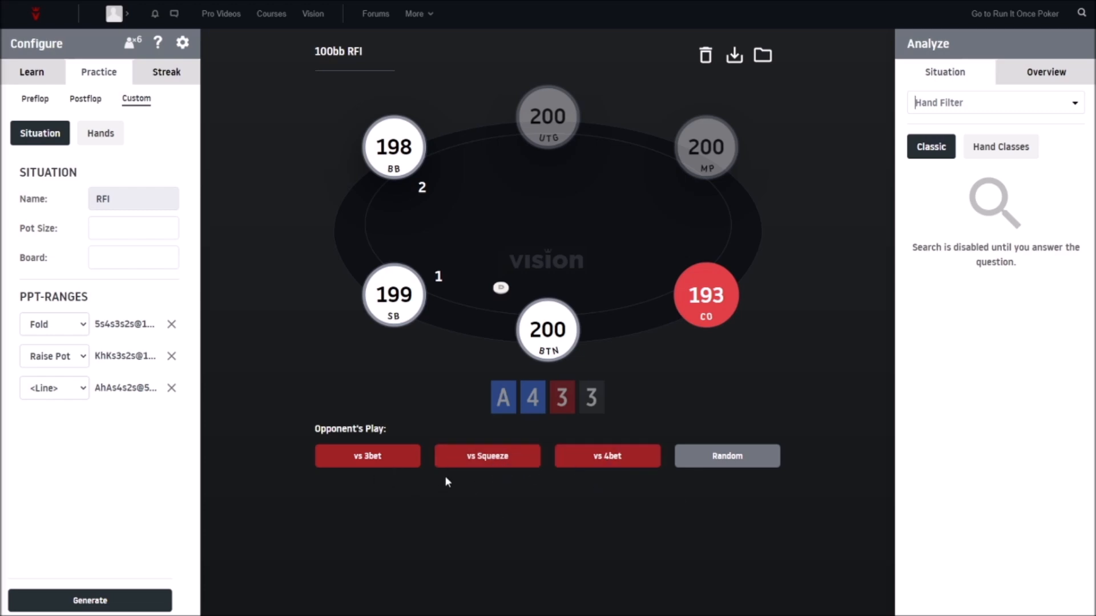
mouse_move(422, 484)
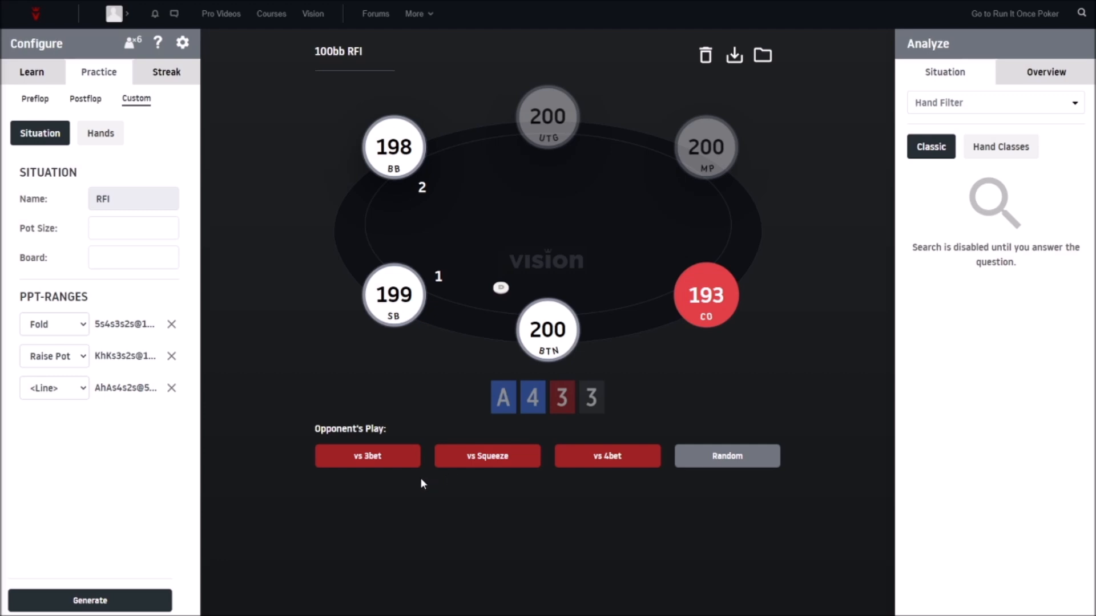
mouse_move(419, 477)
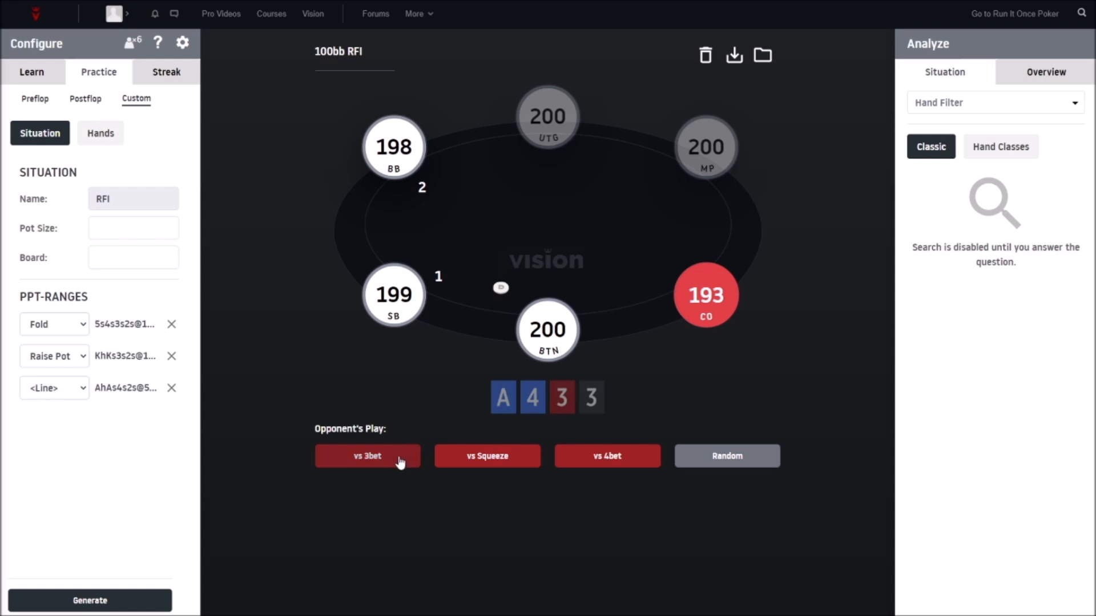
mouse_move(396, 467)
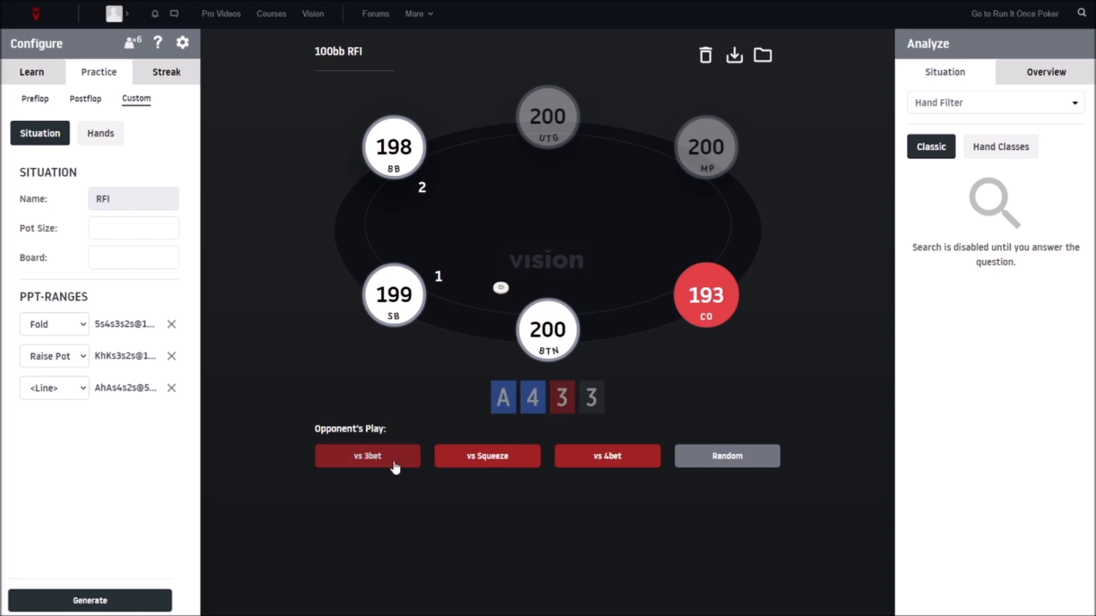
Take the vs 3bet line and call the BB's 3-bet with A433, marked correct
left_click(366, 455)
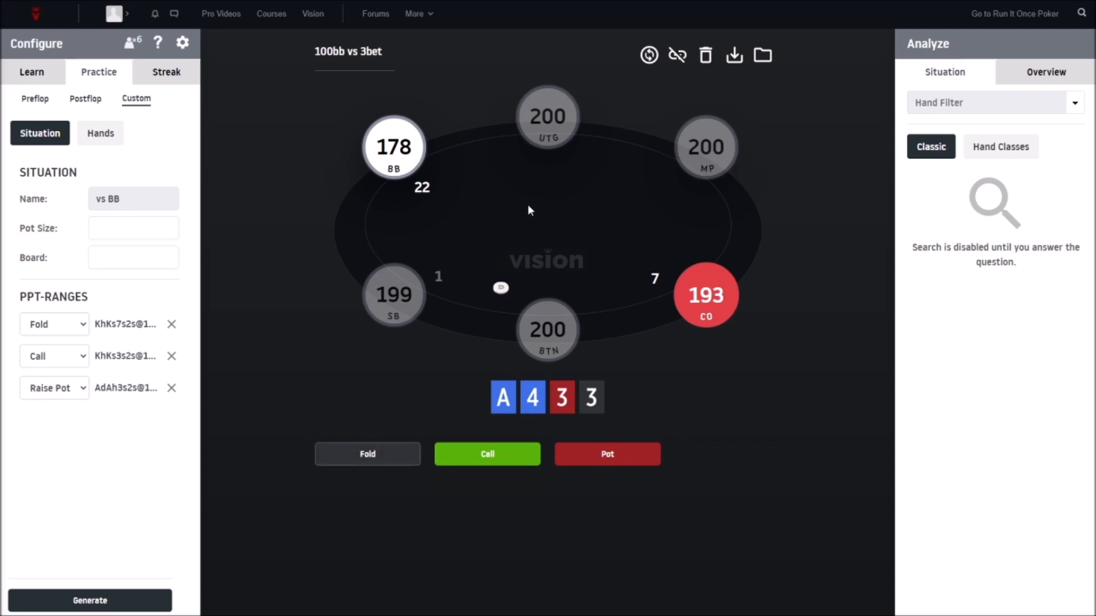
mouse_move(447, 195)
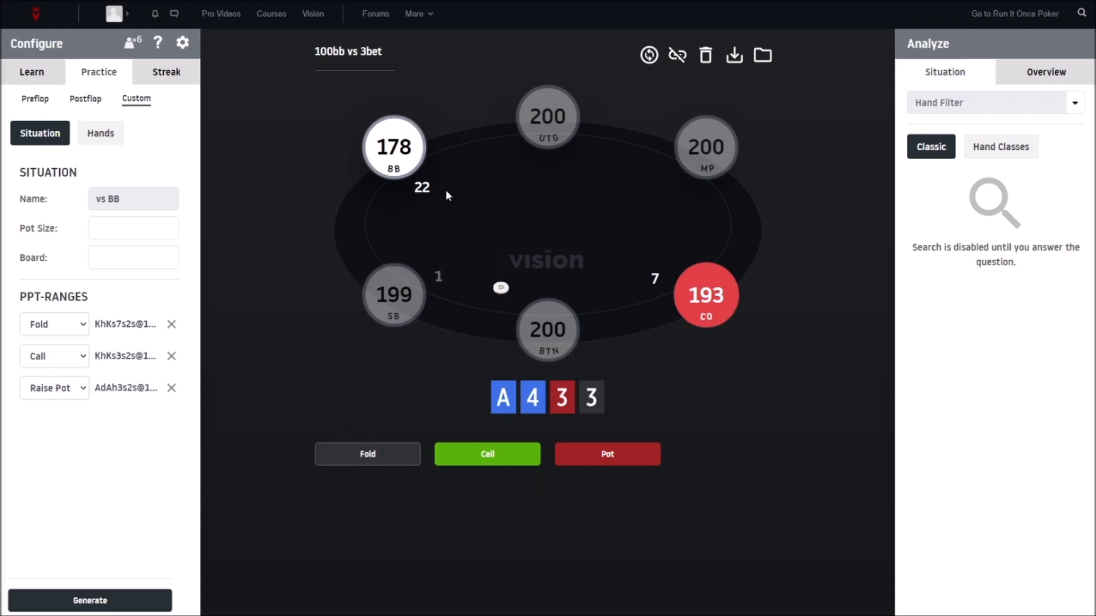
mouse_move(488, 453)
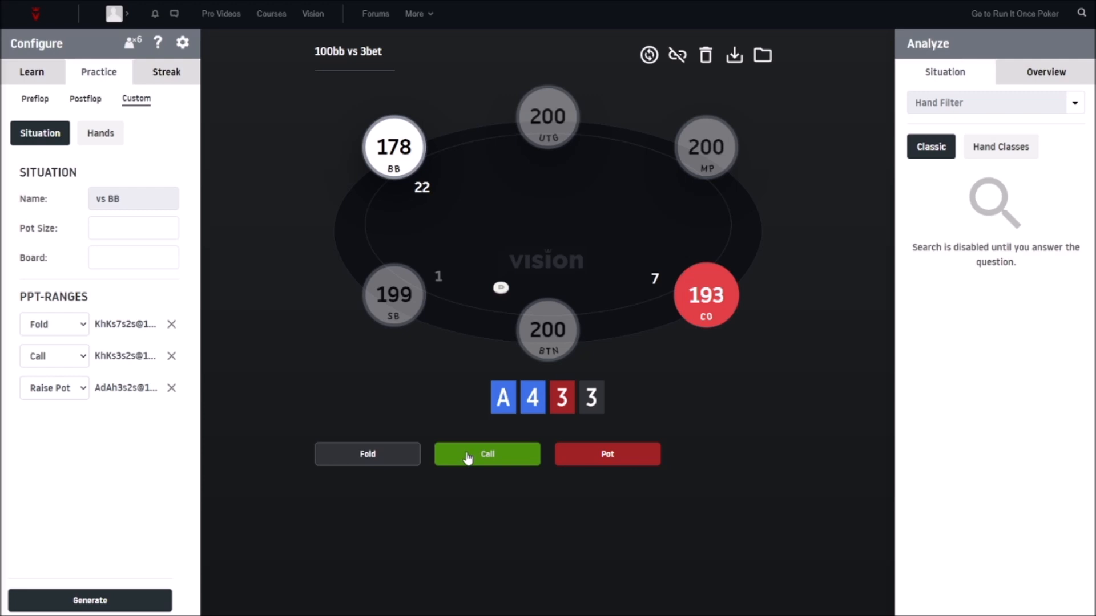
left_click(488, 454)
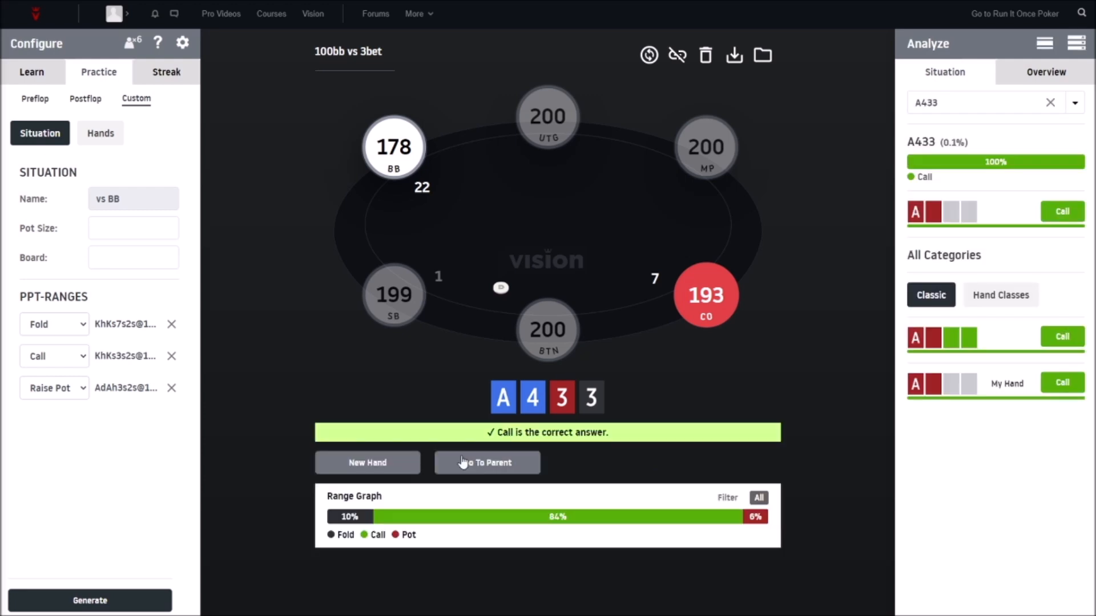
mouse_move(585, 256)
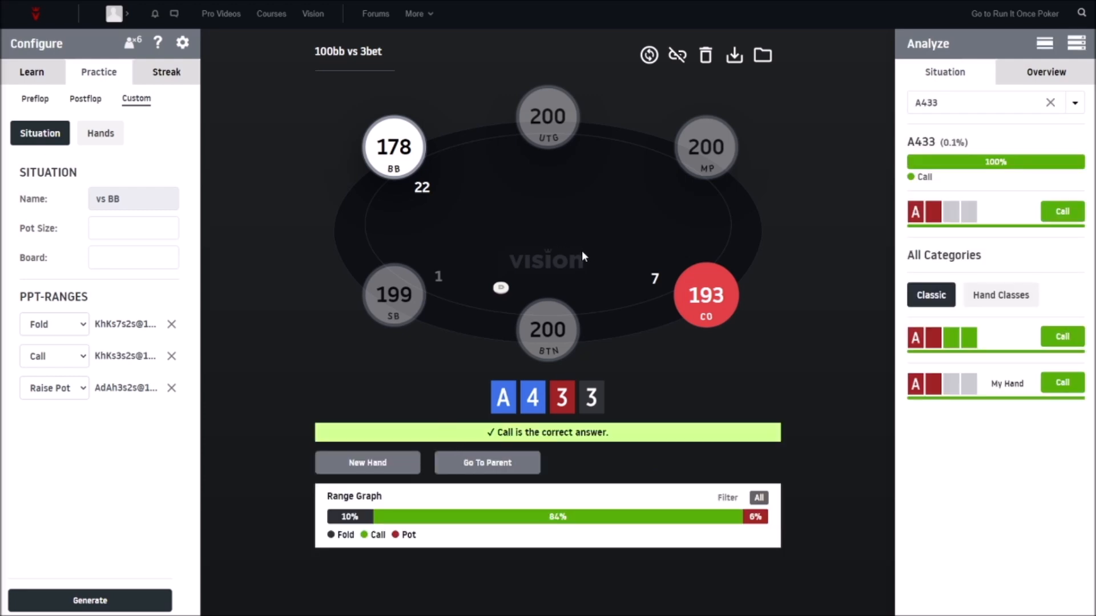
mouse_move(593, 257)
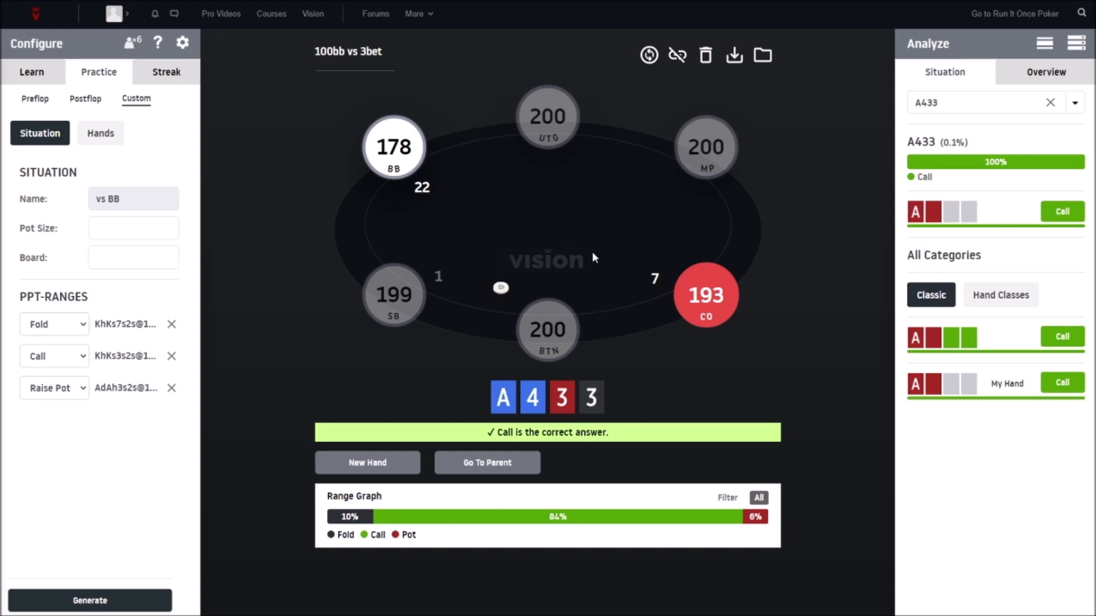
mouse_move(648, 55)
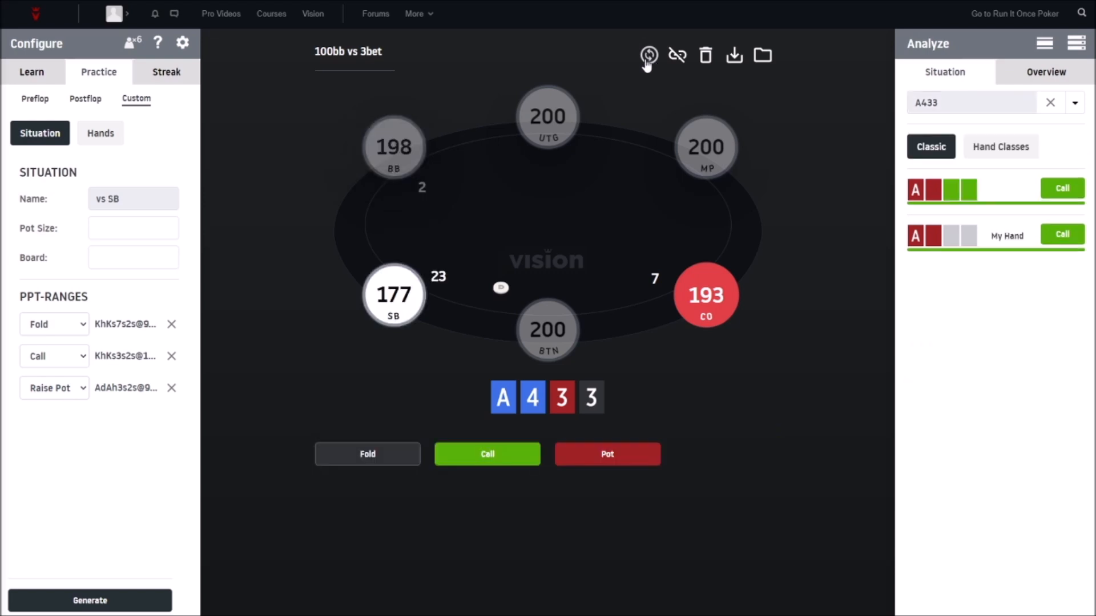
mouse_move(596, 155)
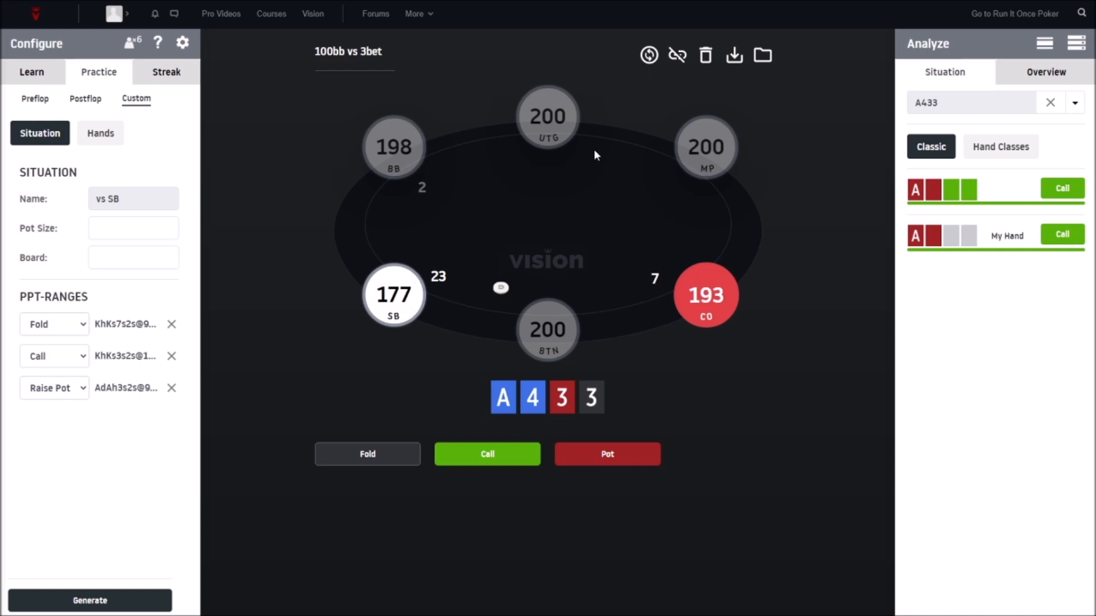
Call the SB's 3-bet with A433 (correct), then fold to the BTN's 3-bet (wrong)
left_click(487, 454)
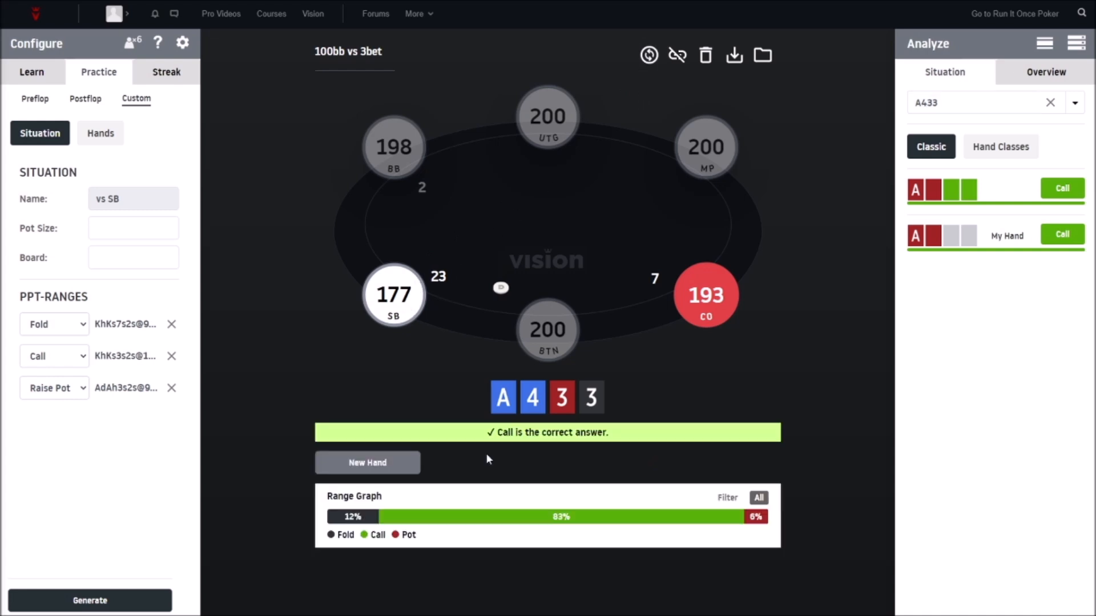
left_click(648, 55)
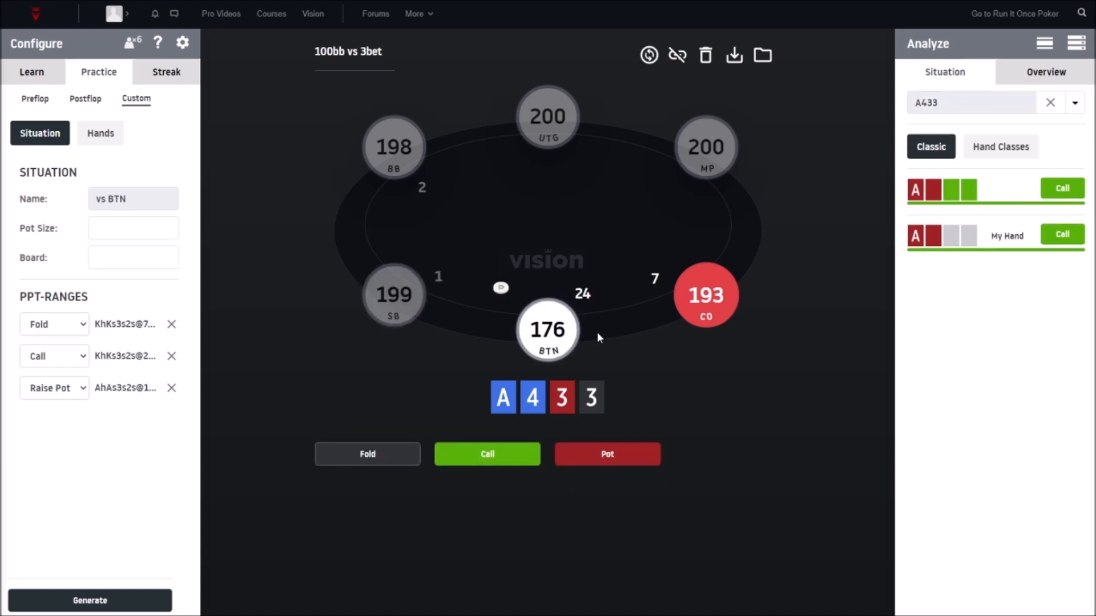
mouse_move(426, 434)
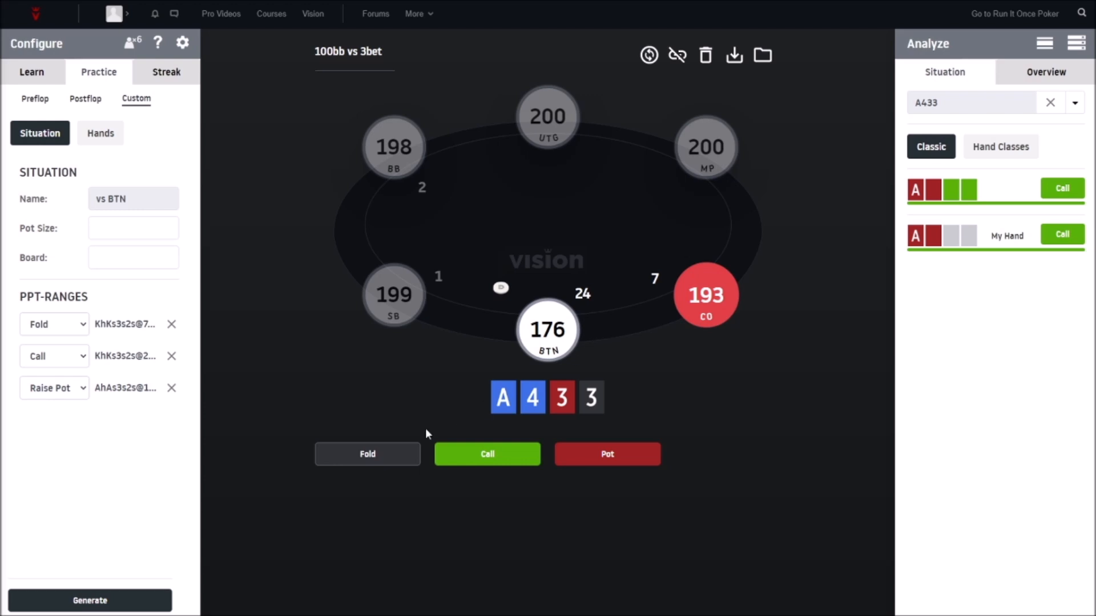
mouse_move(381, 470)
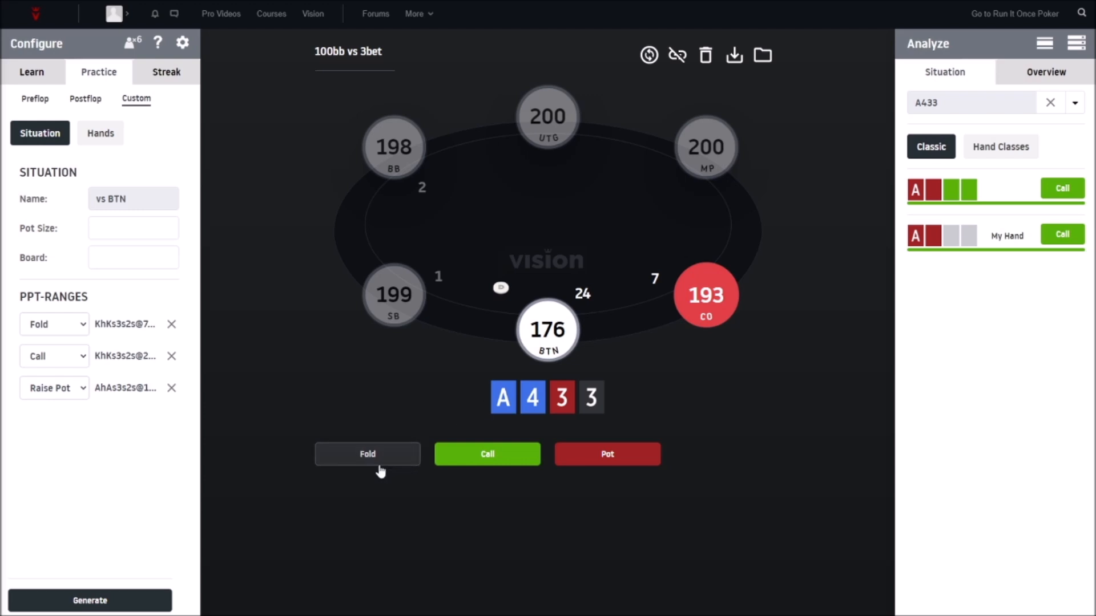
left_click(366, 453)
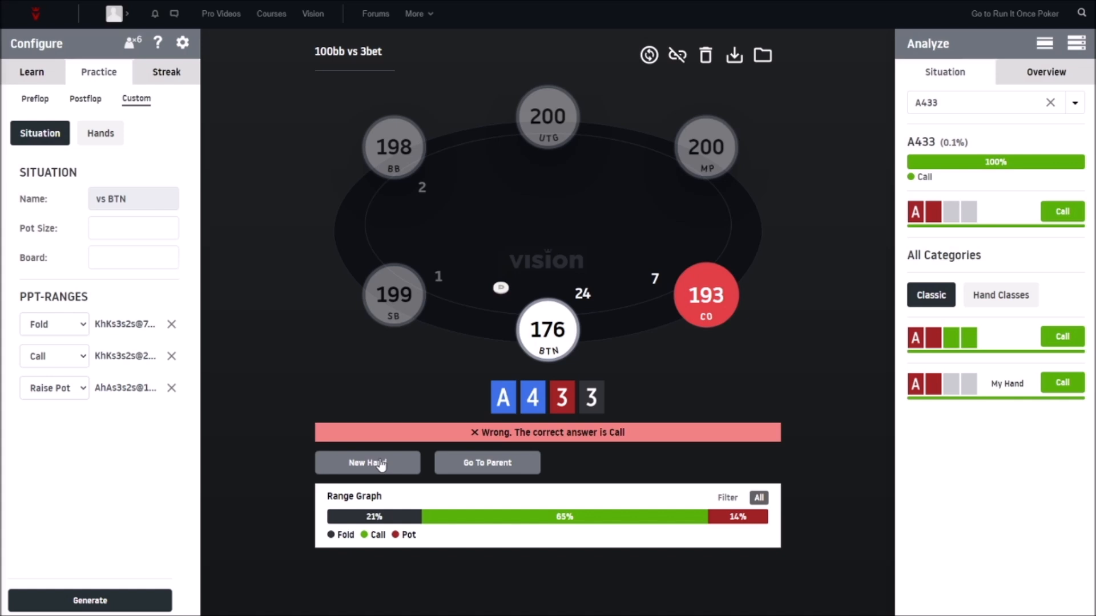
mouse_move(614, 275)
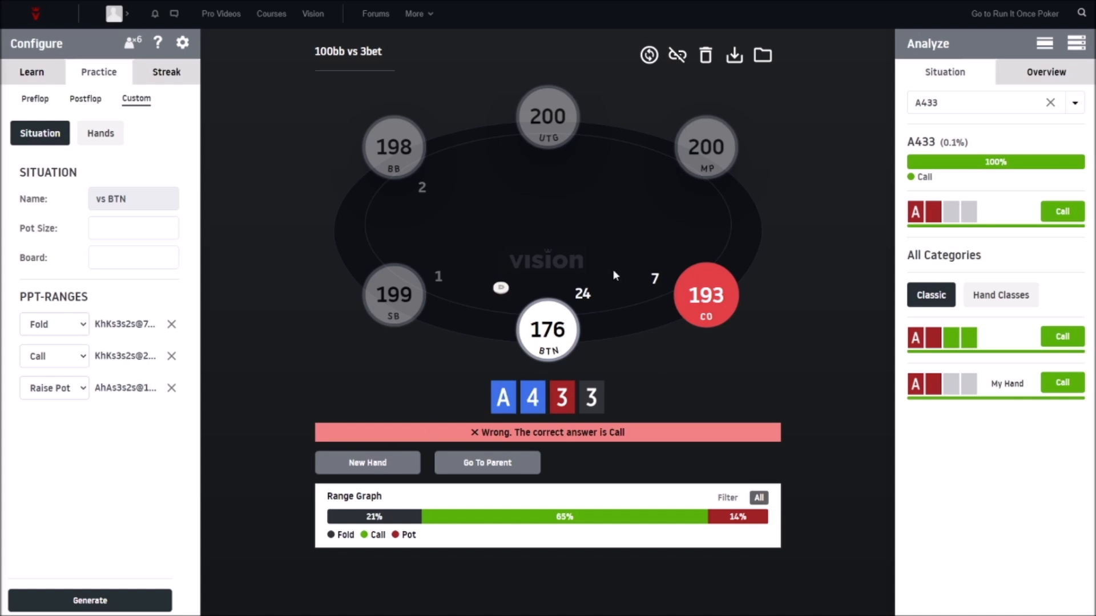
mouse_move(624, 243)
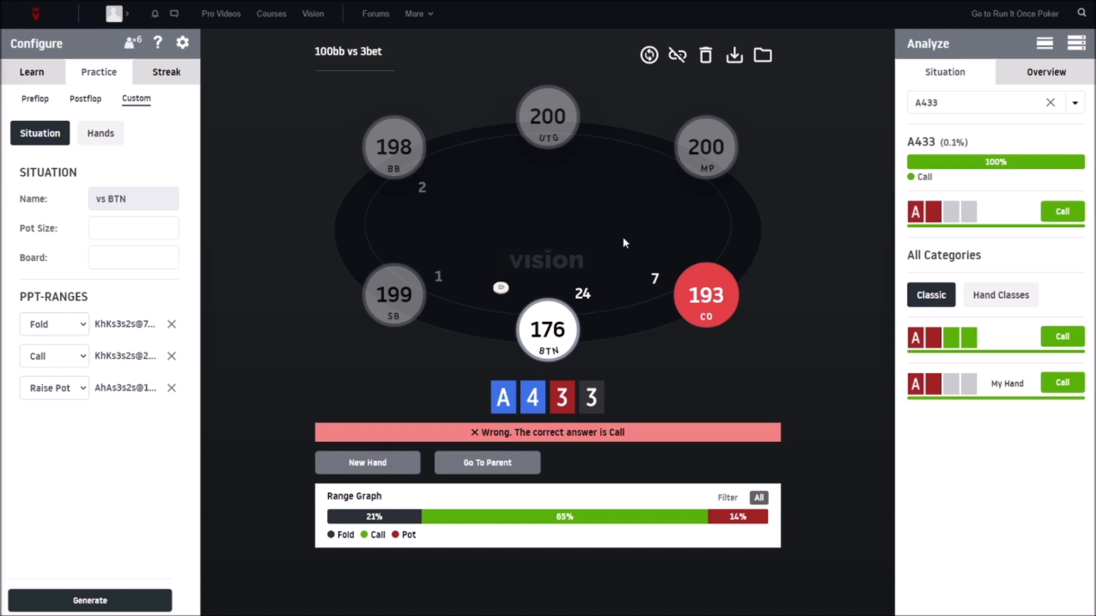
mouse_move(382, 388)
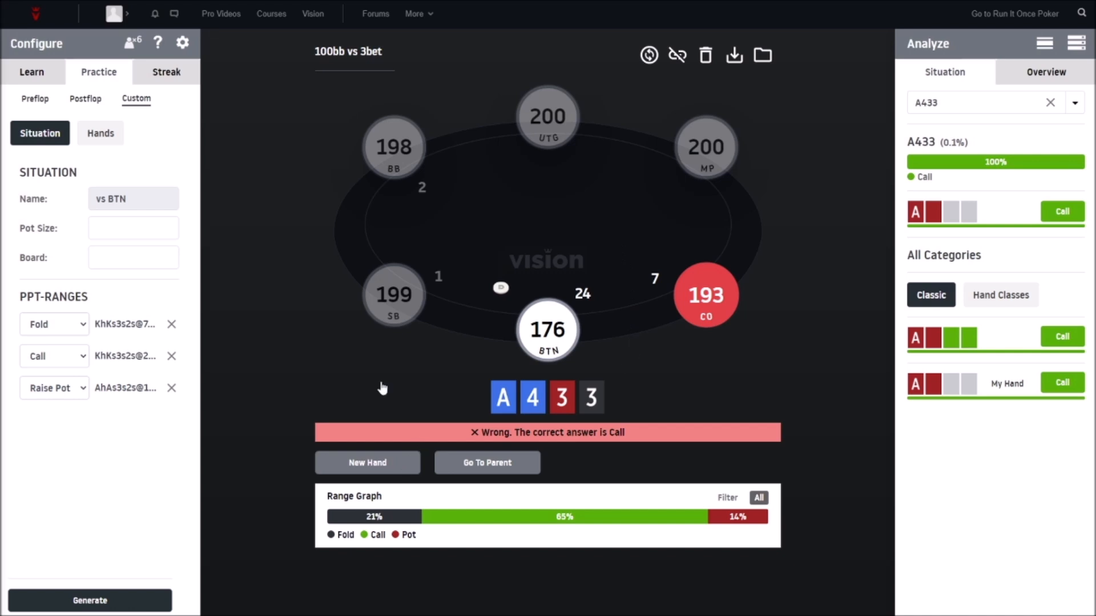
mouse_move(528, 253)
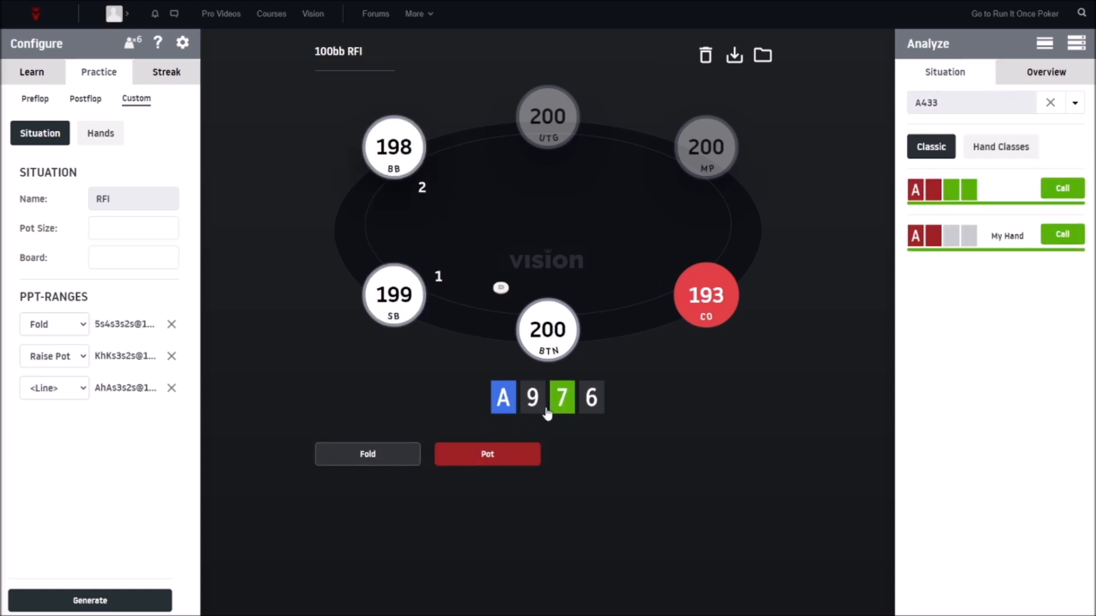
mouse_move(502, 420)
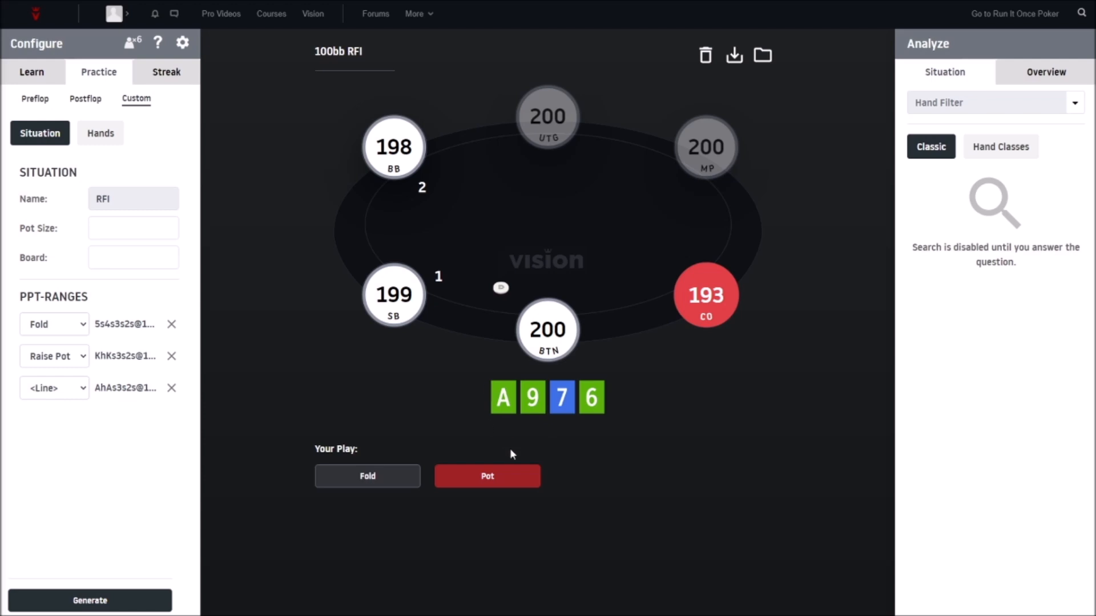
Open A976 from the CO with a pot-sized raise, bringing up opponent lines
left_click(487, 476)
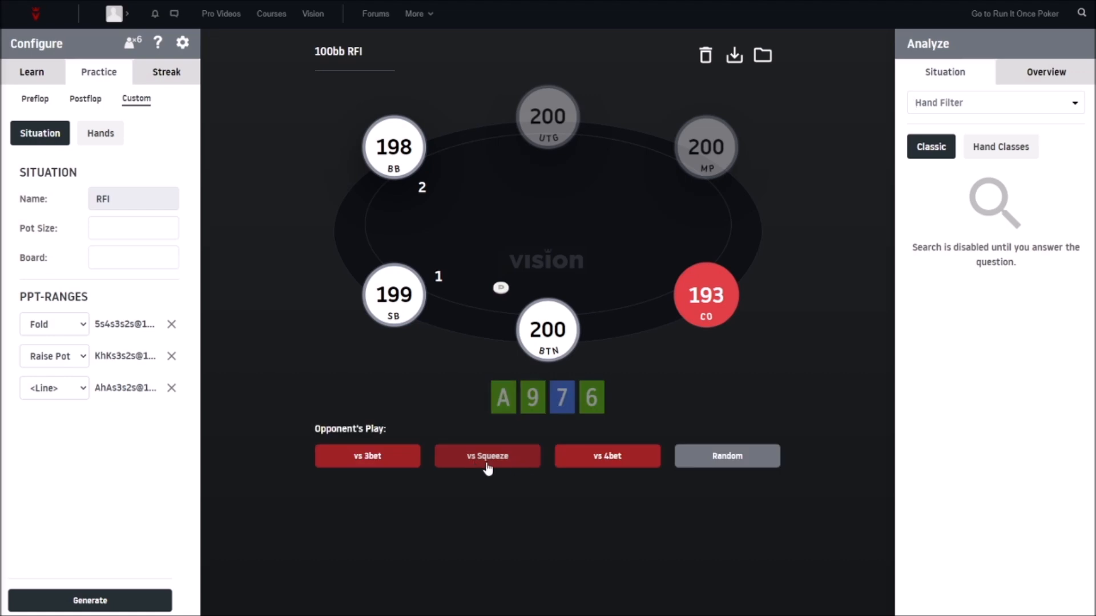
left_click(487, 456)
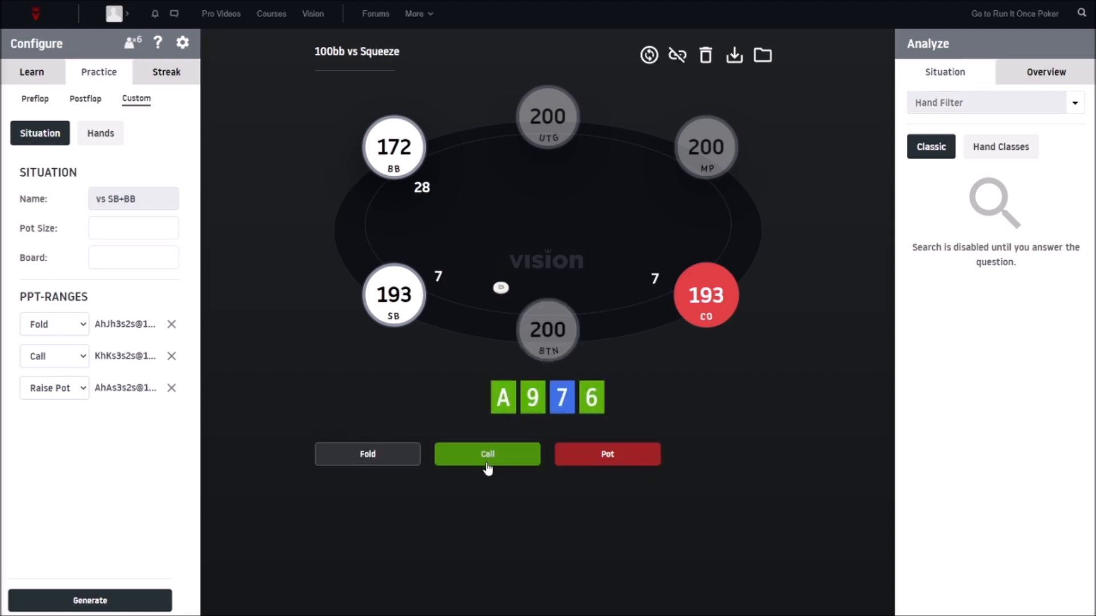
mouse_move(476, 188)
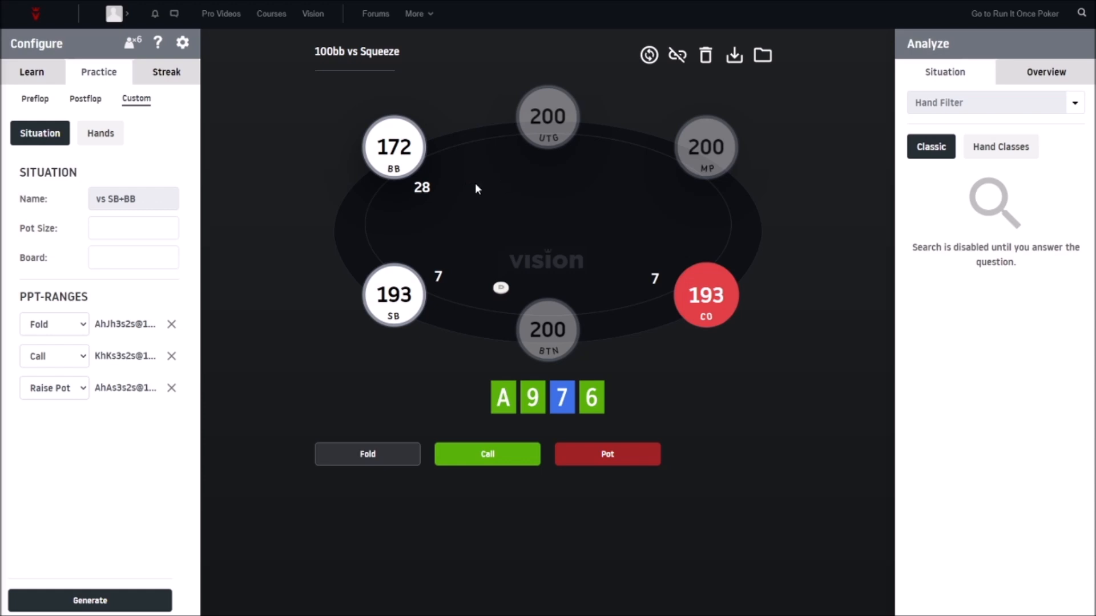
mouse_move(680, 295)
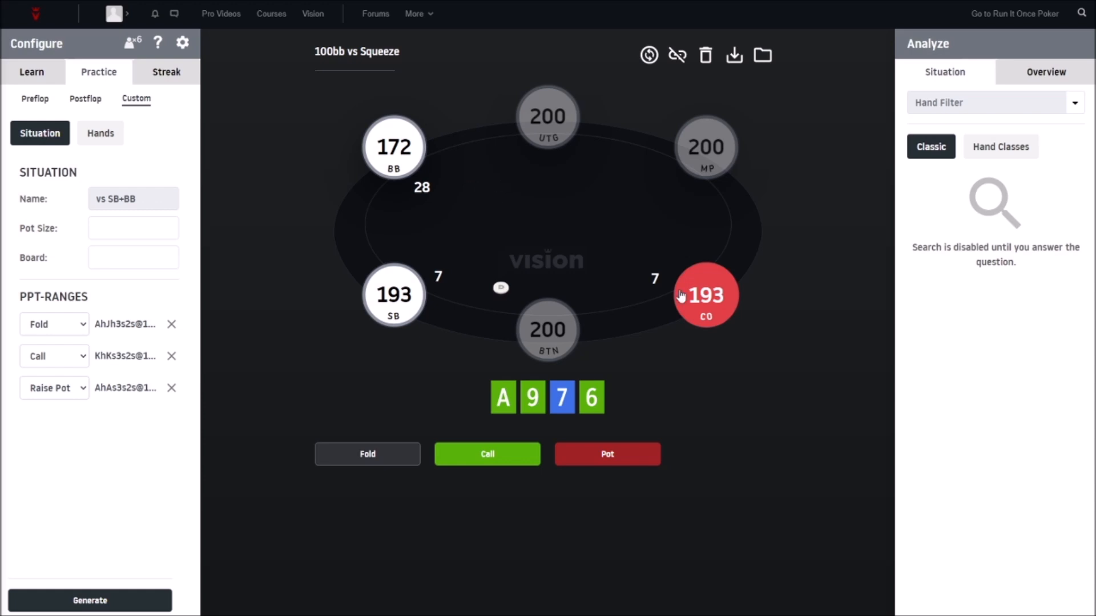
mouse_move(618, 285)
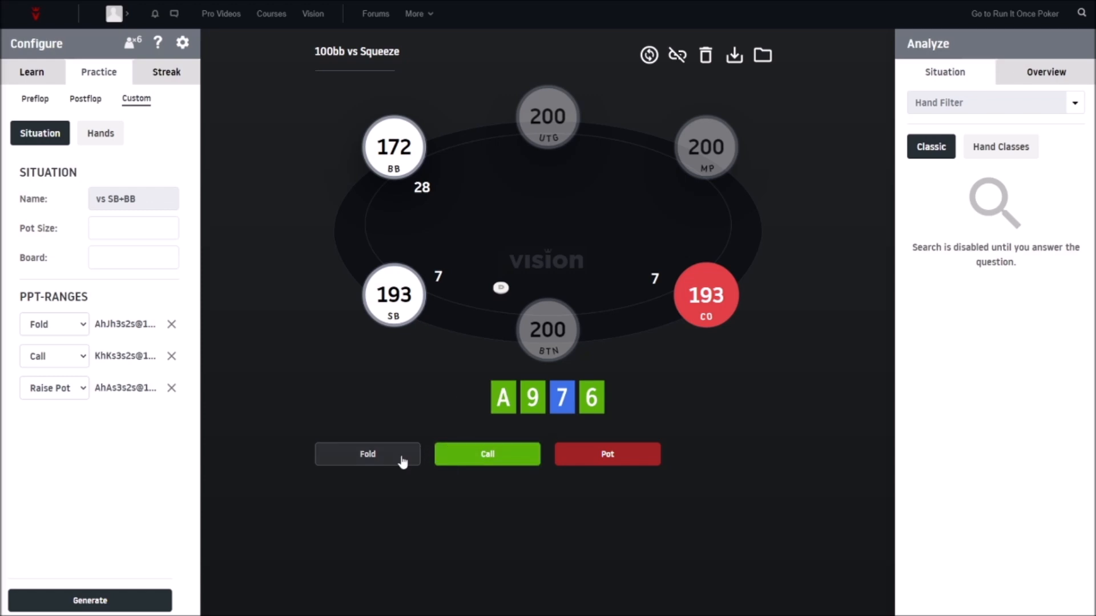
left_click(366, 453)
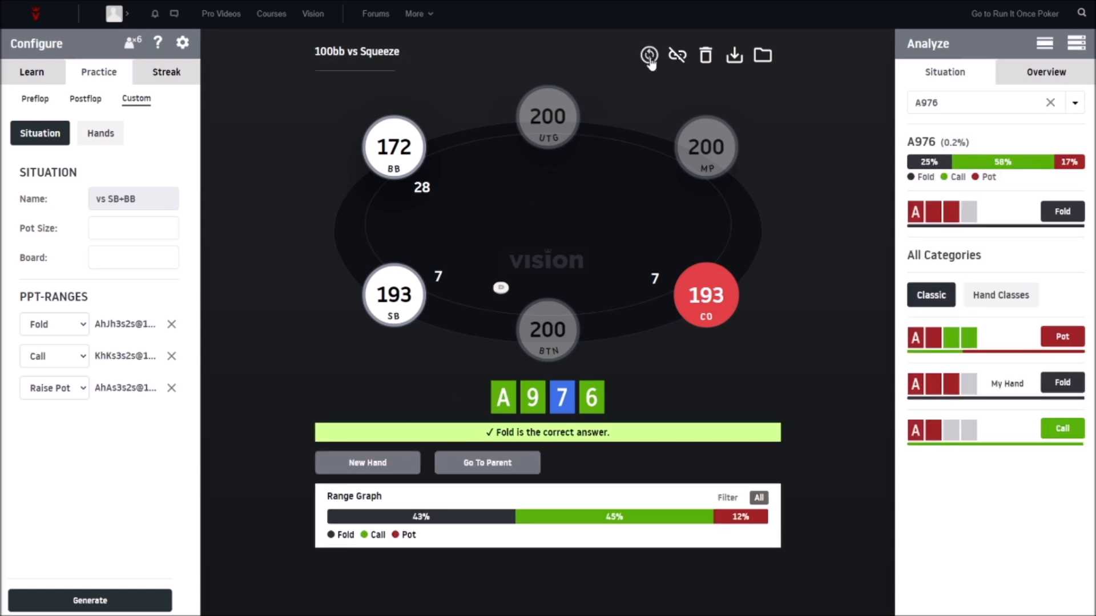
left_click(366, 462)
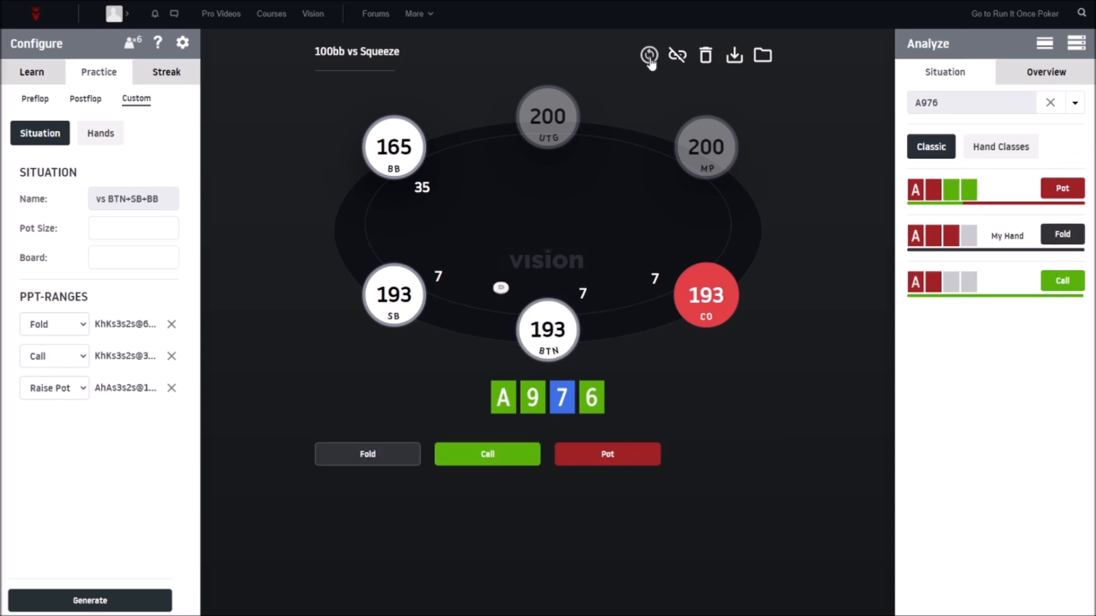
mouse_move(381, 458)
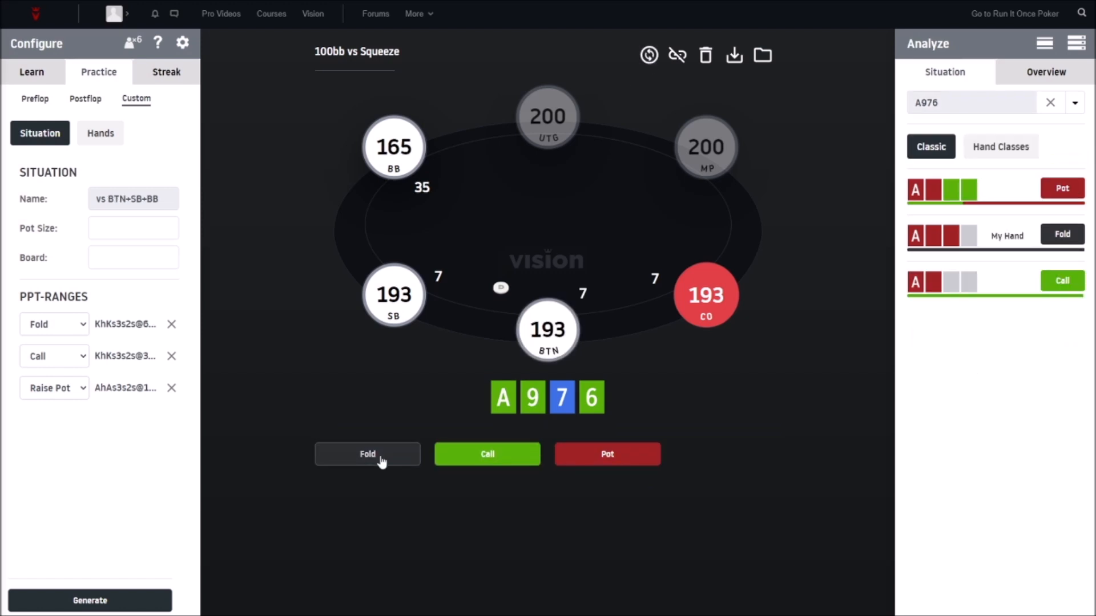
left_click(366, 454)
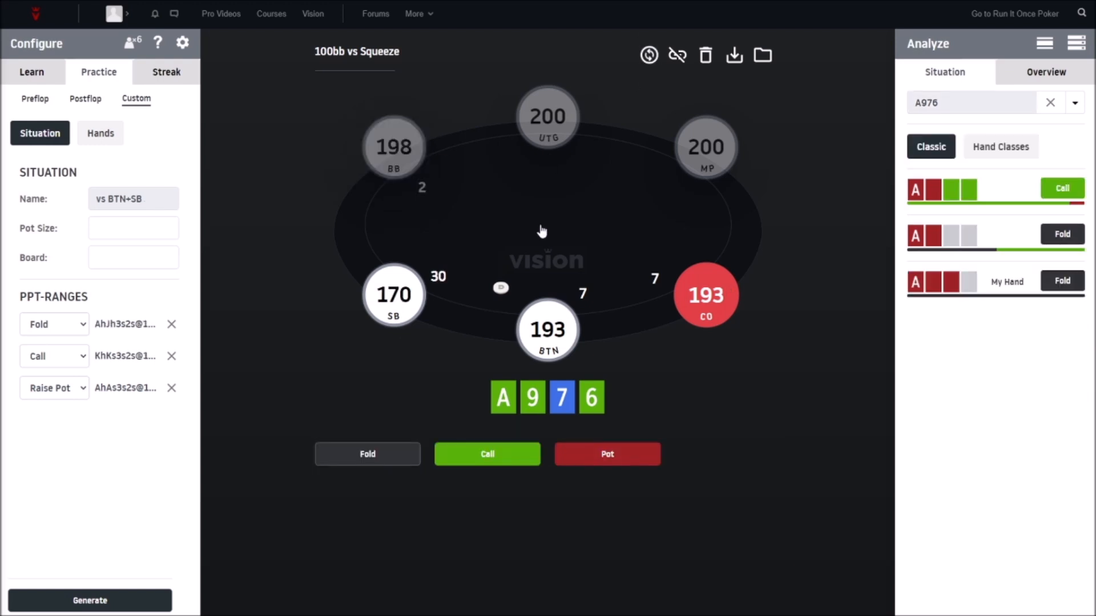
mouse_move(597, 245)
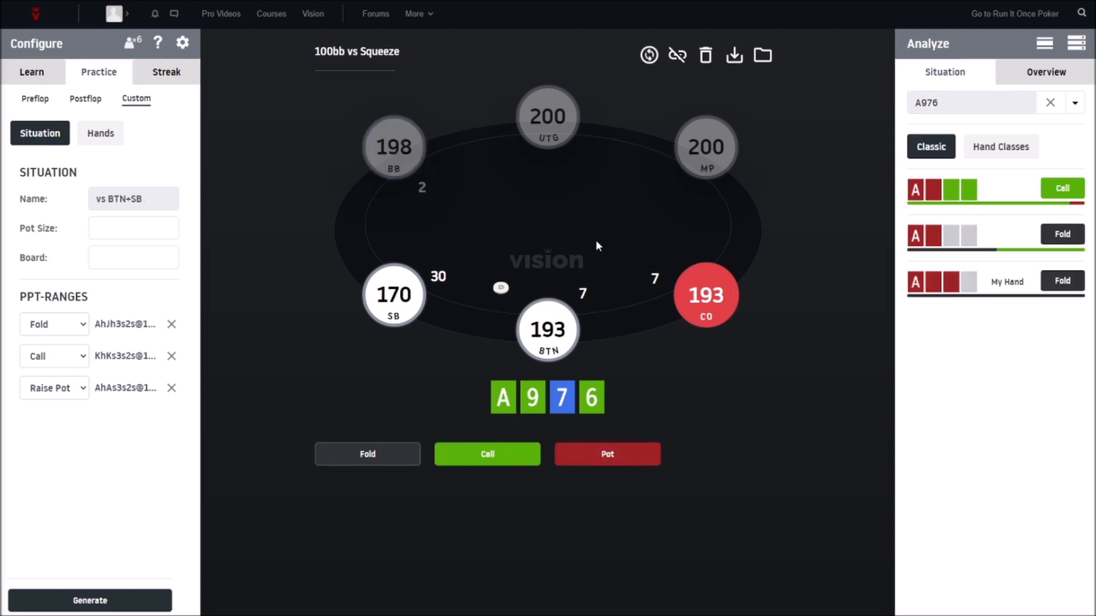
mouse_move(580, 245)
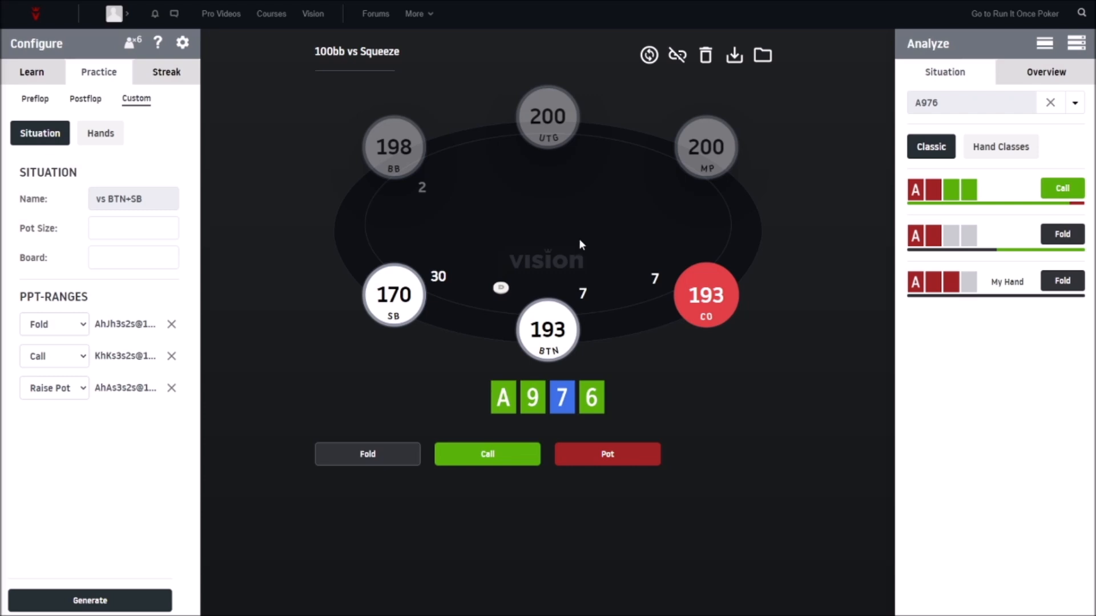
mouse_move(101, 132)
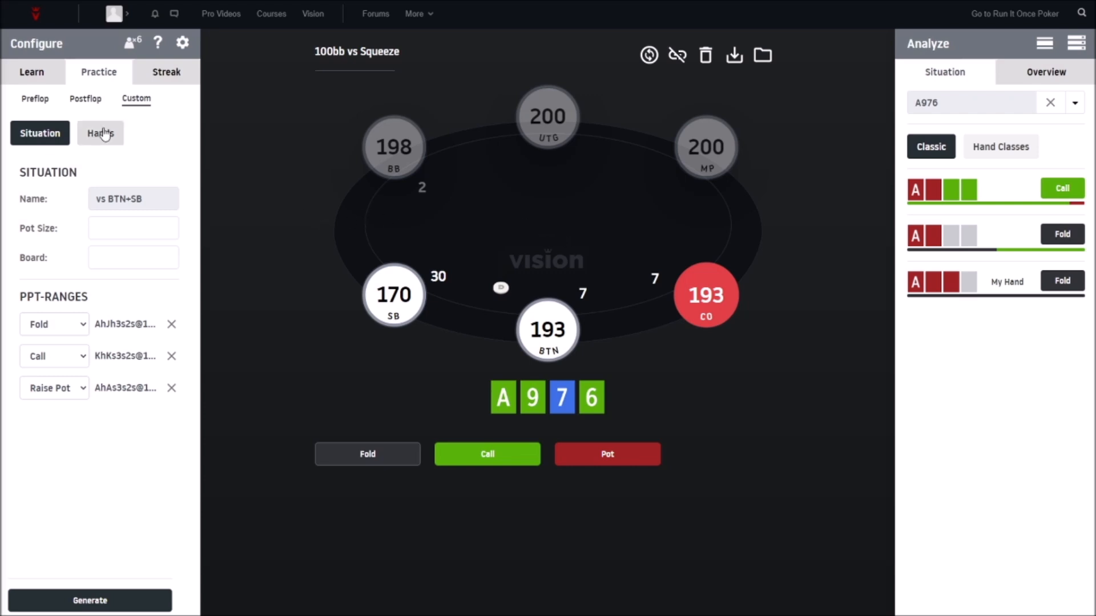
Call A976 versus the squeeze (wrong, Fold correct) and keep only Double Pair and Single Suited categories
left_click(101, 132)
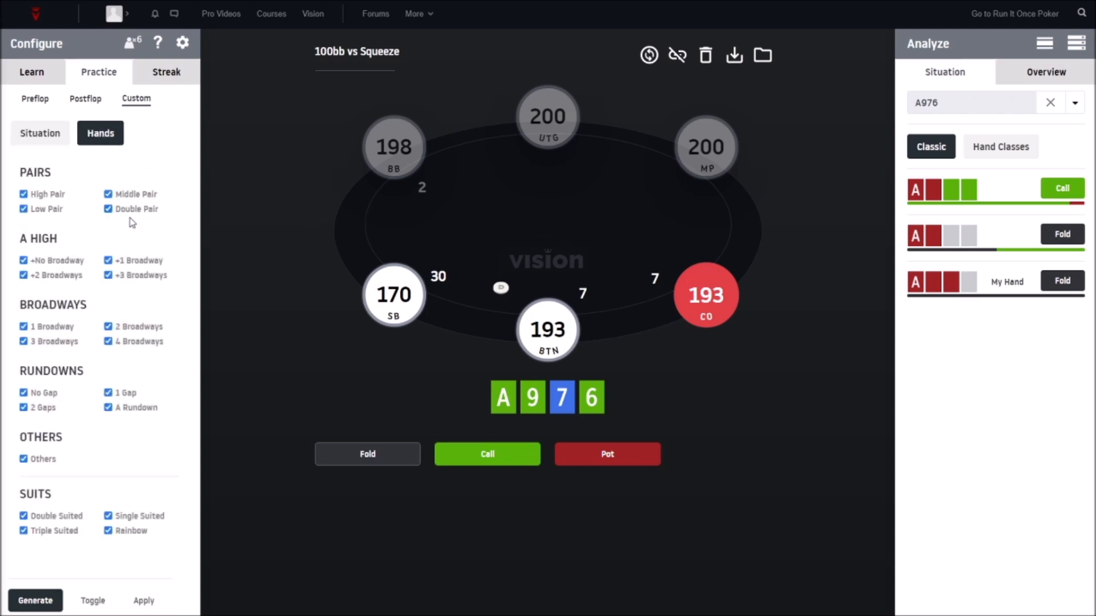
mouse_move(77, 222)
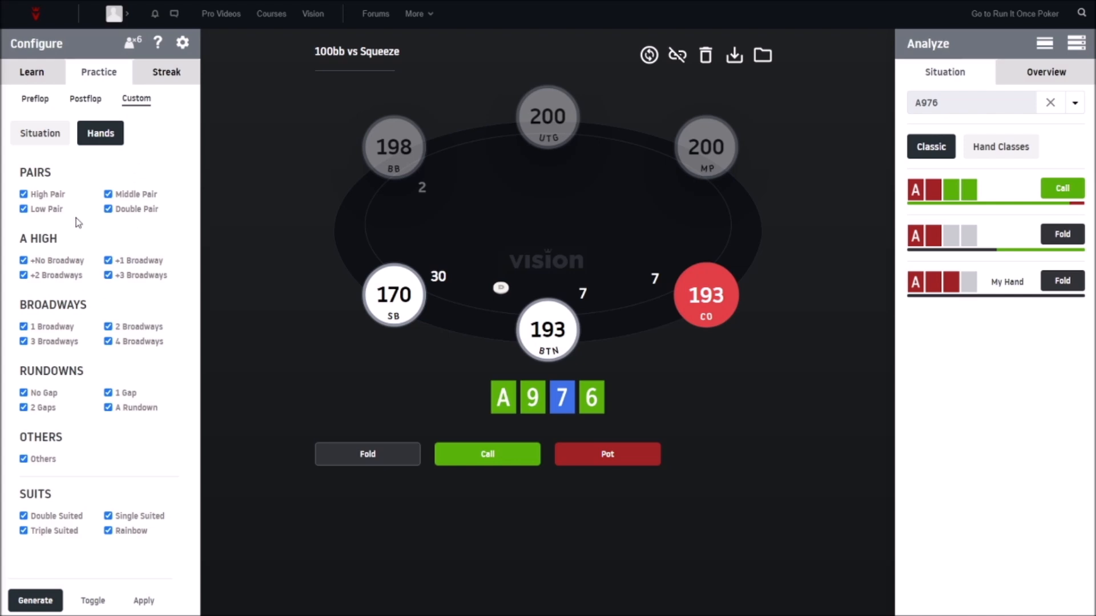
mouse_move(132, 232)
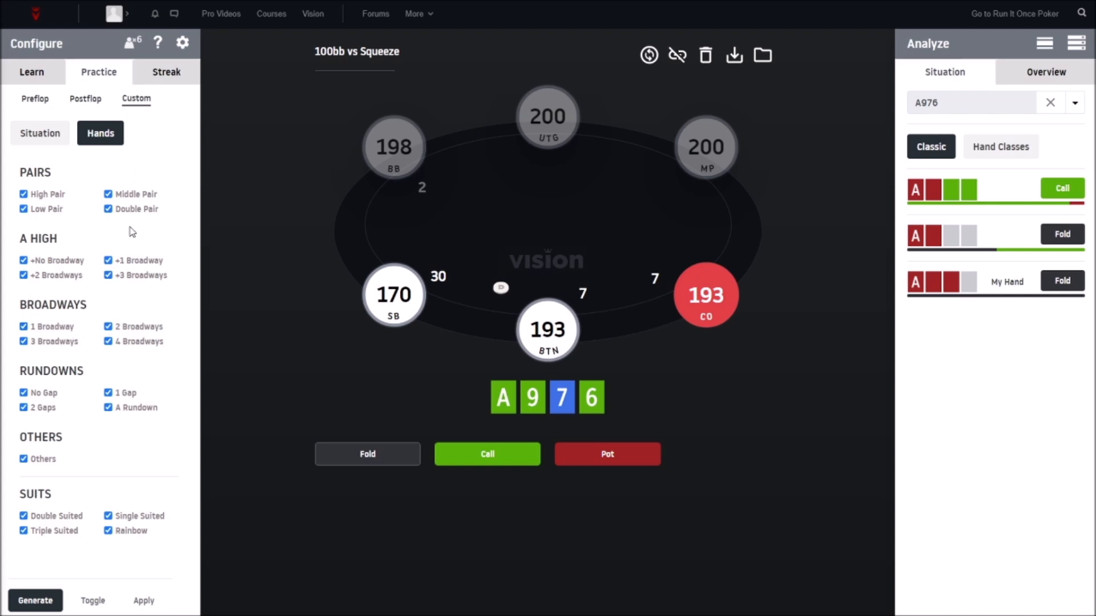
left_click(487, 454)
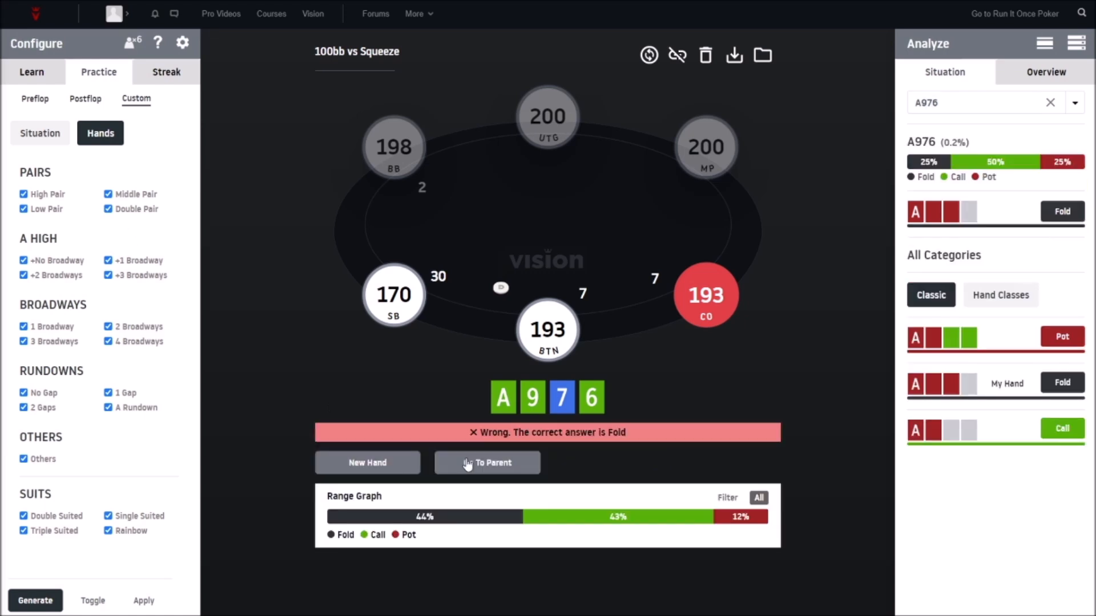
mouse_move(138, 197)
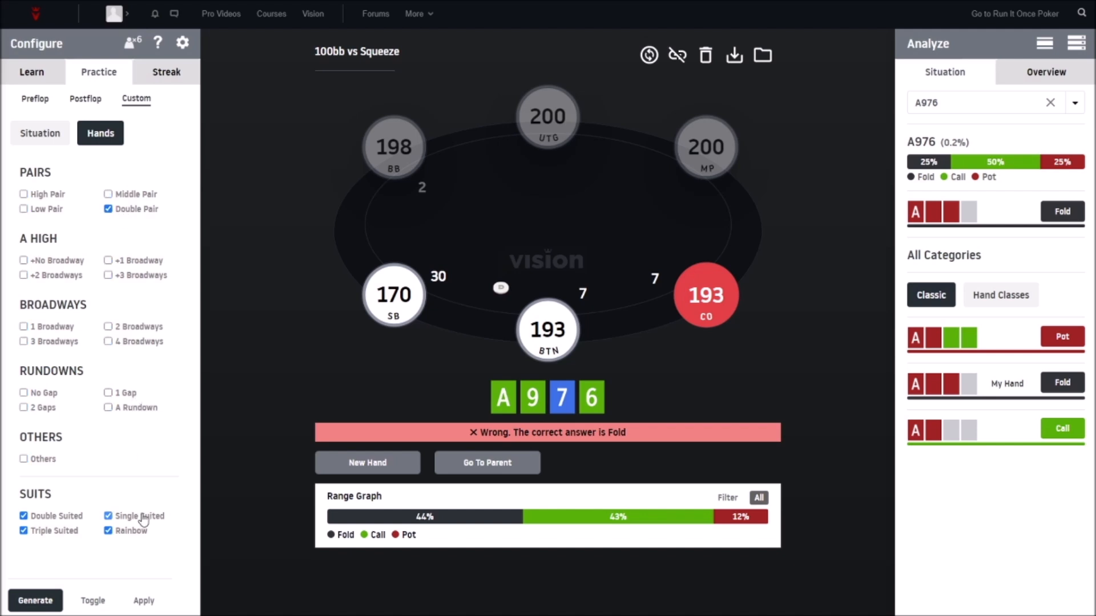
left_click(92, 601)
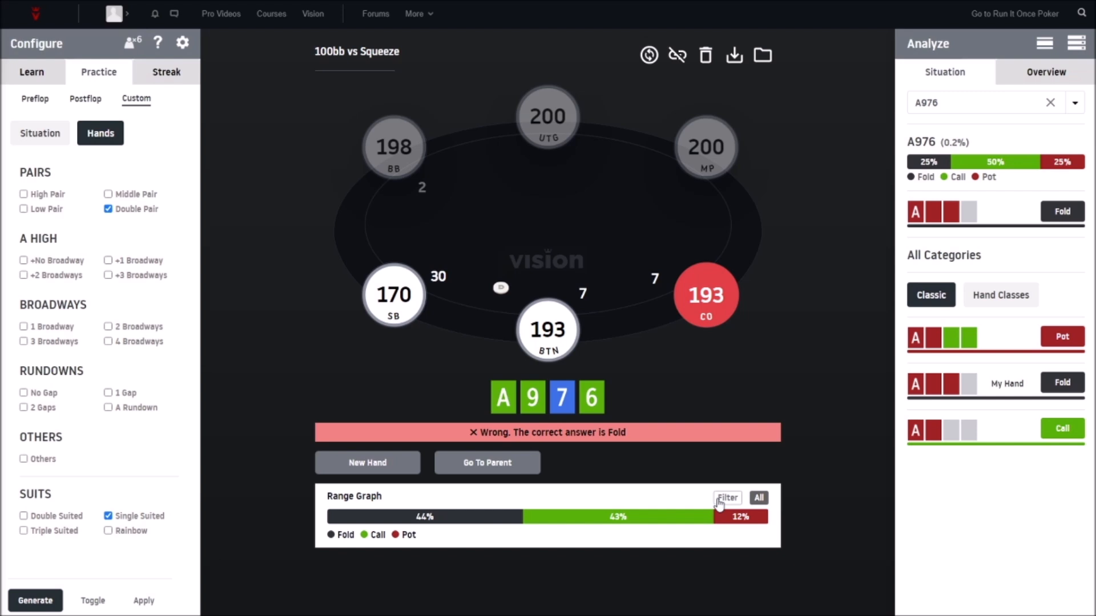
mouse_move(715, 502)
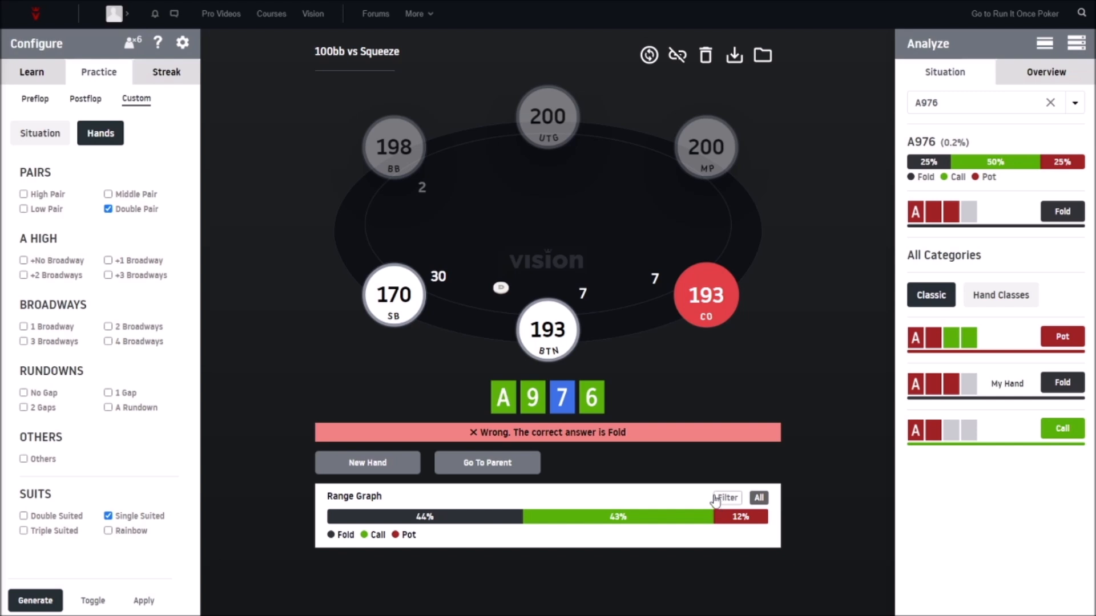
Refresh the range graph with Middle and Low Pair single-suited hands, showing 23% fold, 77% call
left_click(724, 498)
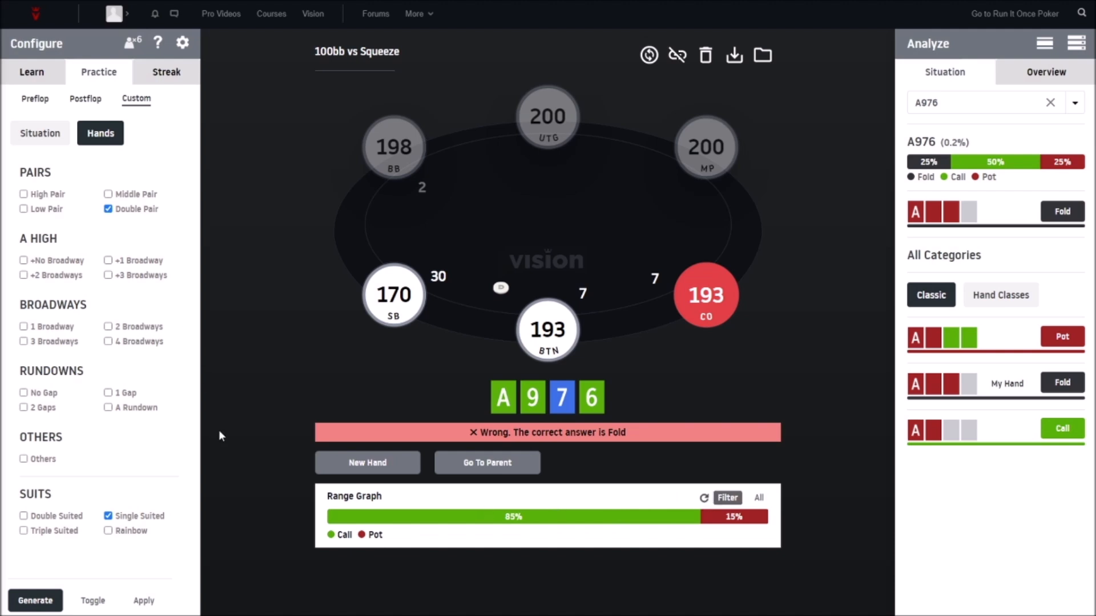
mouse_move(549, 525)
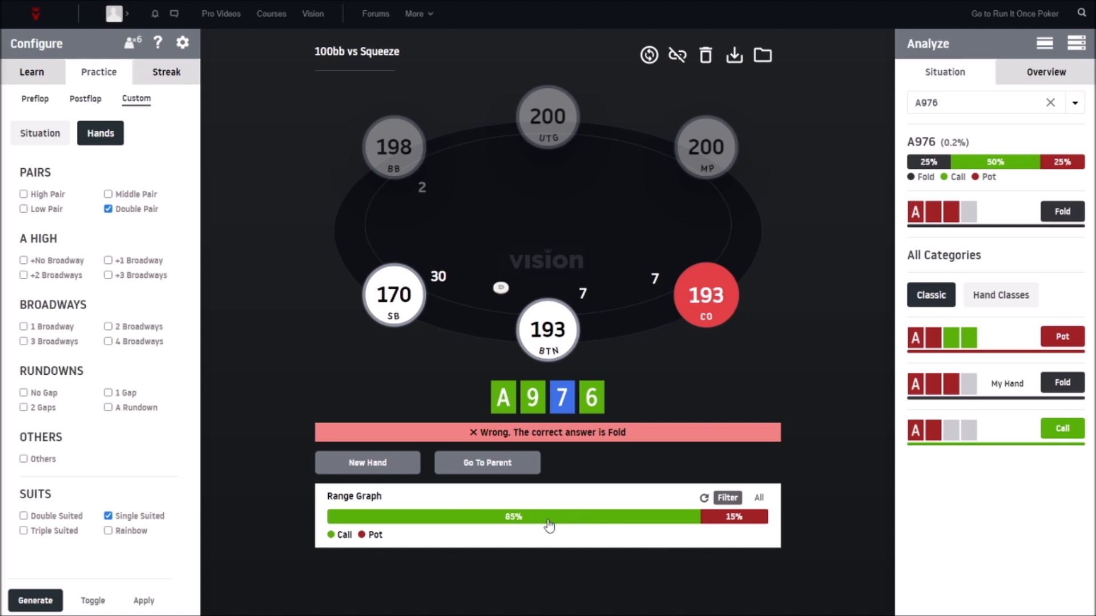
mouse_move(696, 527)
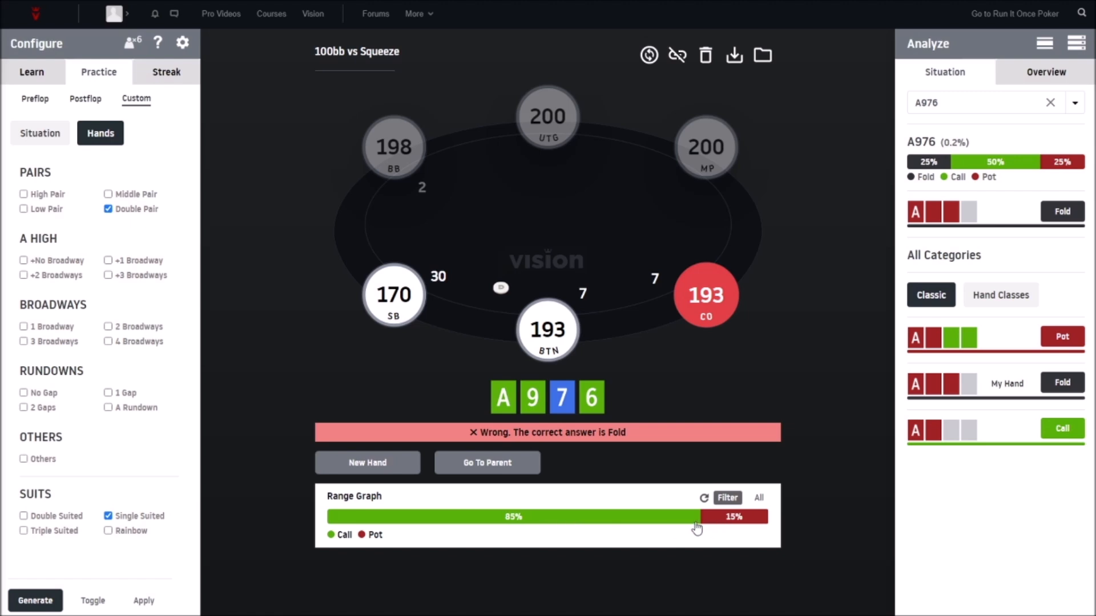
mouse_move(721, 525)
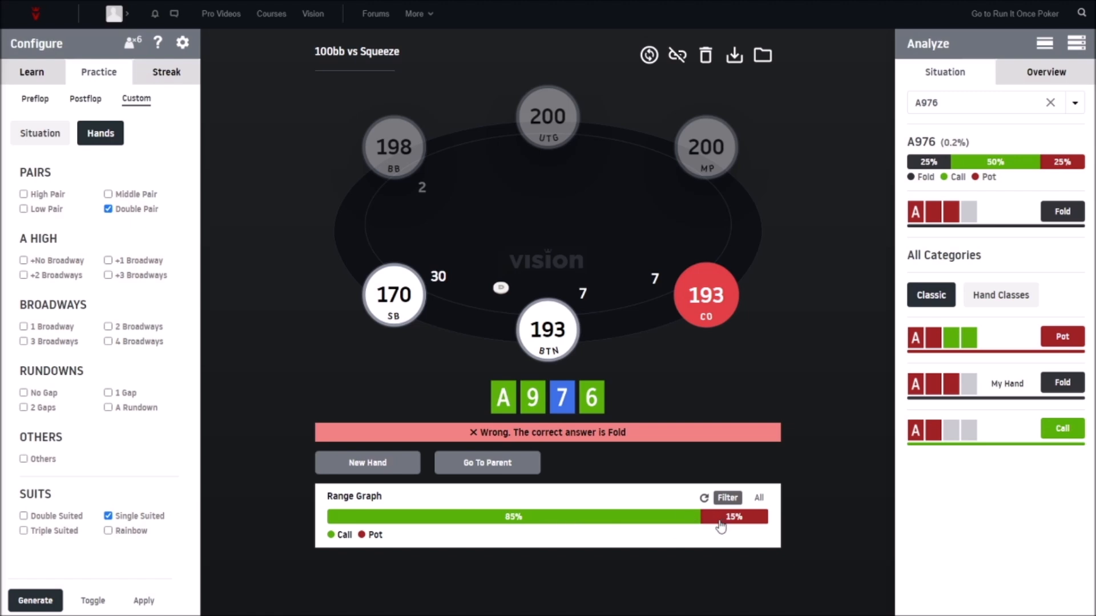
mouse_move(272, 511)
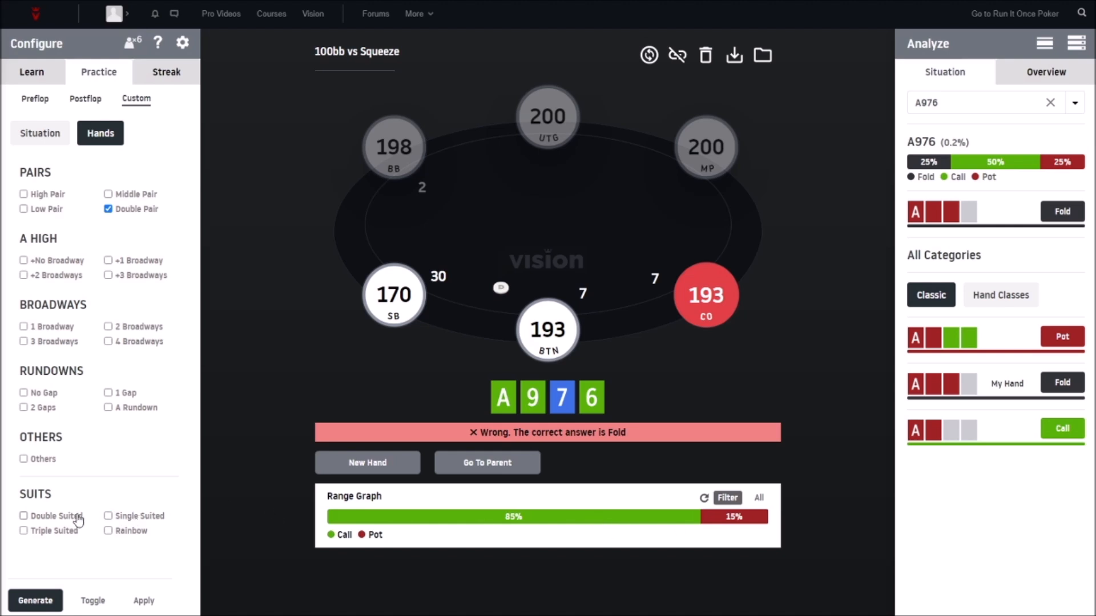
left_click(23, 516)
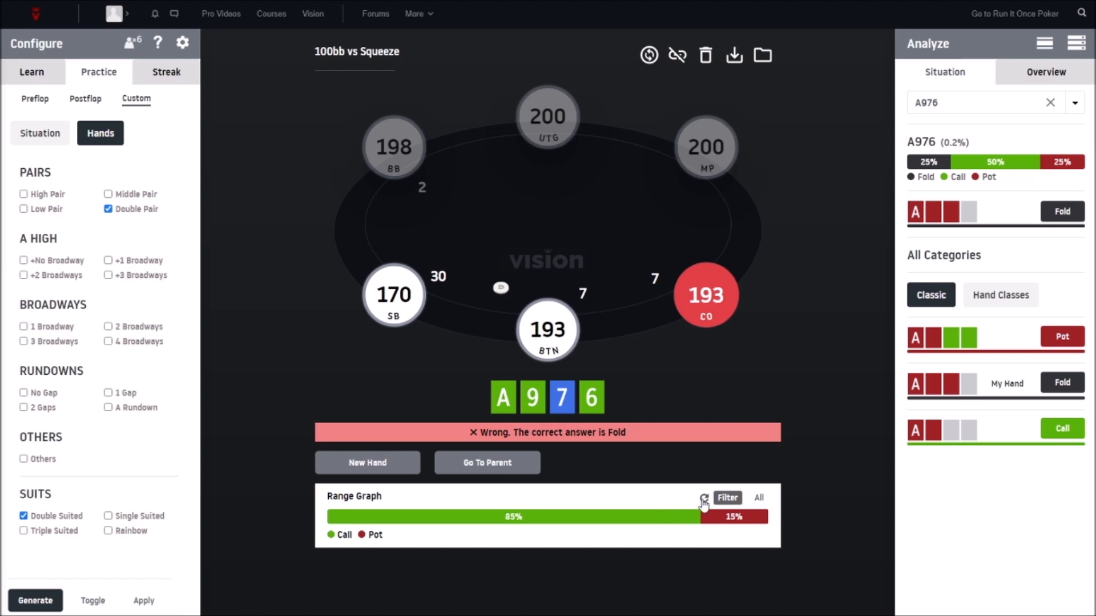
left_click(704, 501)
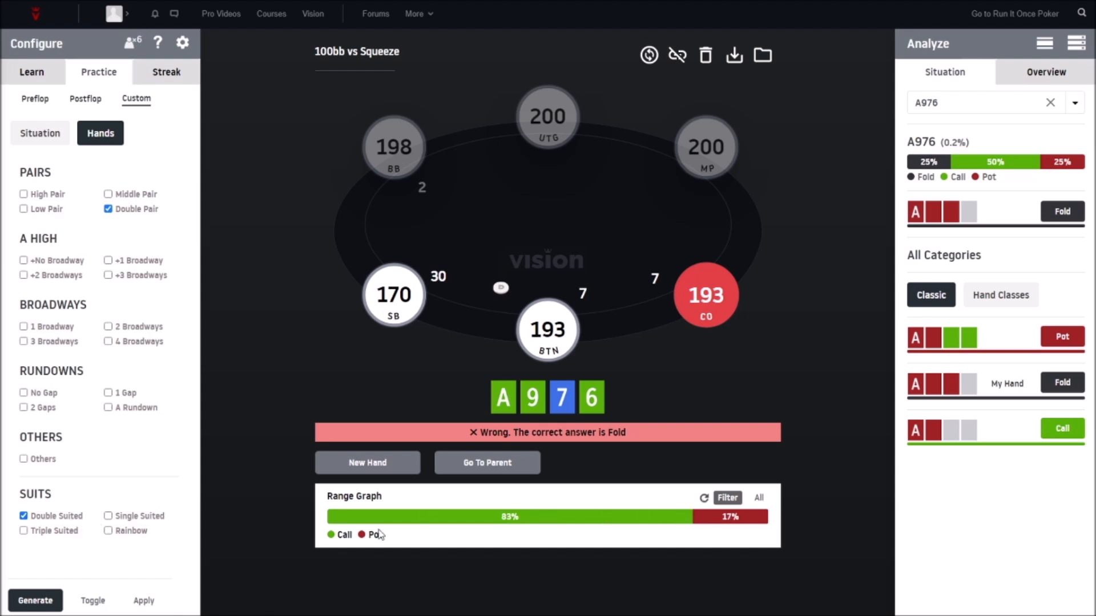
mouse_move(76, 521)
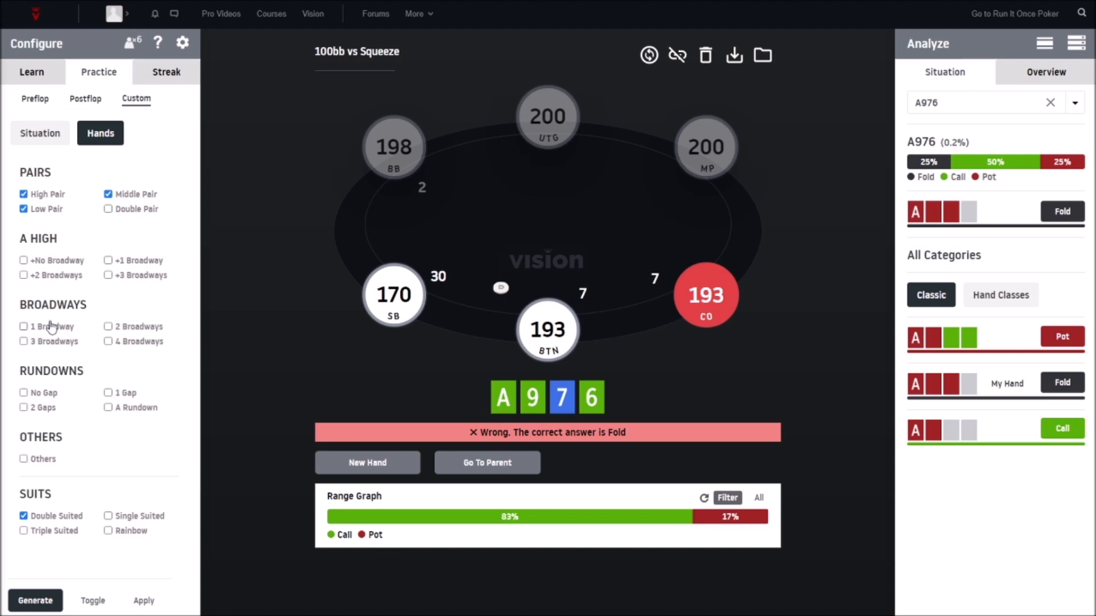
left_click(22, 209)
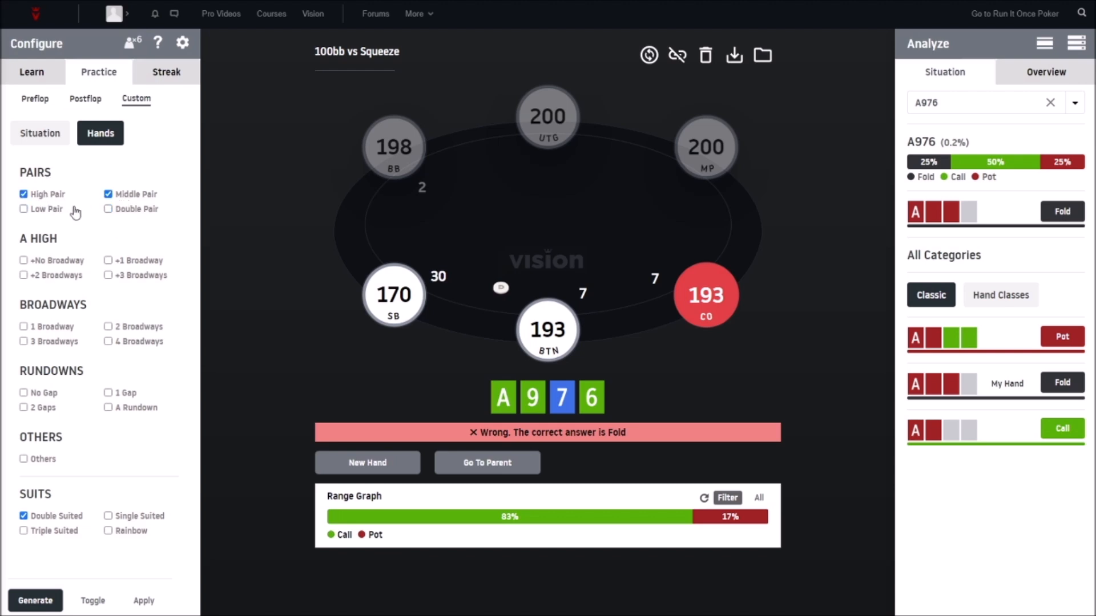
left_click(23, 209)
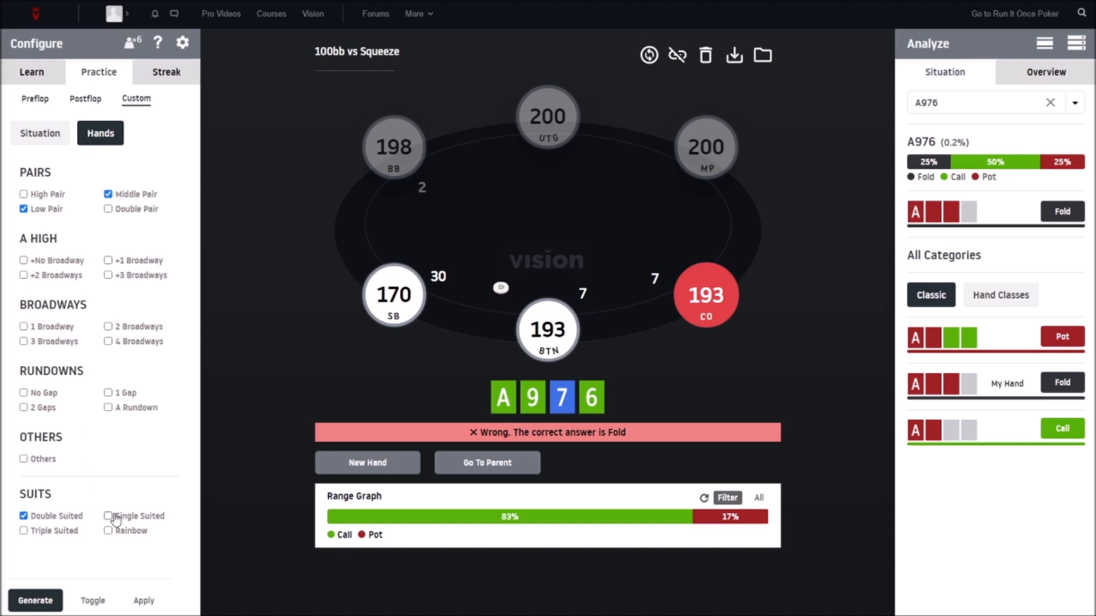
left_click(703, 499)
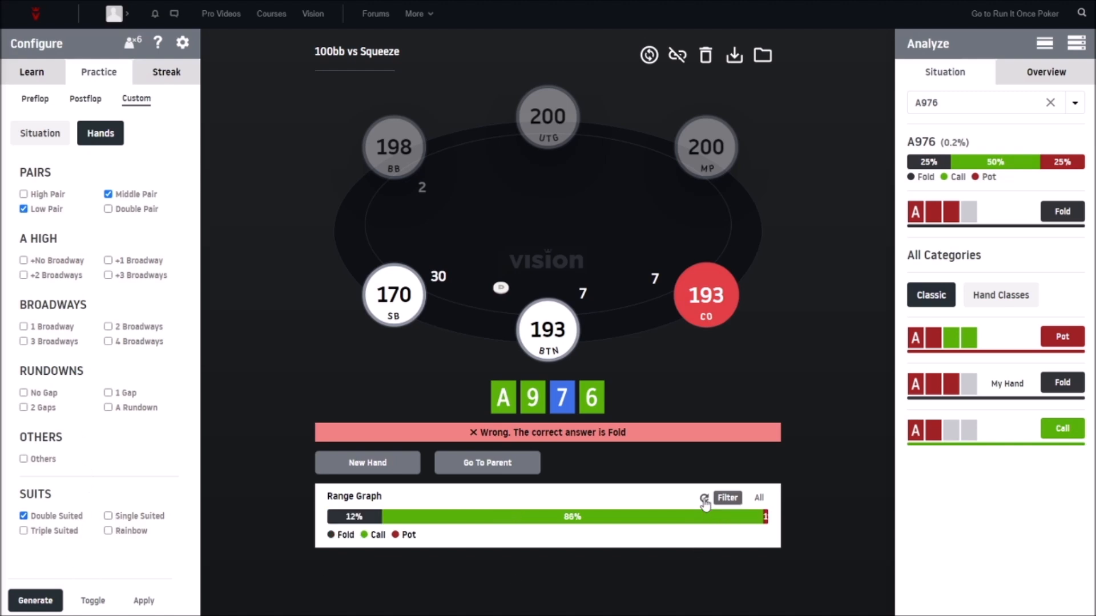
left_click(108, 516)
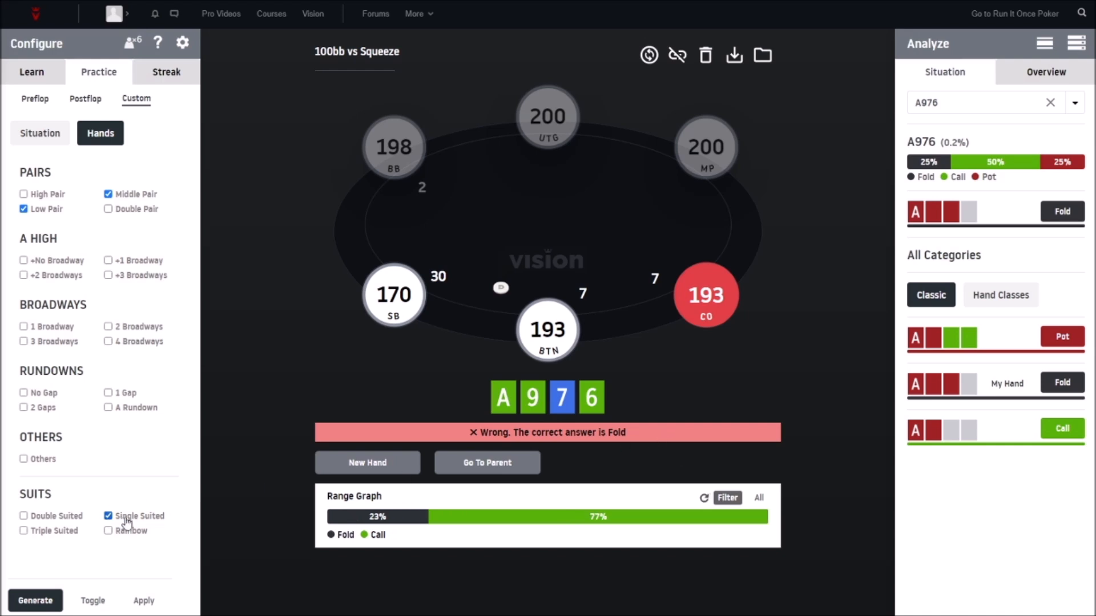
Deal the next practice hand, J997, in the squeeze spot
left_click(367, 463)
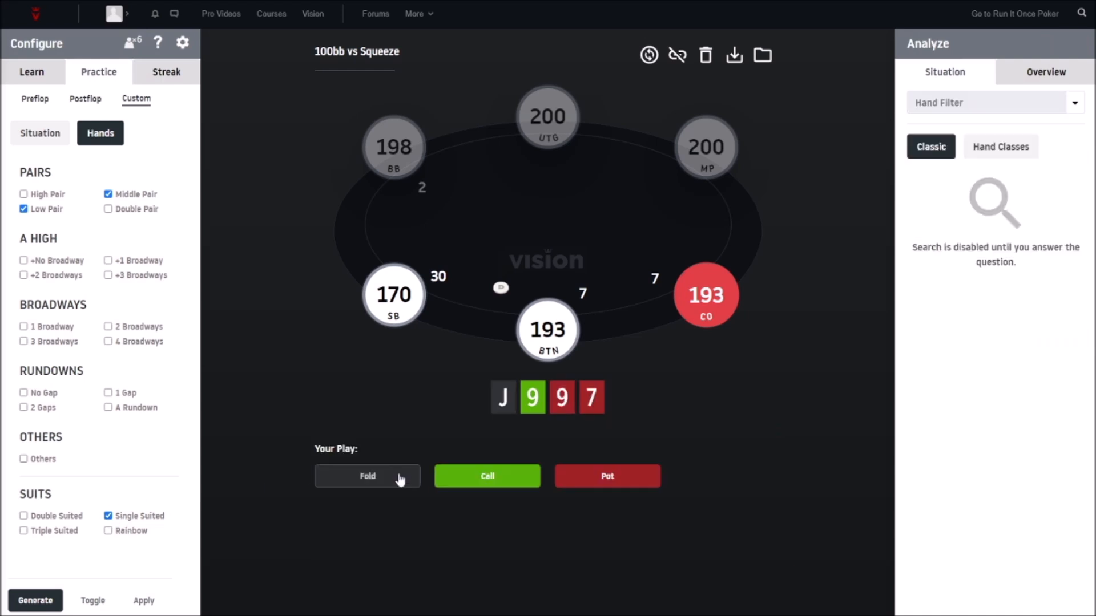
mouse_move(500, 321)
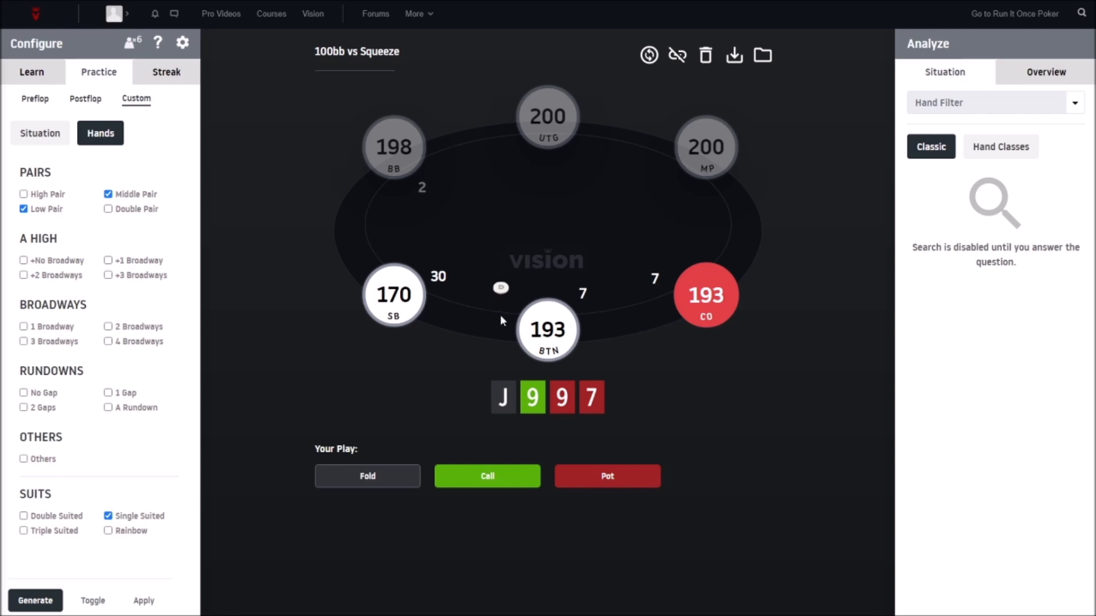
mouse_move(157, 221)
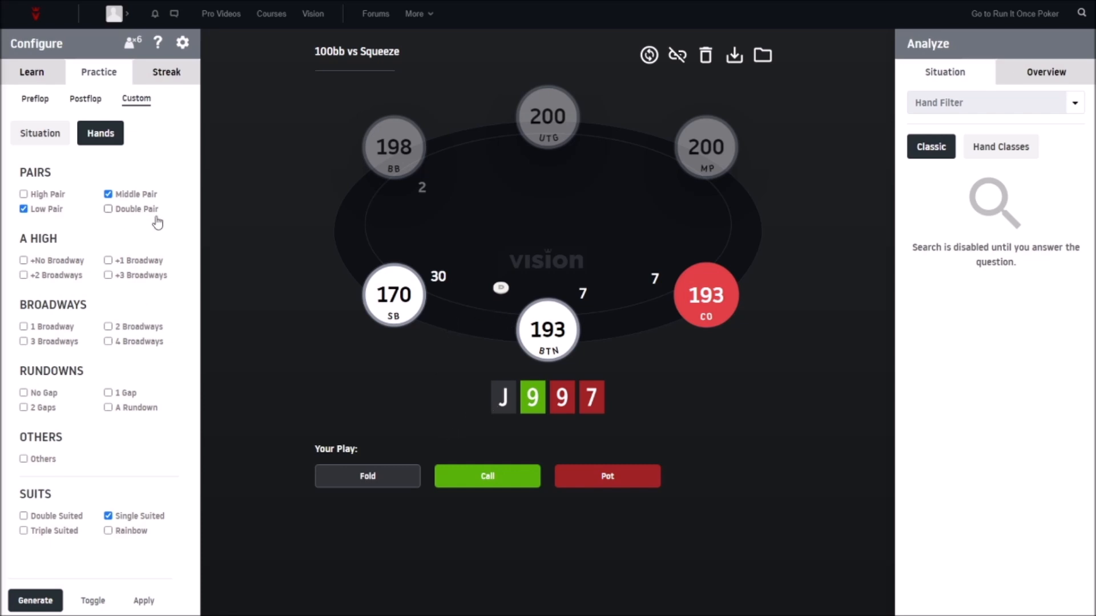